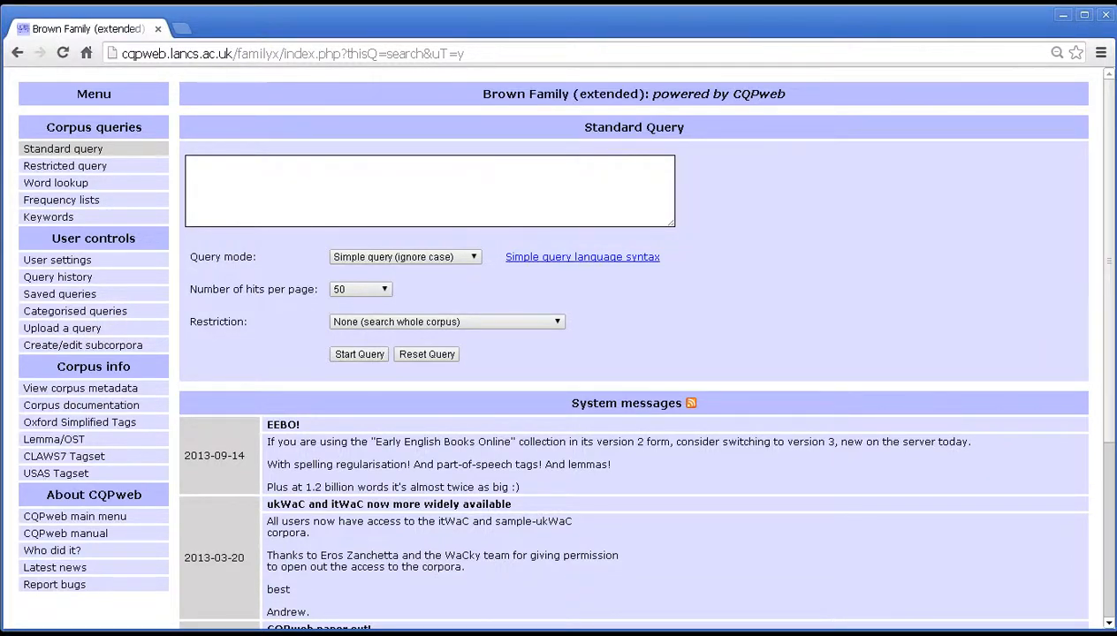
mouse_move(424, 460)
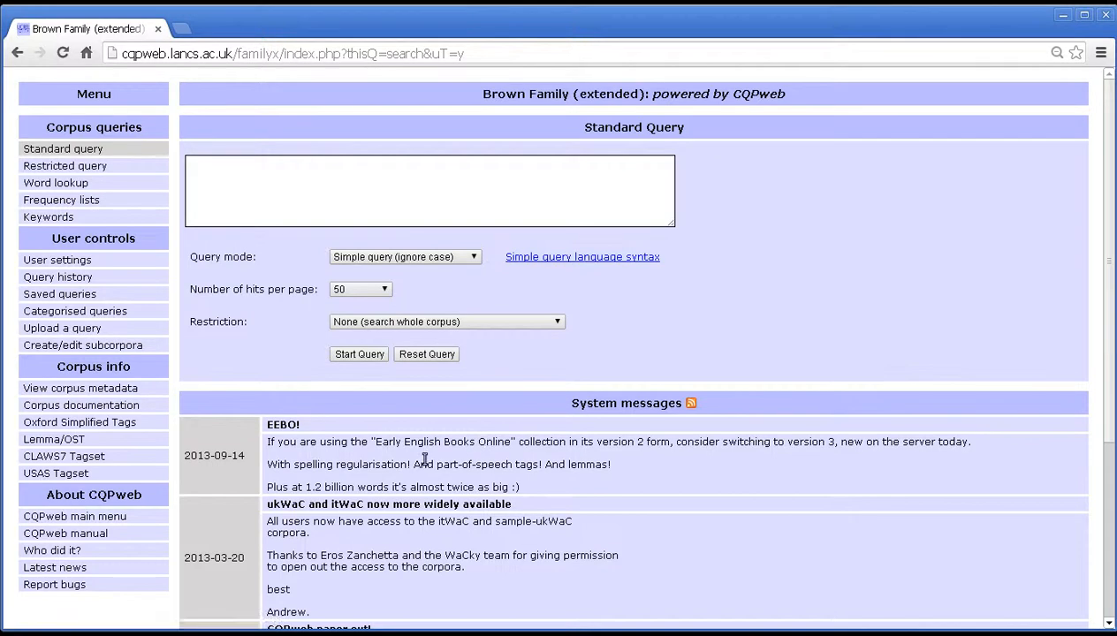
mouse_move(357, 389)
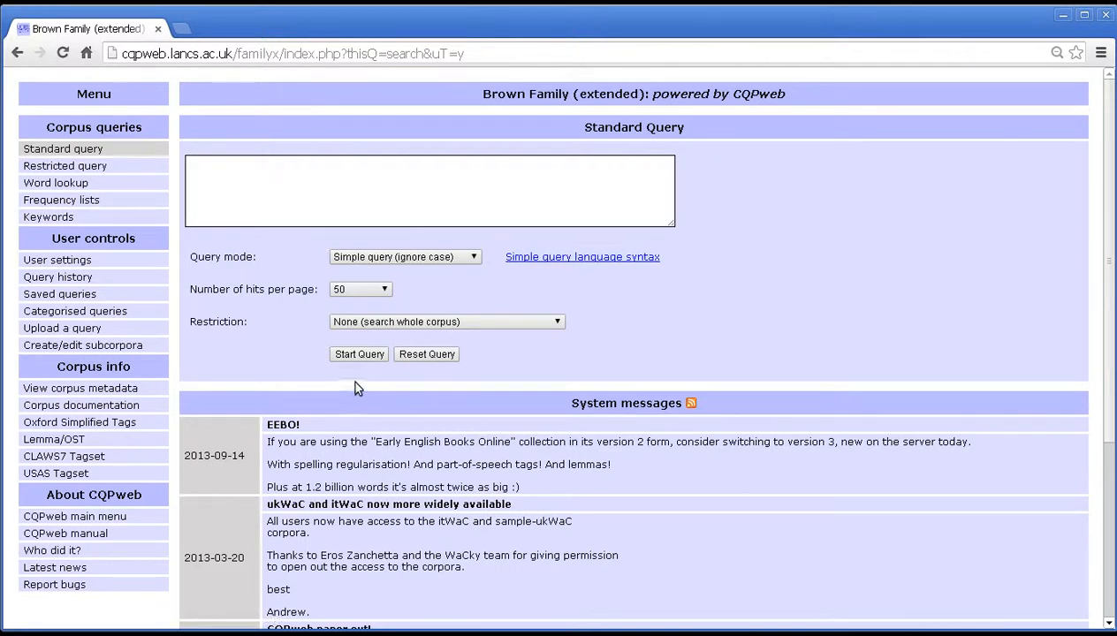
mouse_move(163, 280)
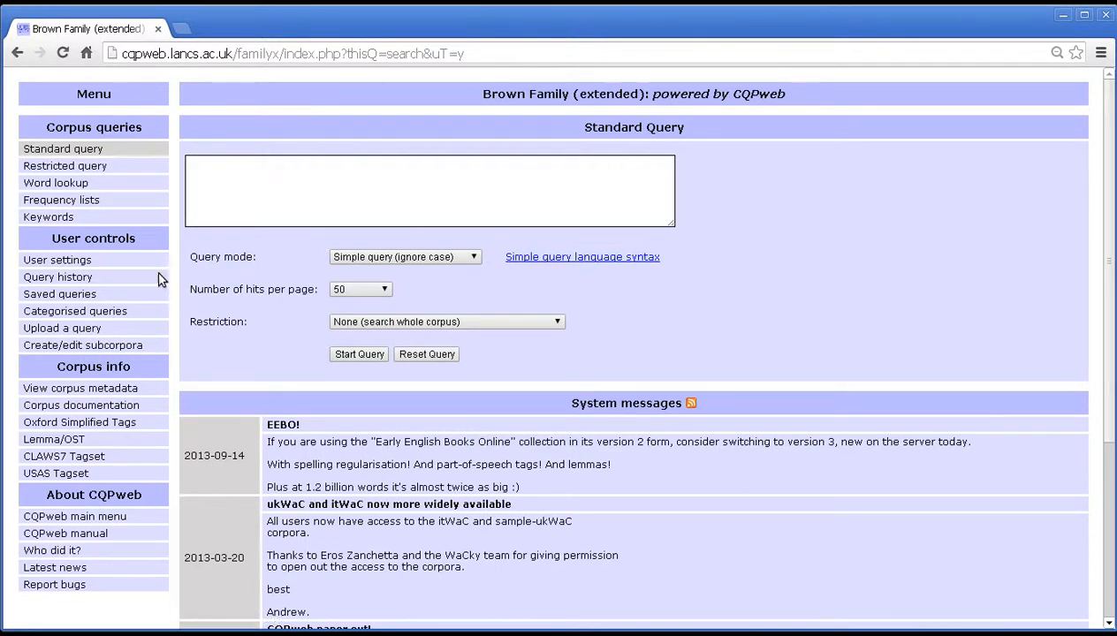
mouse_move(149, 281)
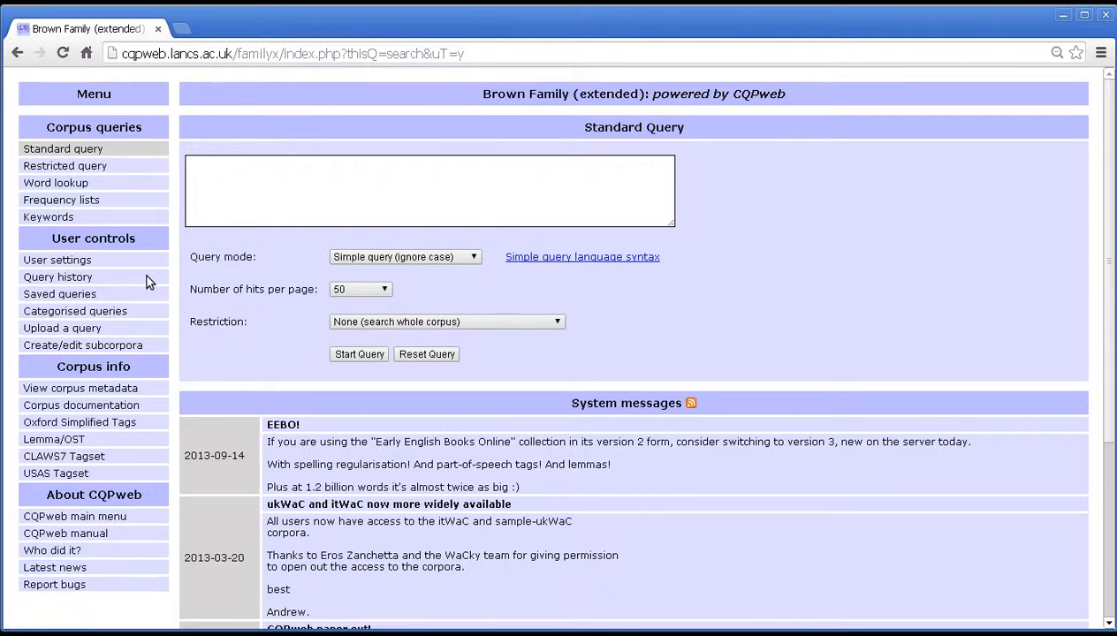
mouse_move(584, 288)
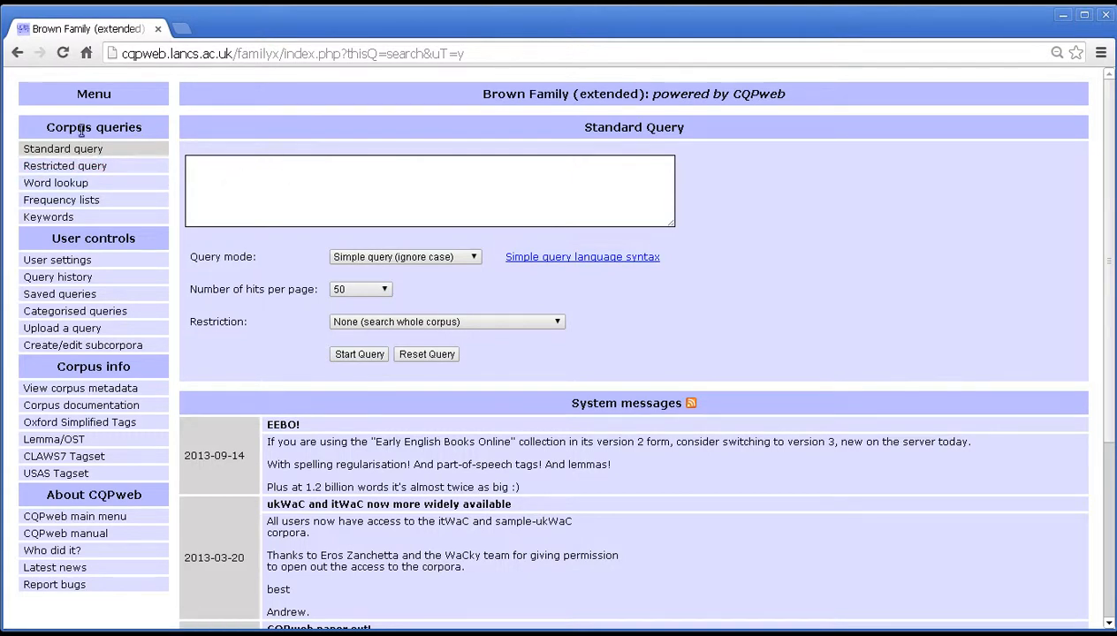
mouse_move(60, 199)
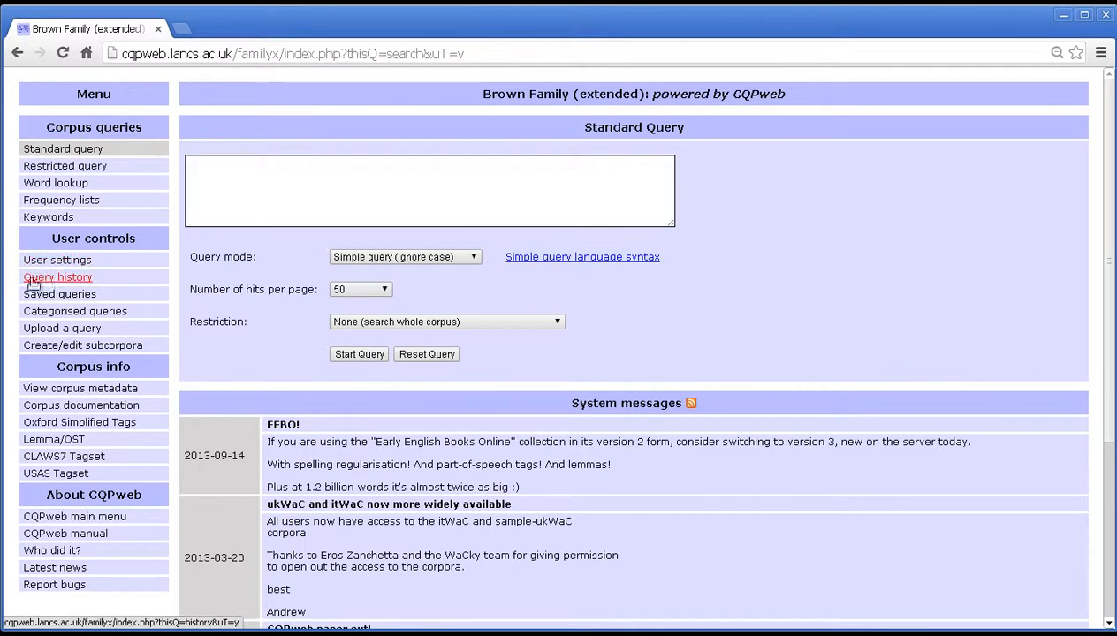
mouse_move(88, 277)
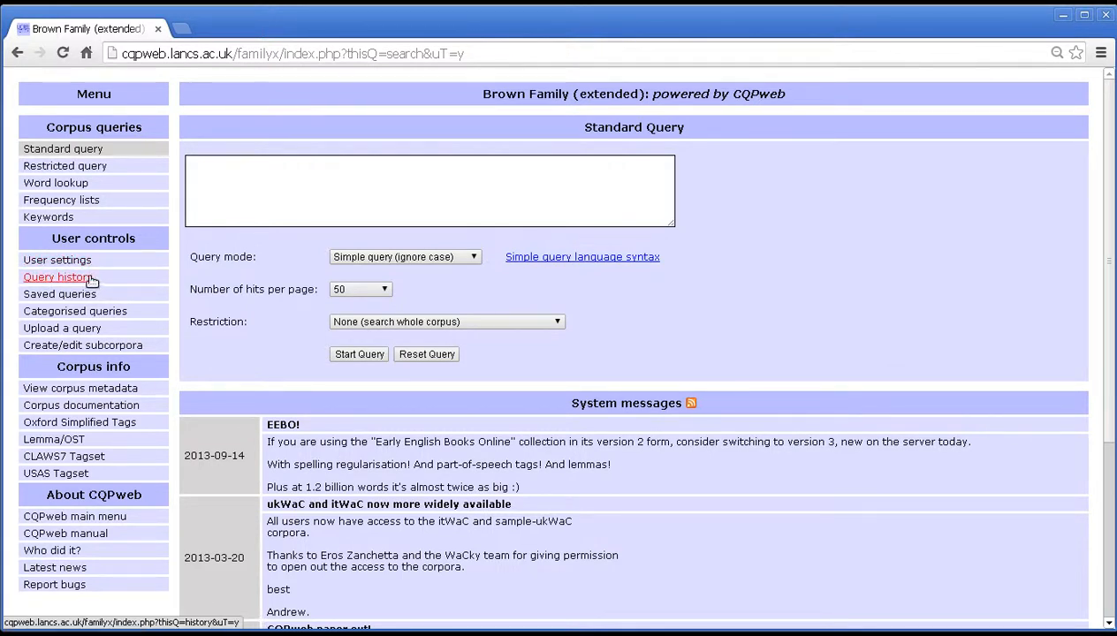
mouse_move(120, 257)
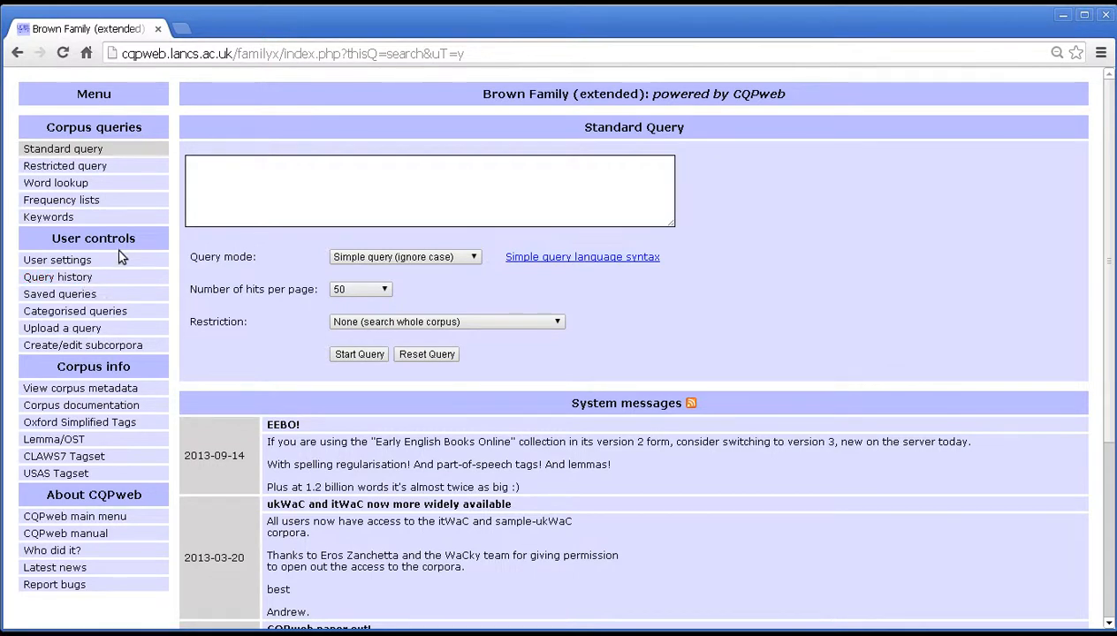
mouse_move(56, 276)
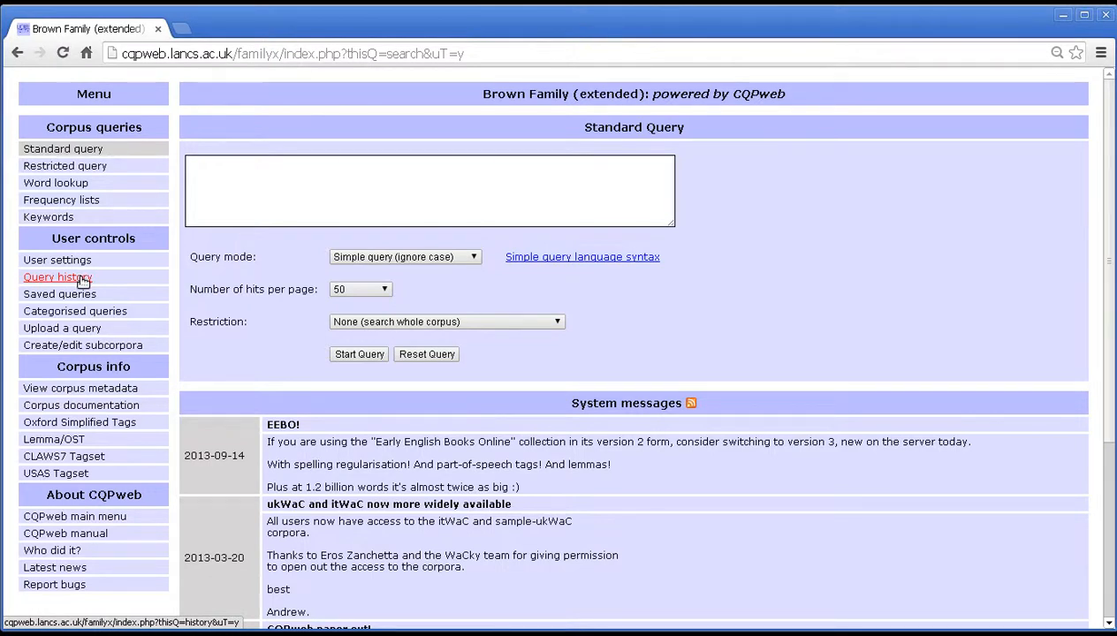
mouse_move(85, 281)
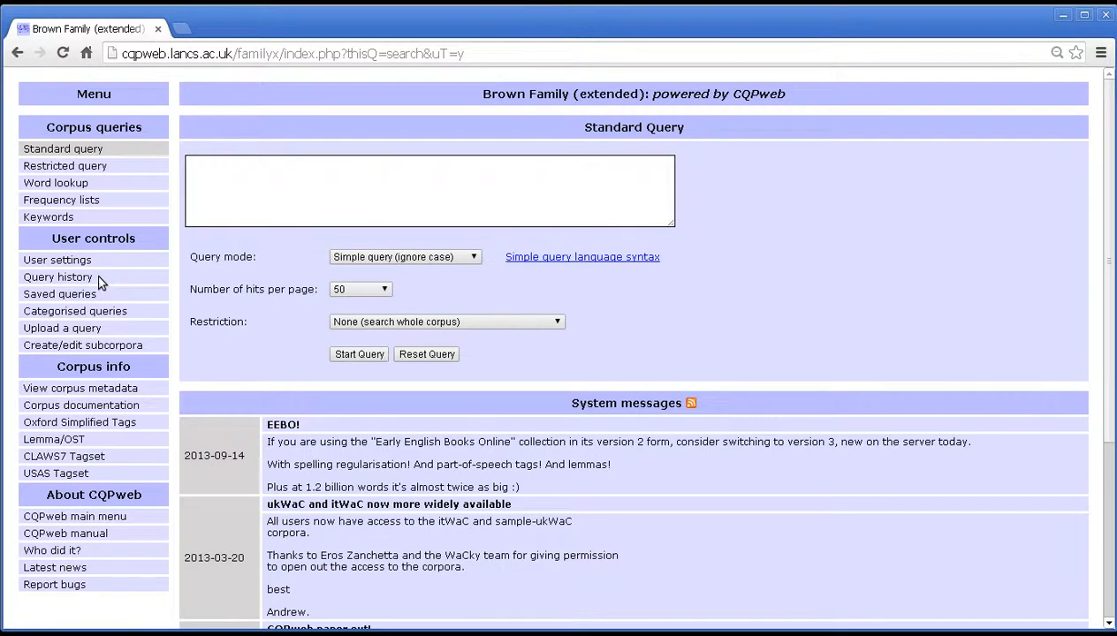
Bring up the Brown Family query history from the User controls menu.
click(57, 275)
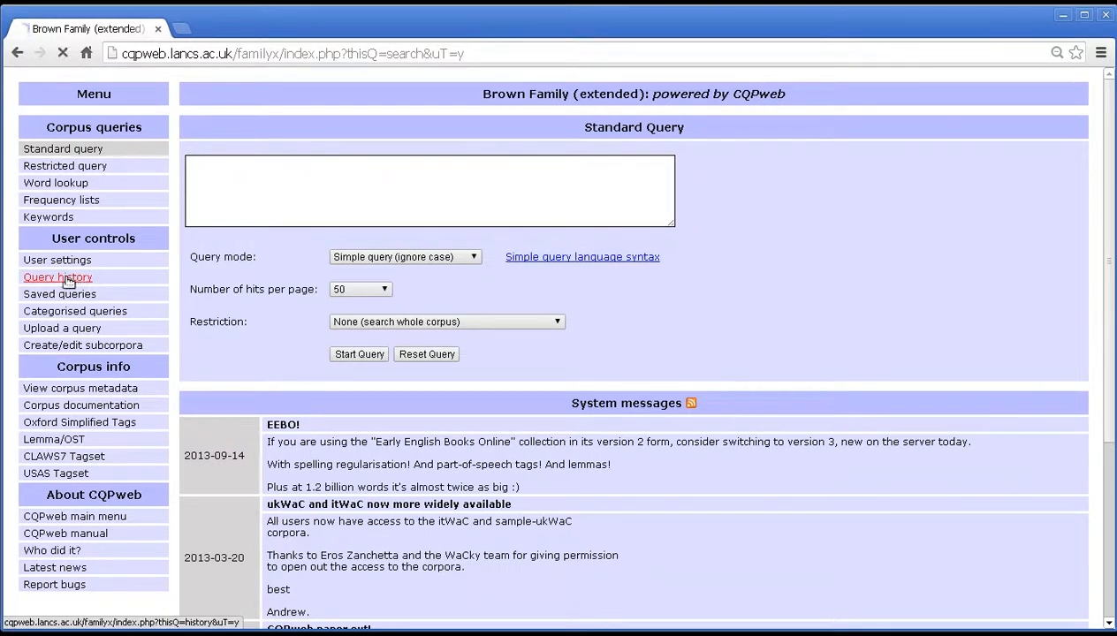
click(57, 275)
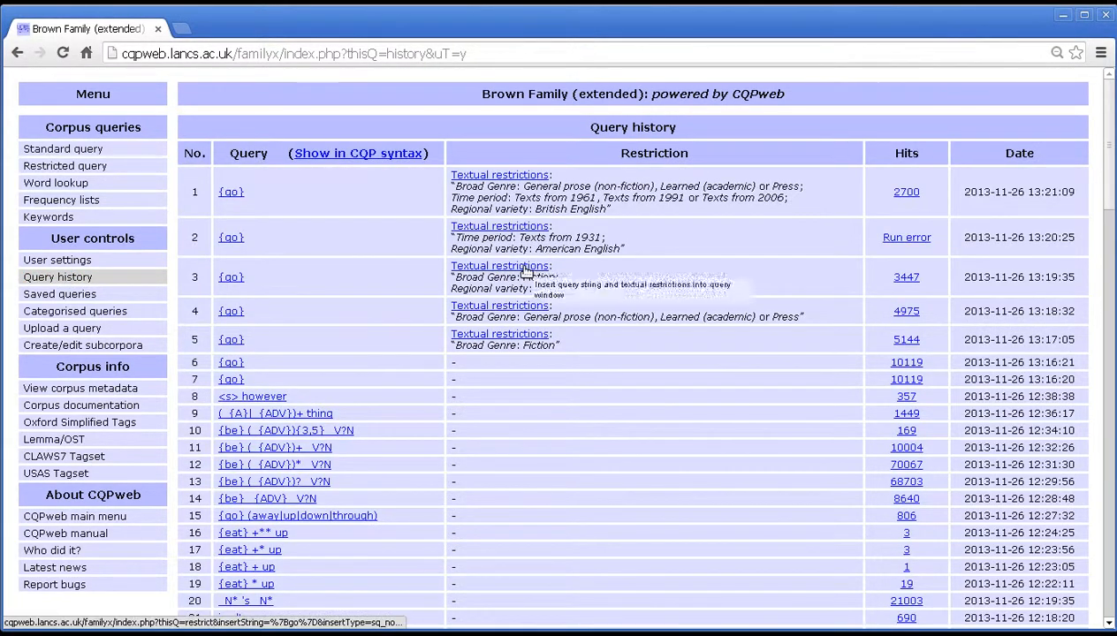
mouse_move(565, 130)
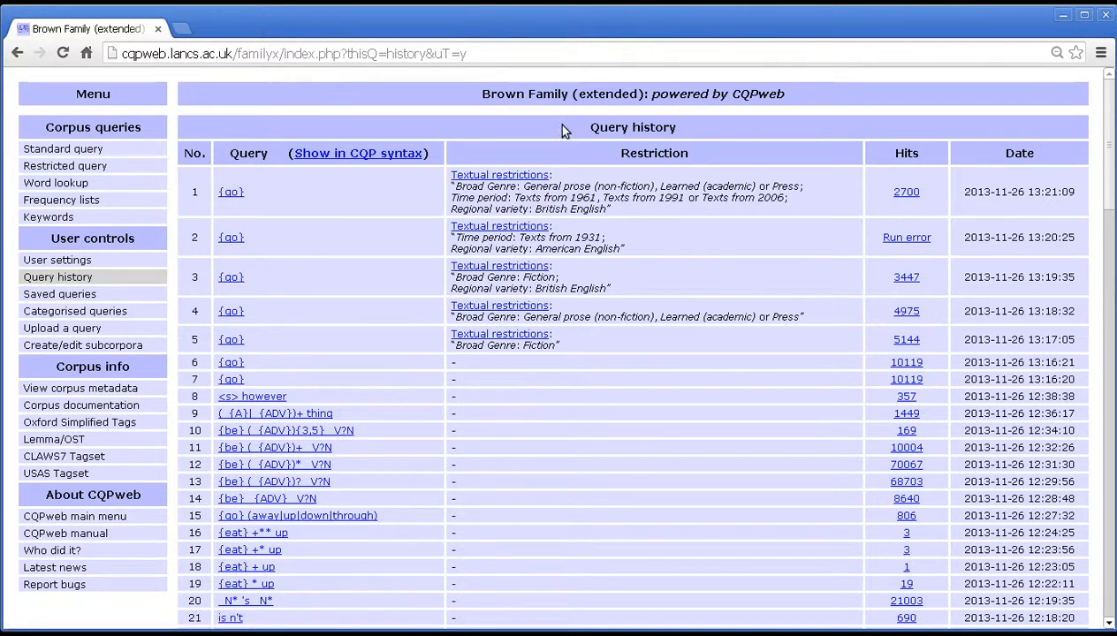
mouse_move(548, 128)
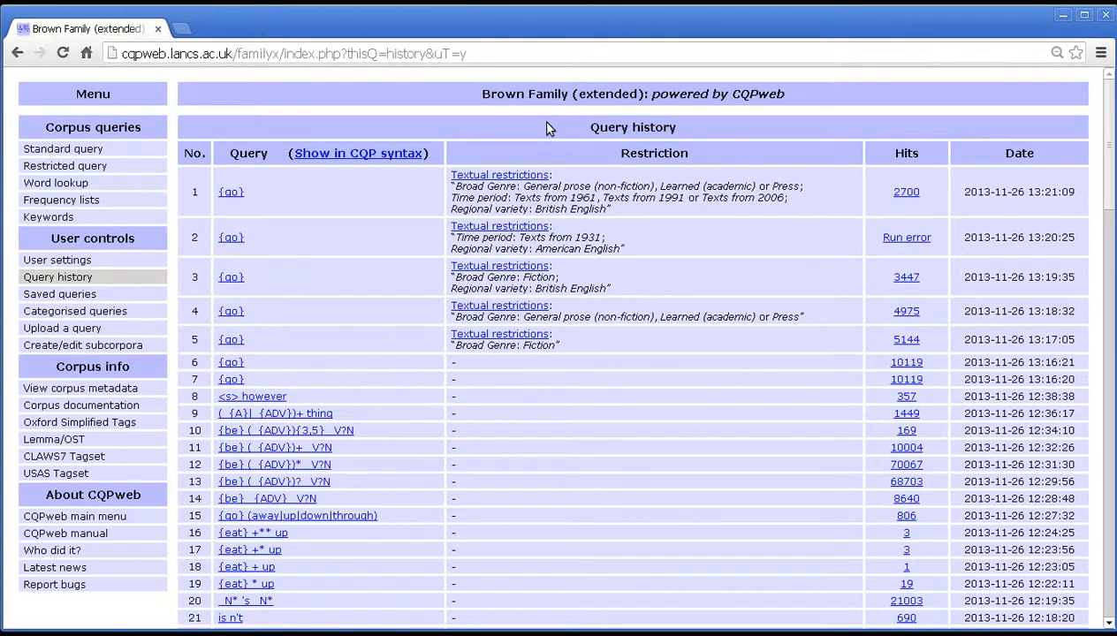
mouse_move(498, 121)
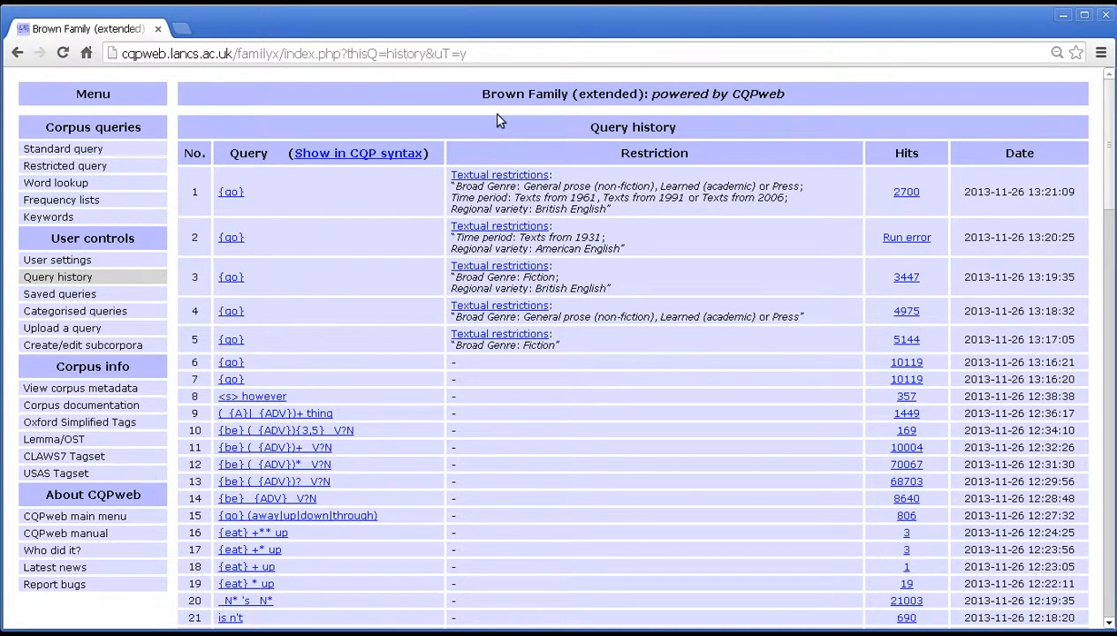
mouse_move(491, 116)
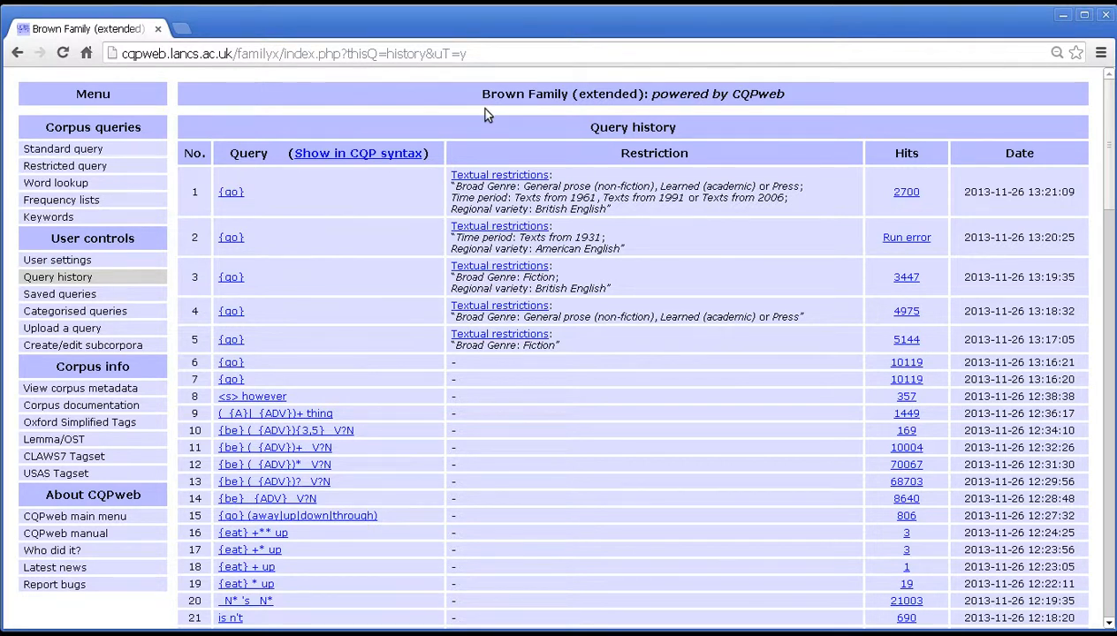
mouse_move(495, 96)
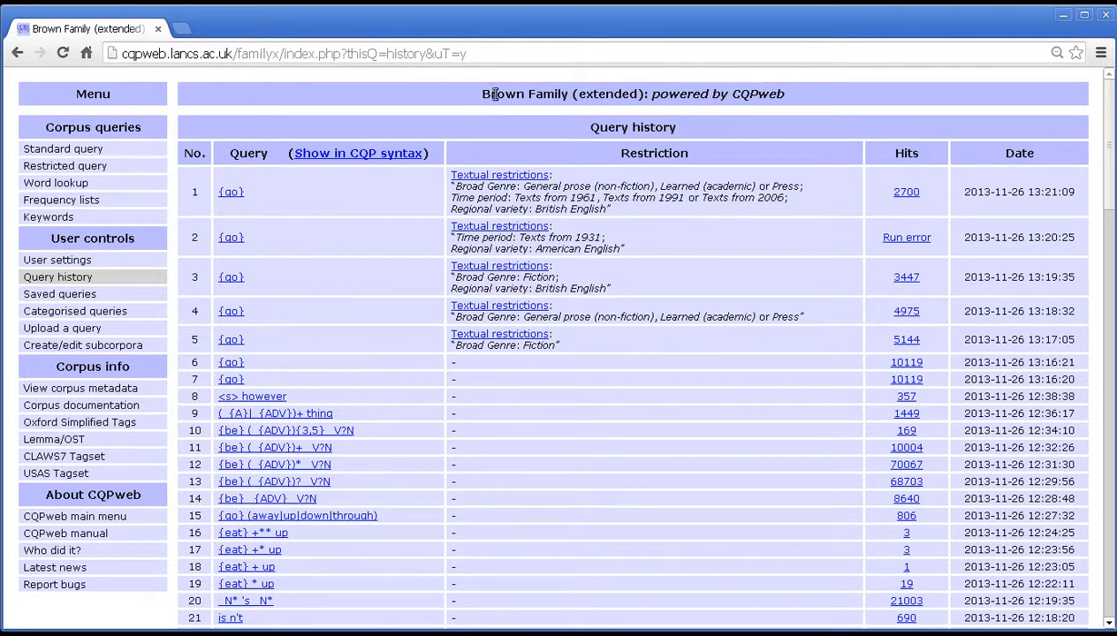
mouse_move(433, 123)
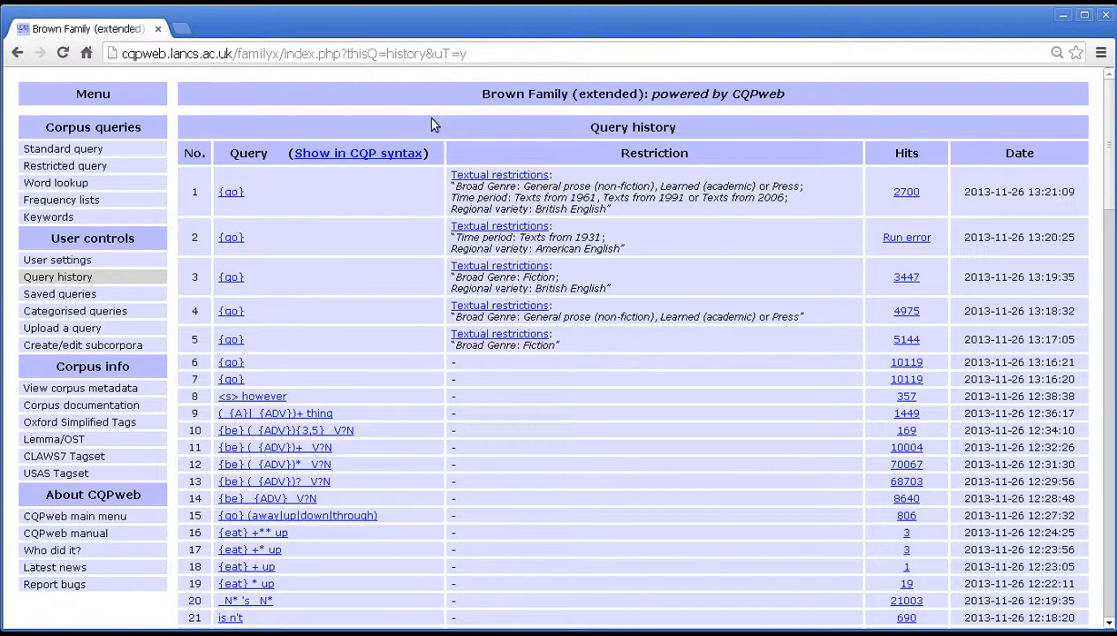
mouse_move(449, 120)
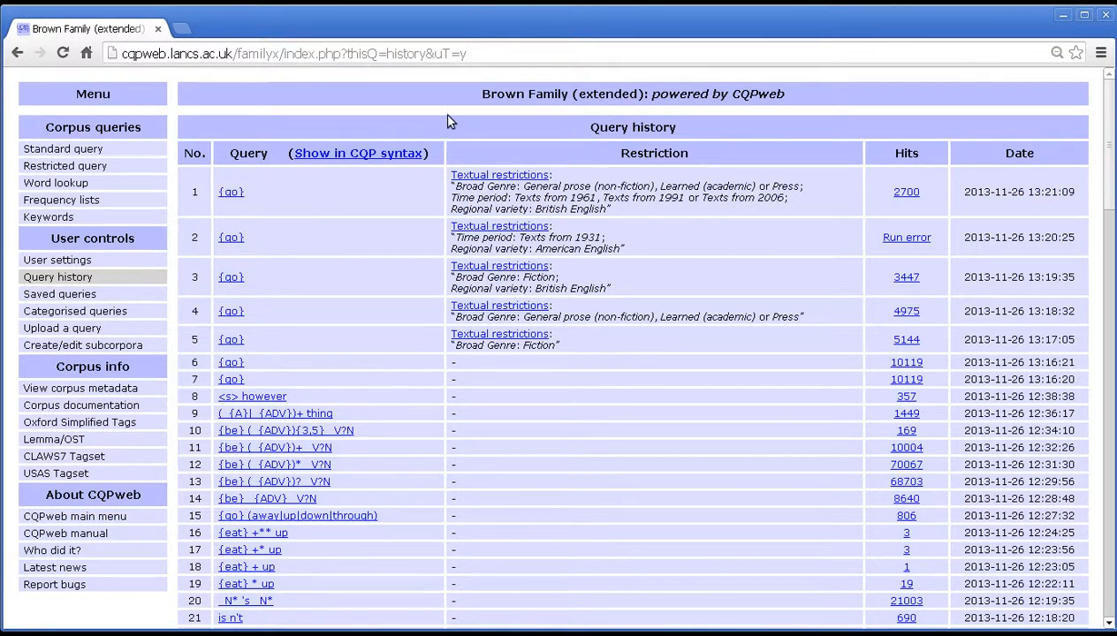
mouse_move(474, 101)
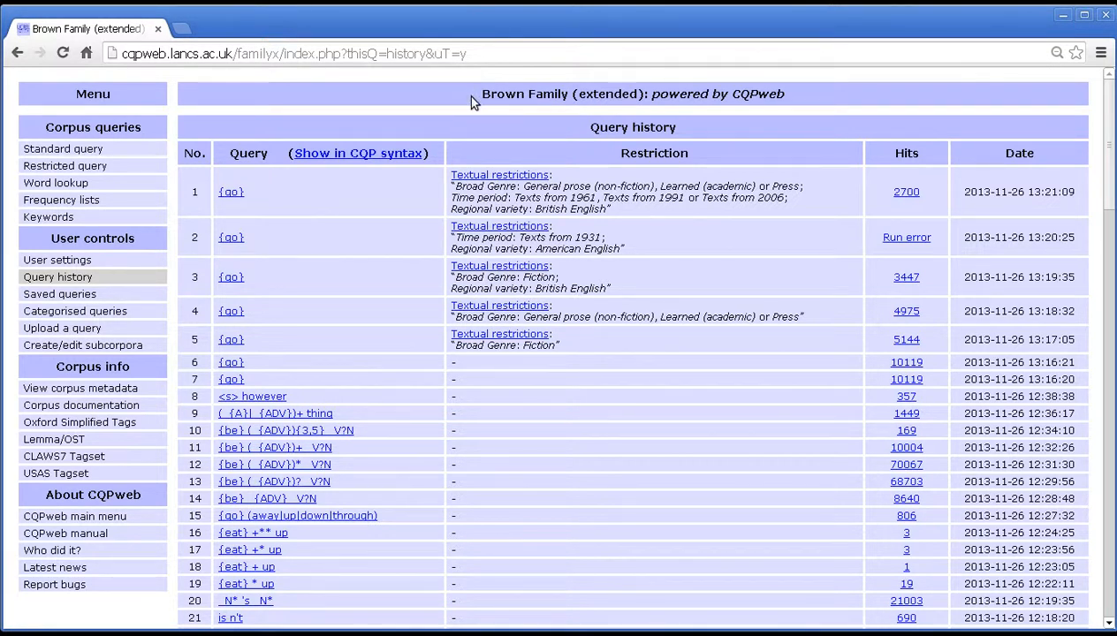
mouse_move(460, 106)
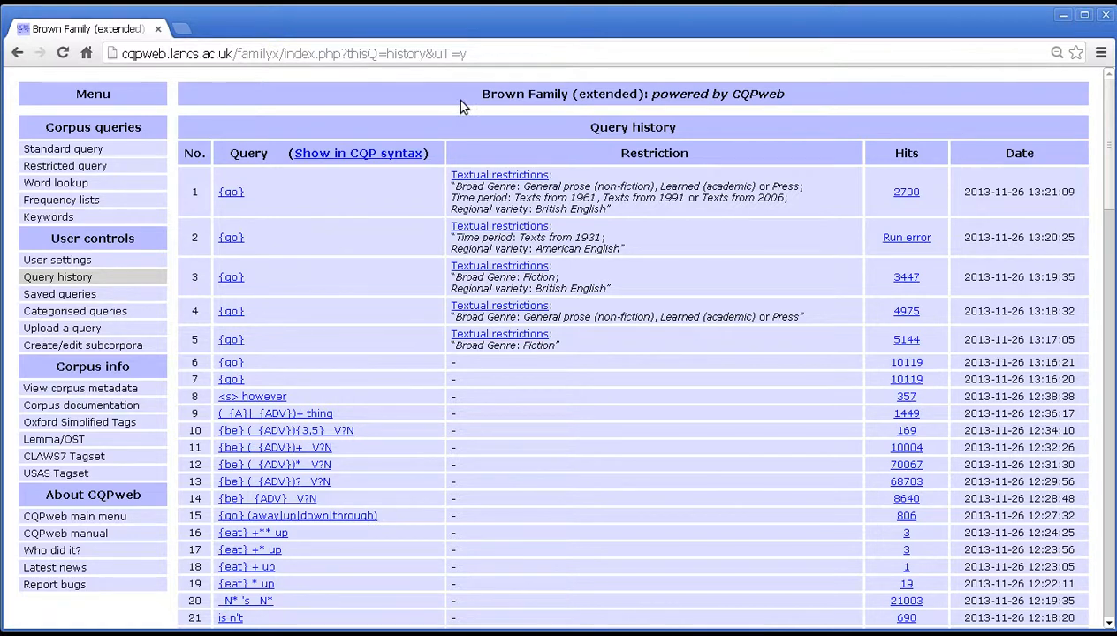
mouse_move(433, 113)
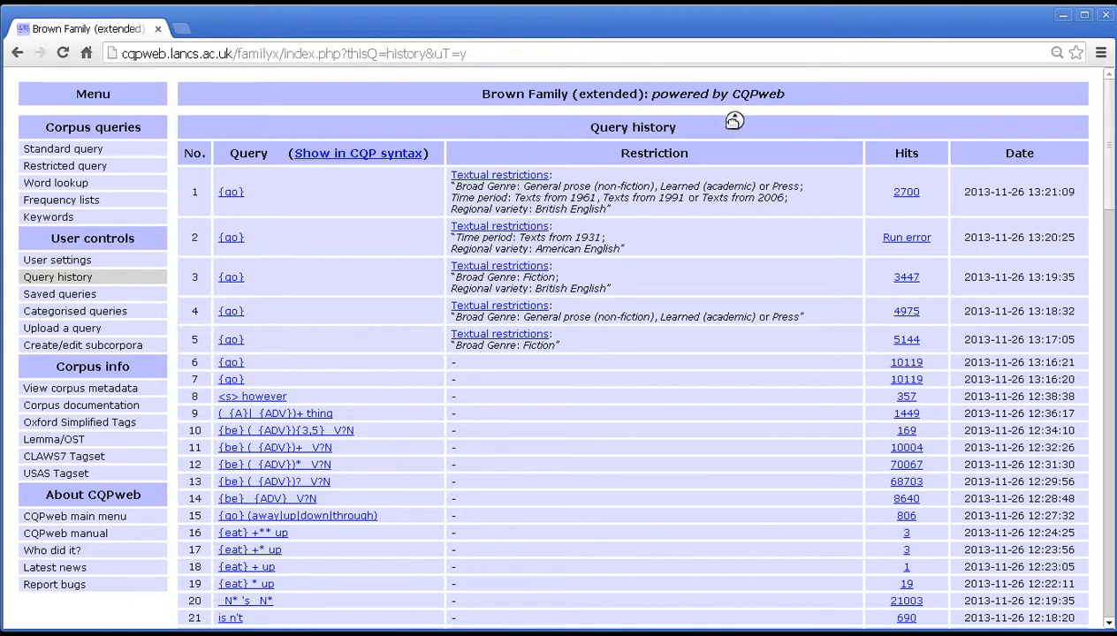
Scroll through the history and show the next page of older queries, entries 101 to 159.
scroll(down, 3)
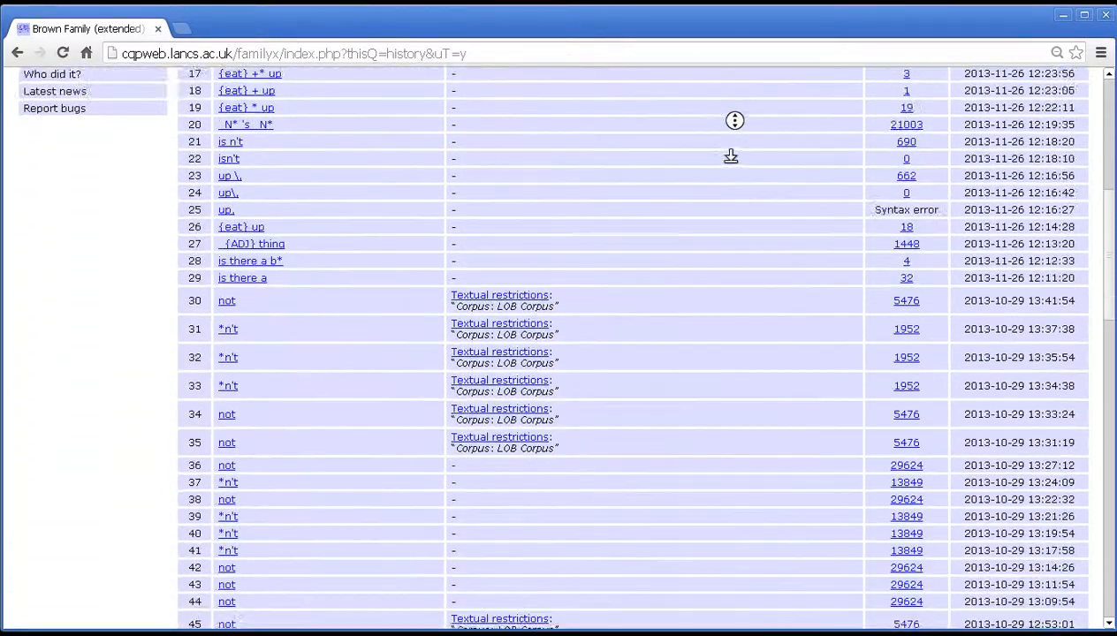
scroll(down, 3)
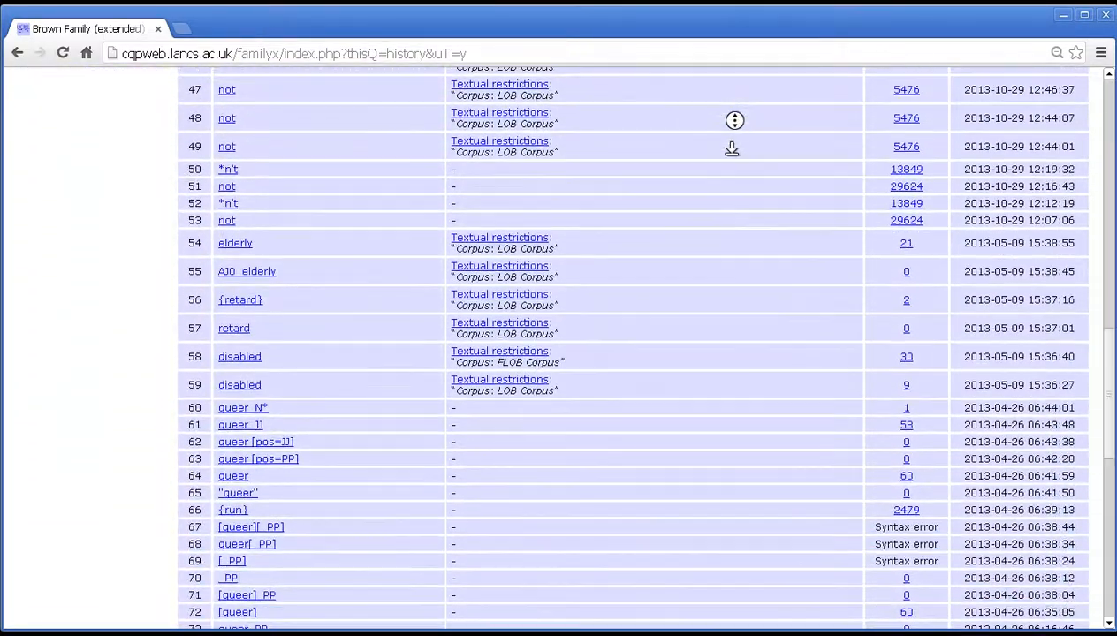
scroll(down, 3)
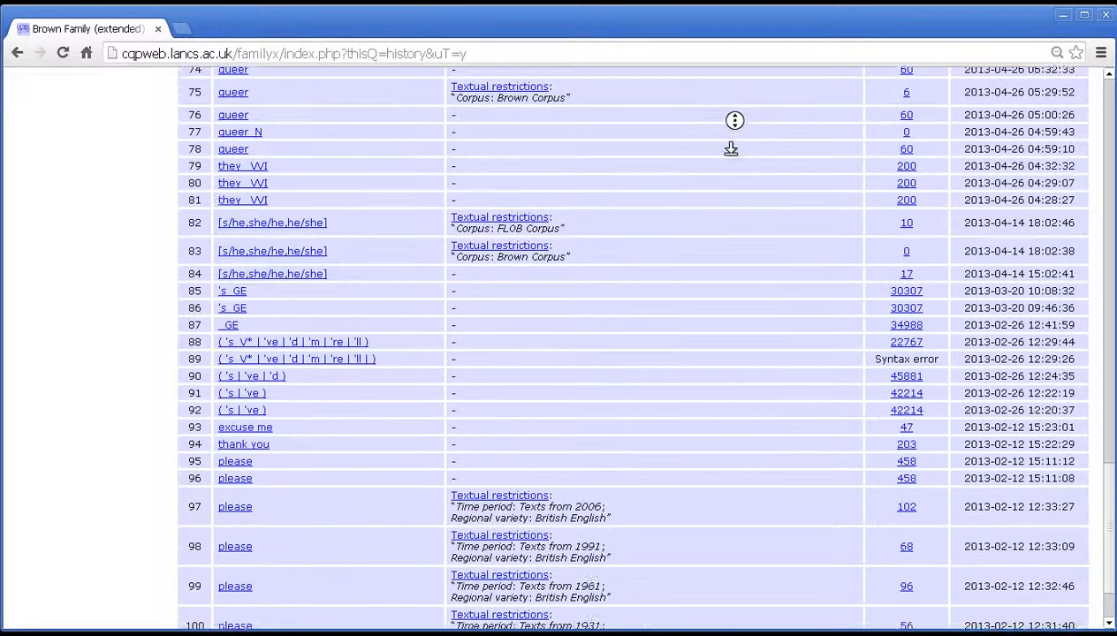
scroll(down, 3)
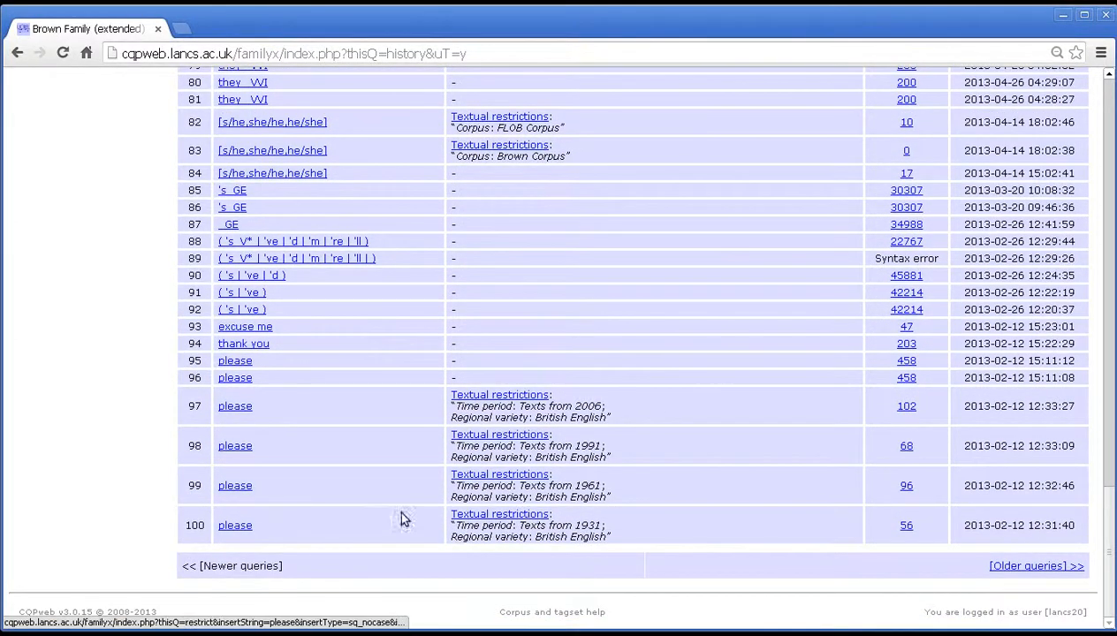
mouse_move(999, 203)
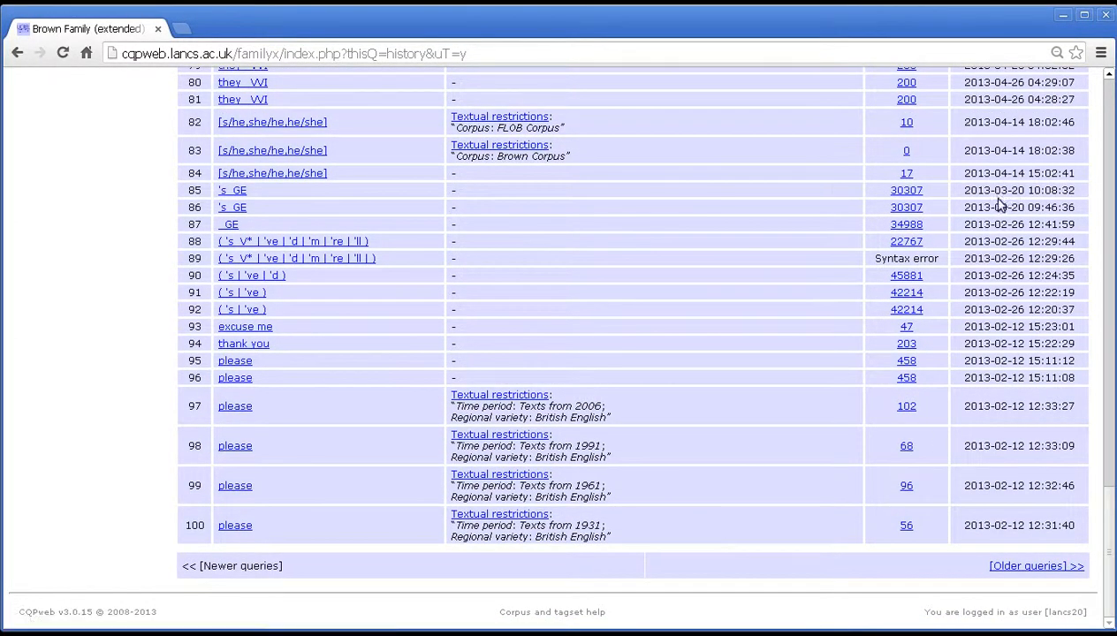
double_click(1018, 222)
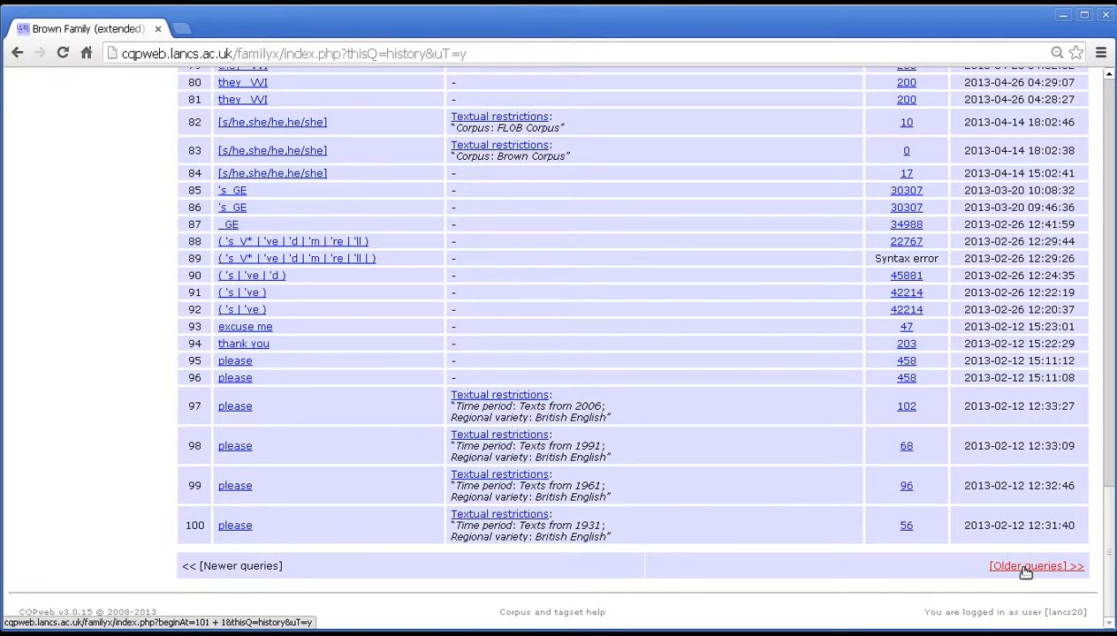
click(1035, 566)
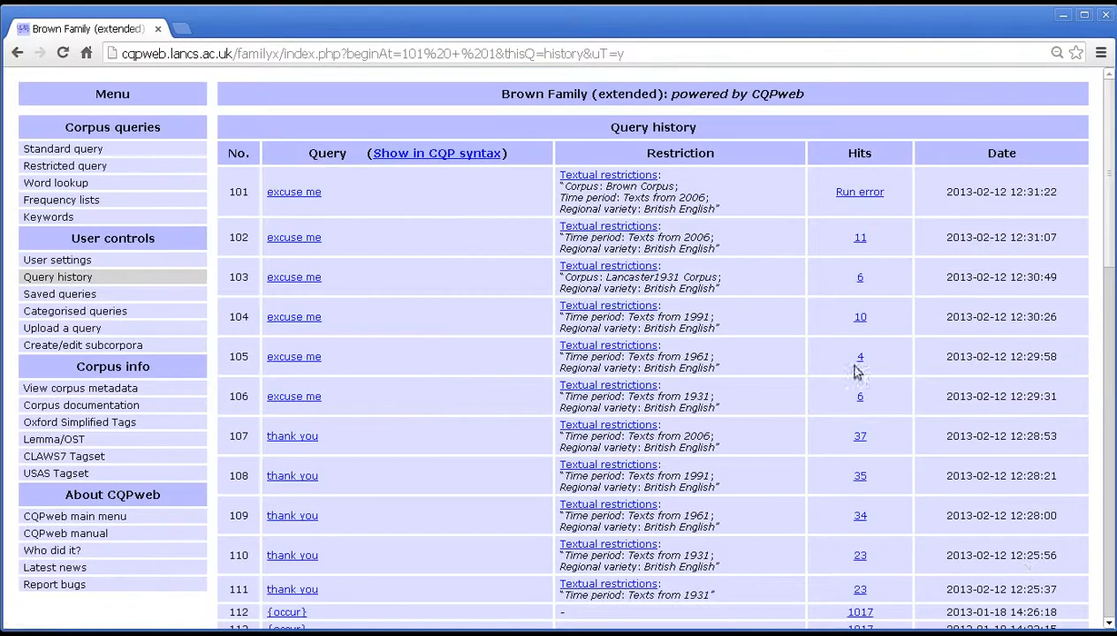
Review the older entries back to 2010, then return to the first history page.
scroll(down, 3)
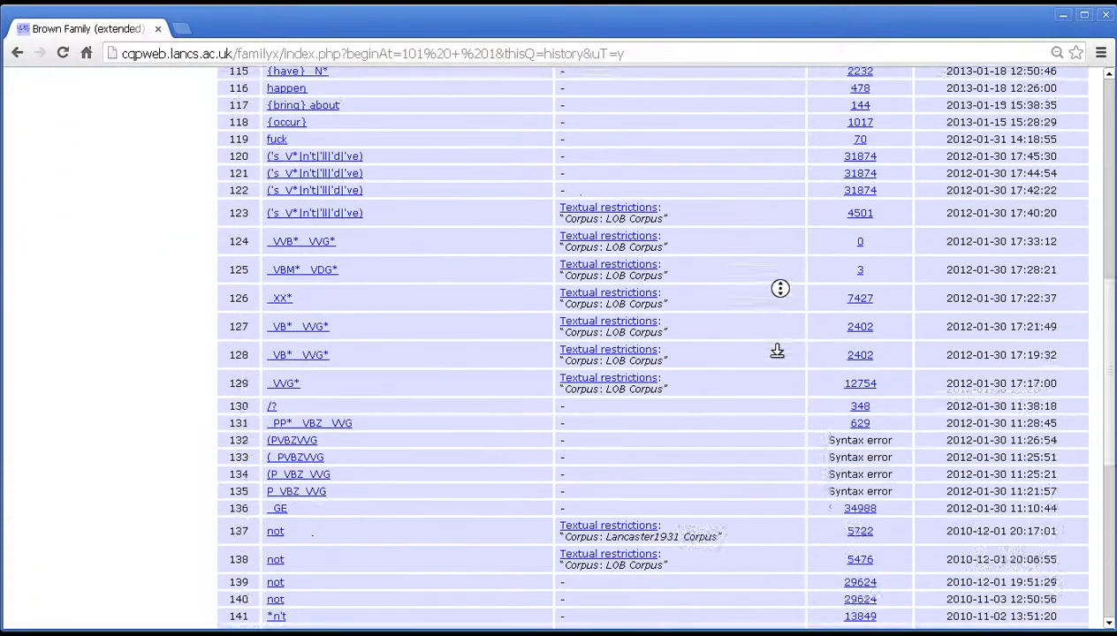
scroll(down, 3)
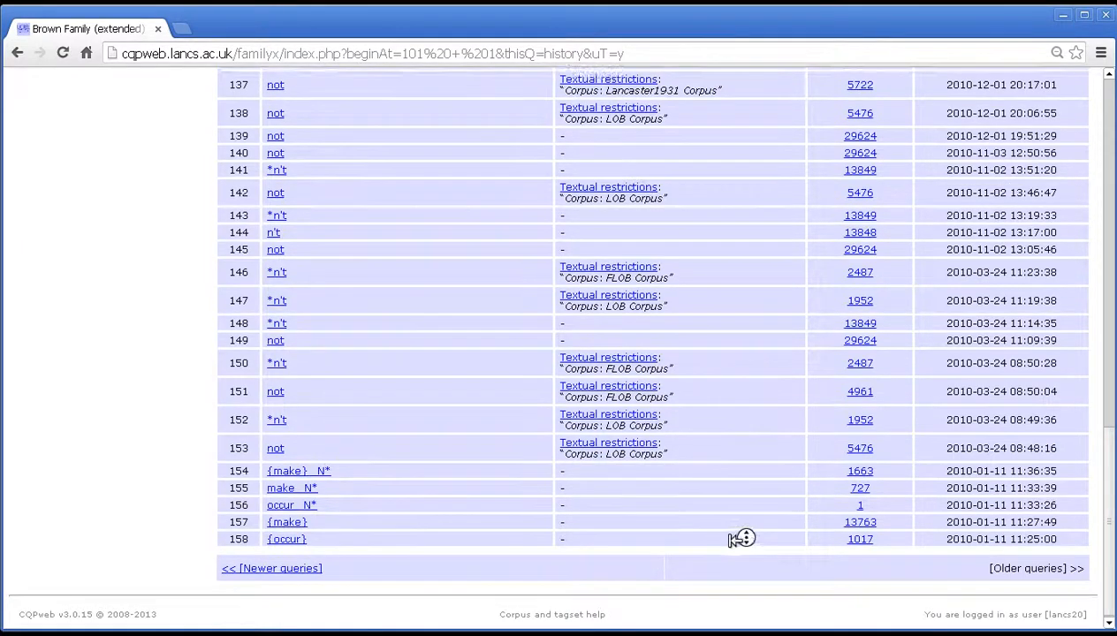
scroll(up, 3)
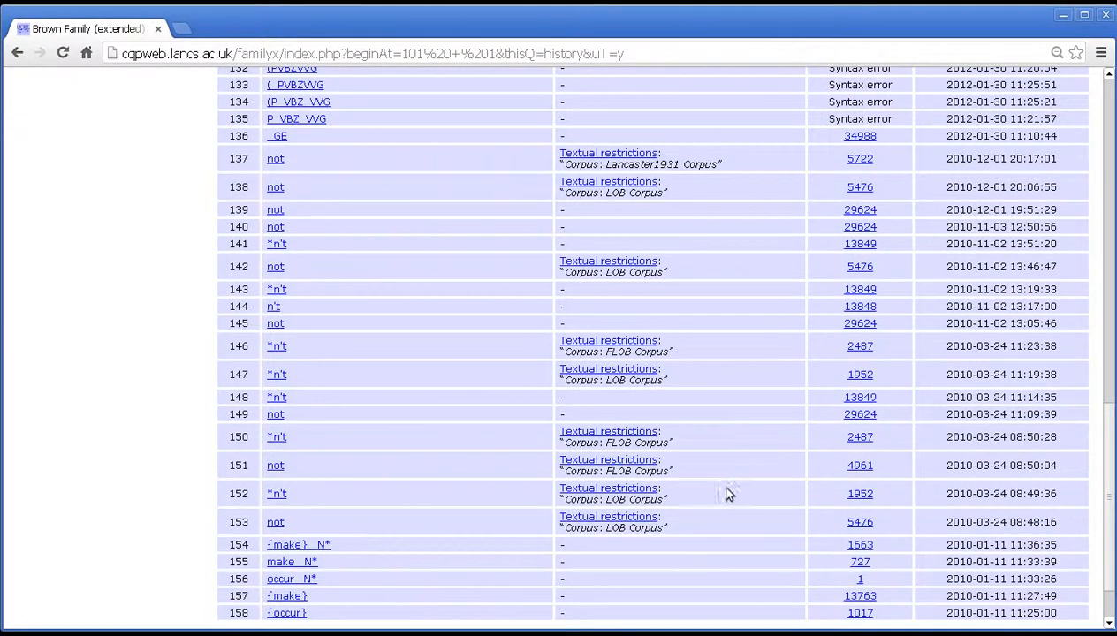
click(18, 53)
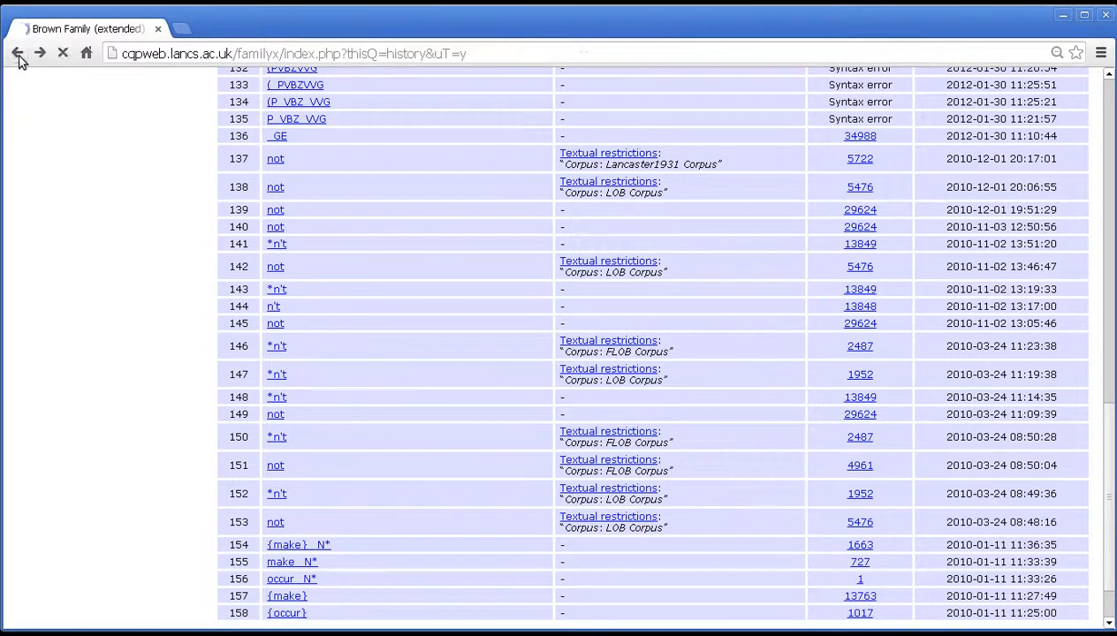
click(16, 53)
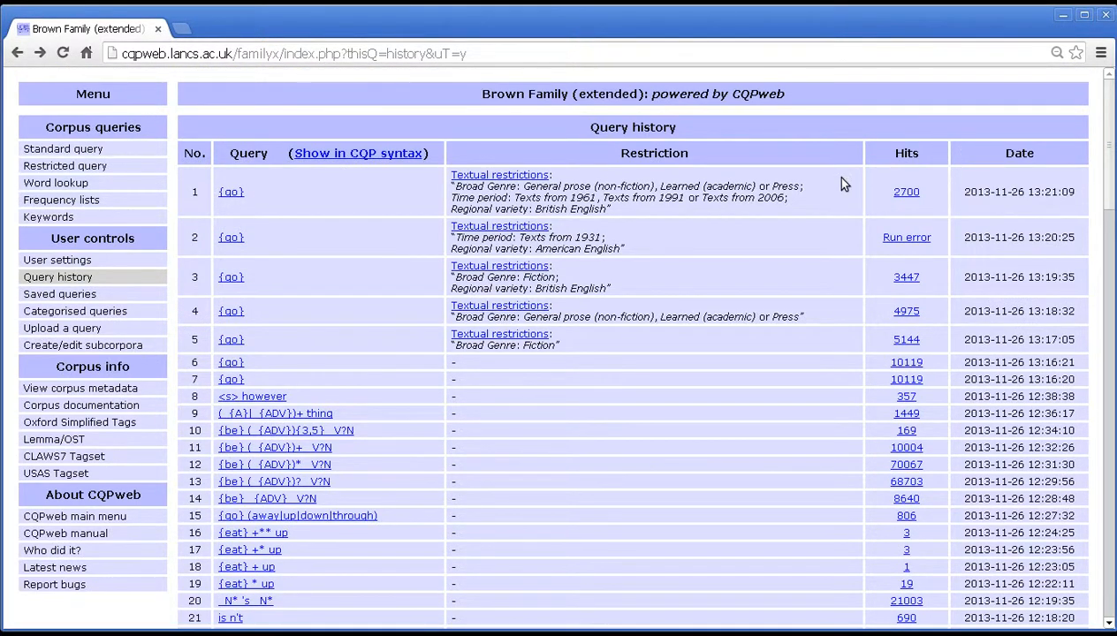
mouse_move(370, 129)
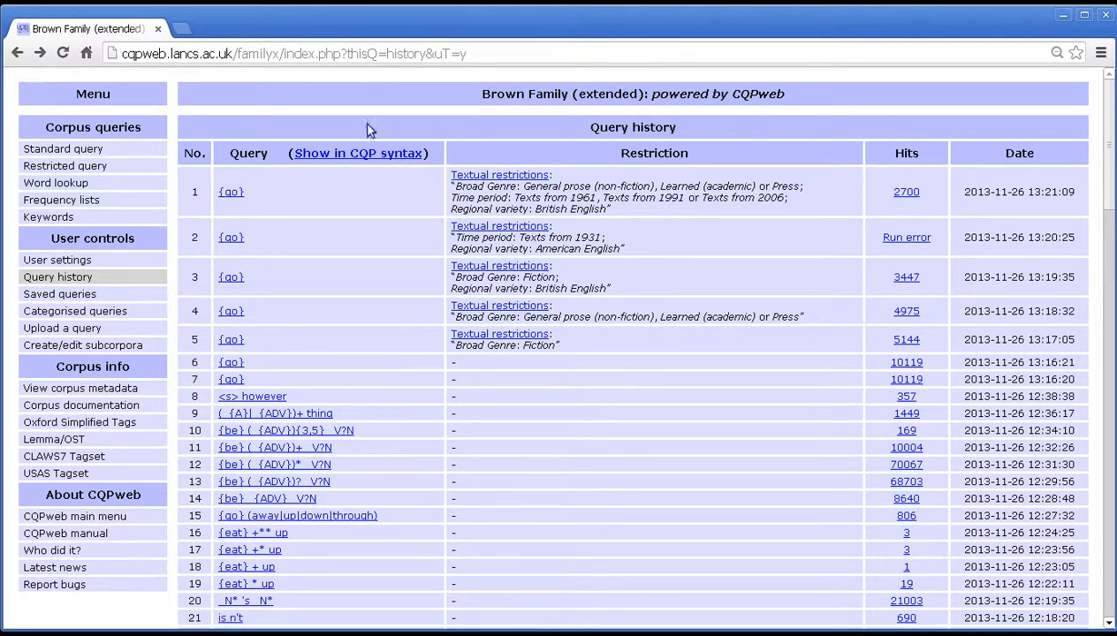
mouse_move(198, 149)
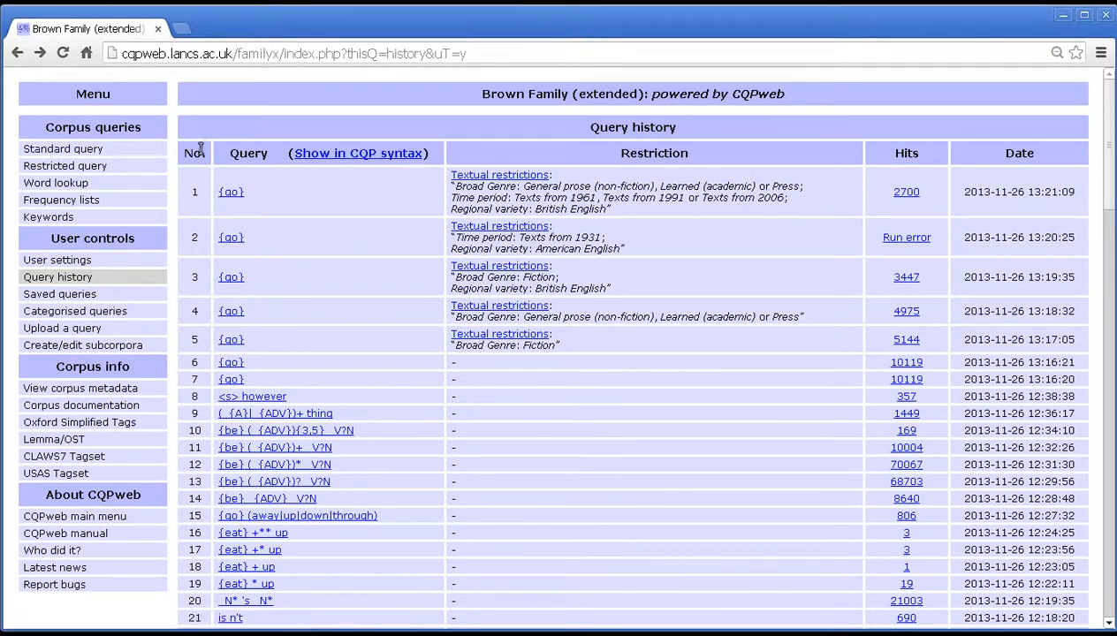
mouse_move(194, 142)
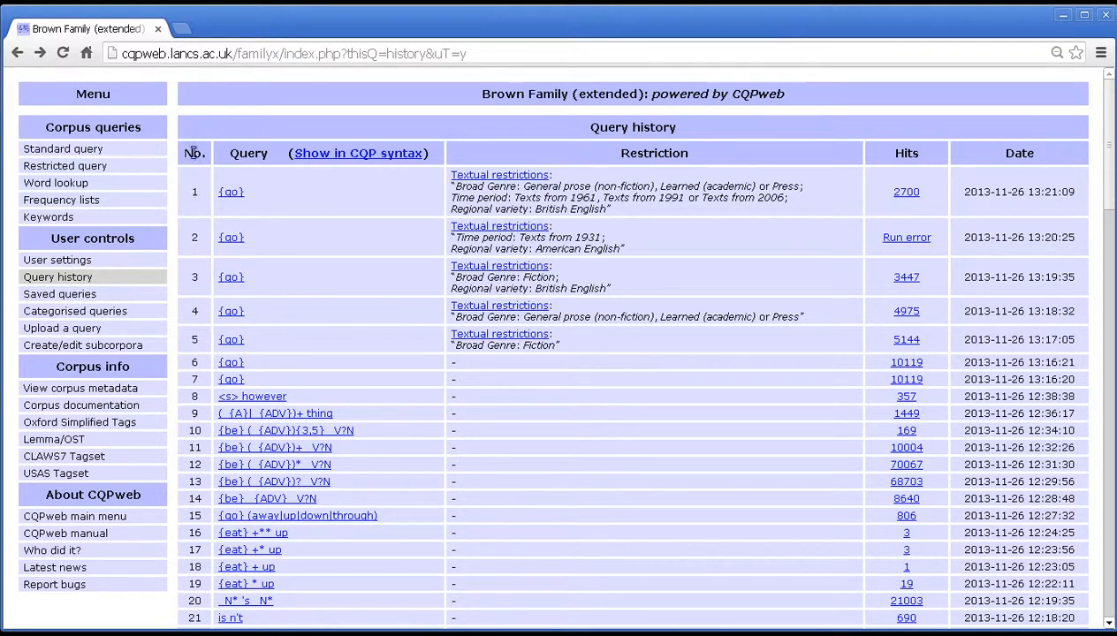
mouse_move(194, 481)
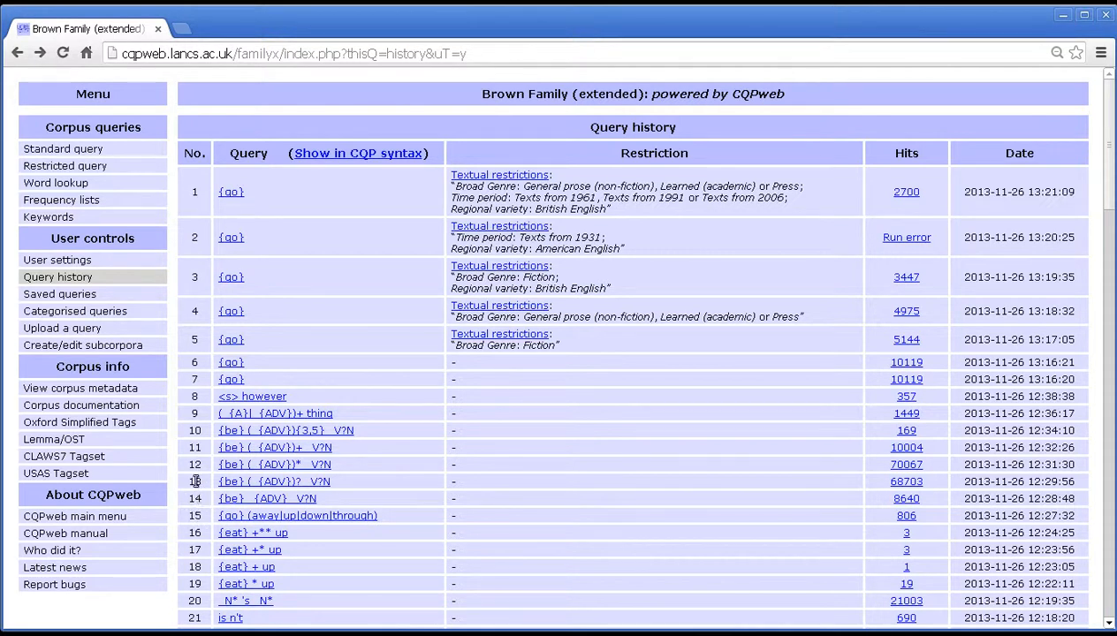
mouse_move(208, 404)
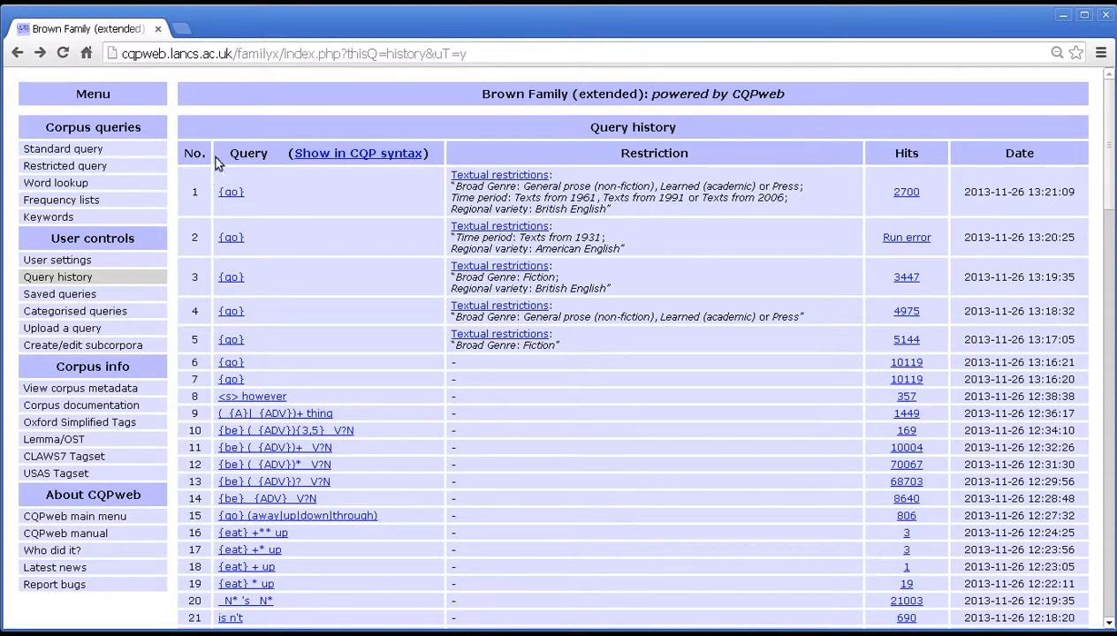
mouse_move(230, 237)
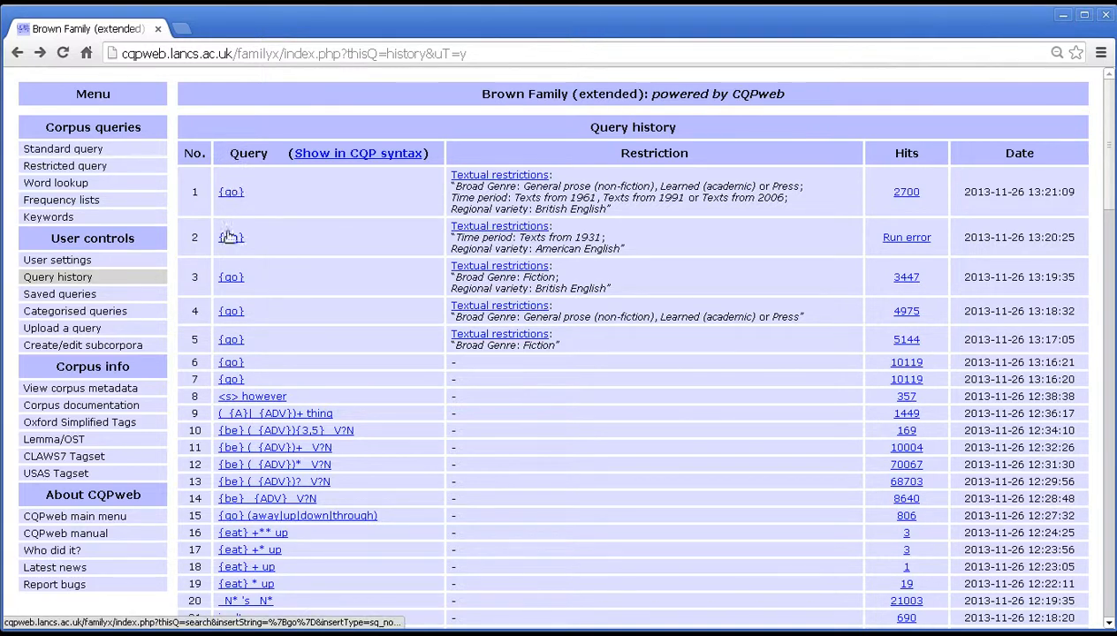
mouse_move(304, 359)
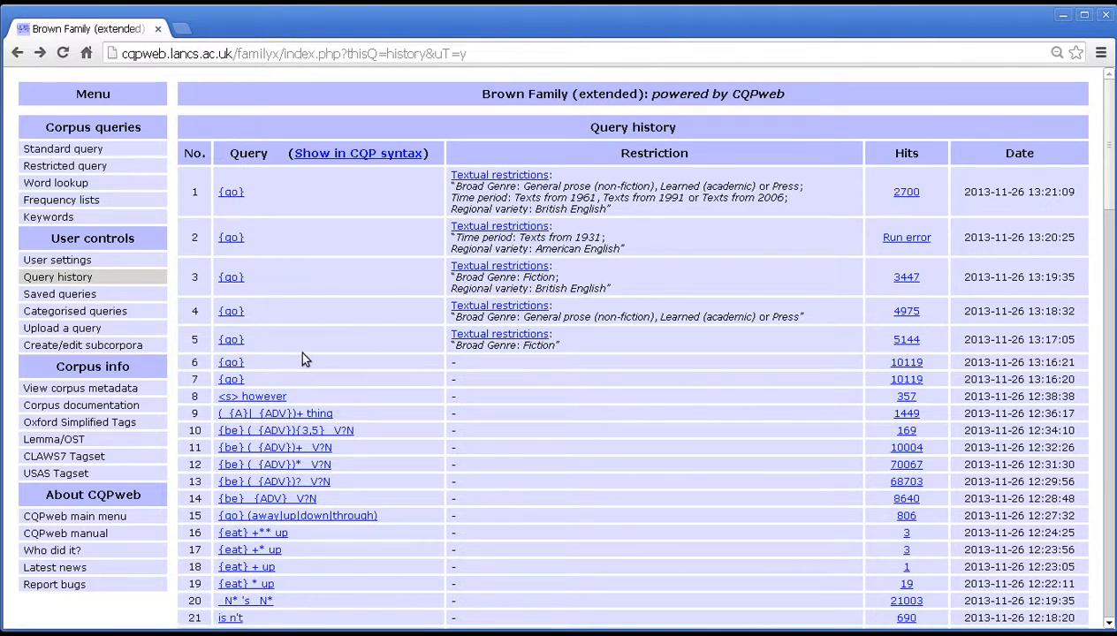
mouse_move(248, 168)
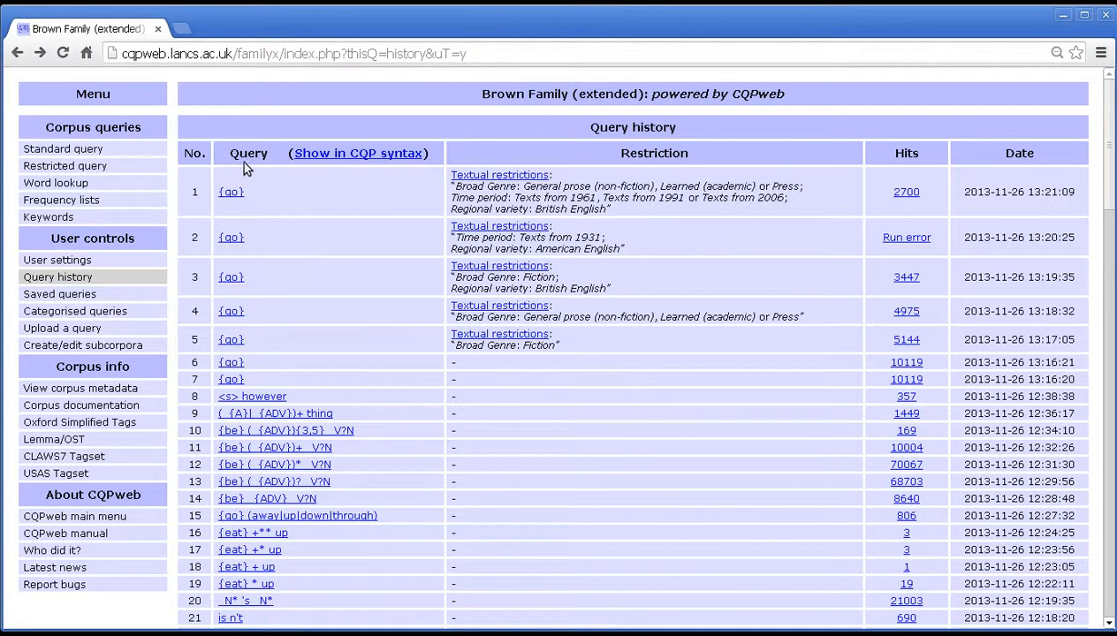
mouse_move(233, 447)
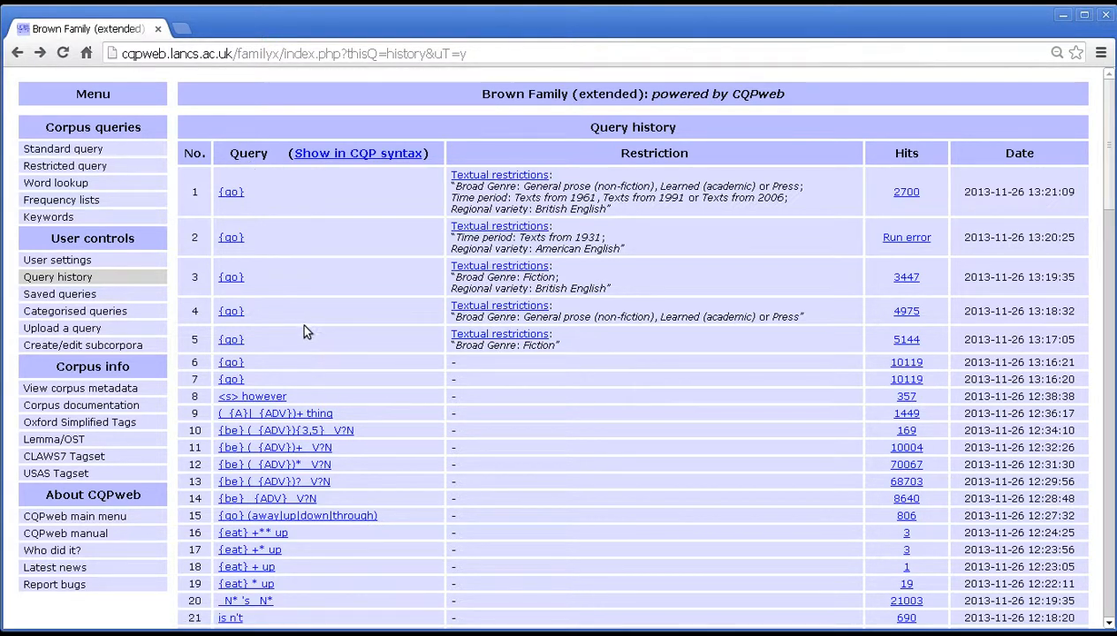
mouse_move(310, 344)
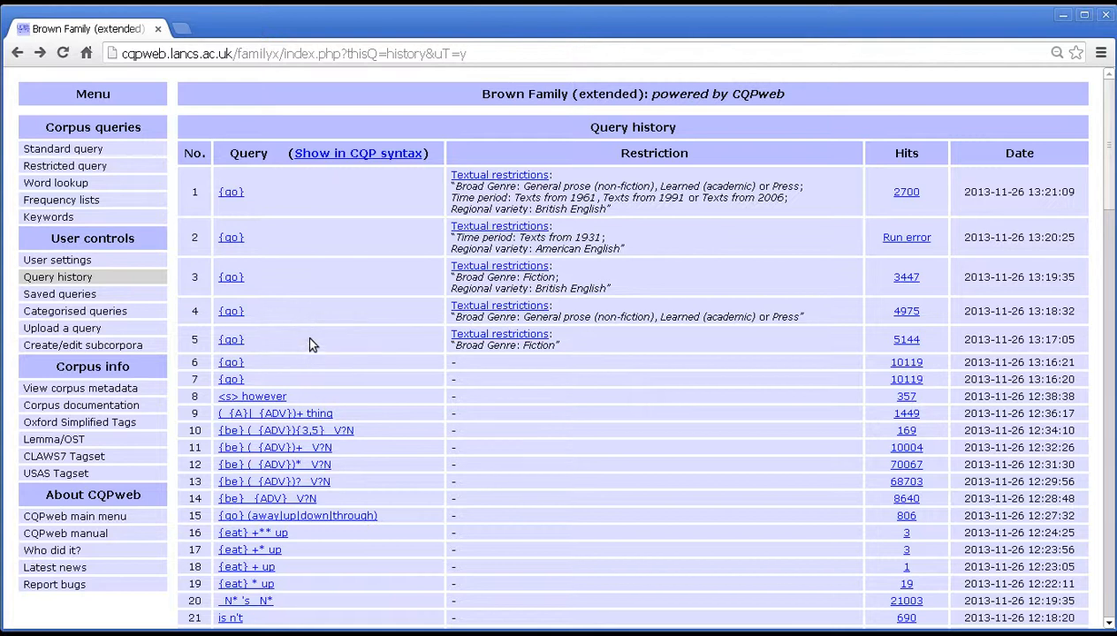
mouse_move(643, 375)
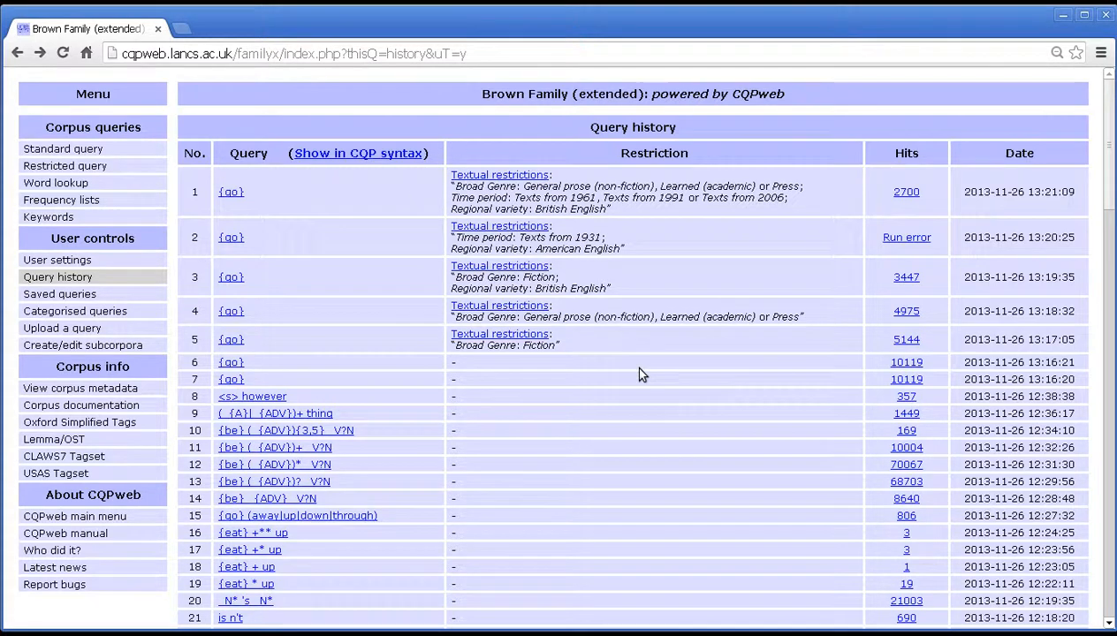
scroll(down, 3)
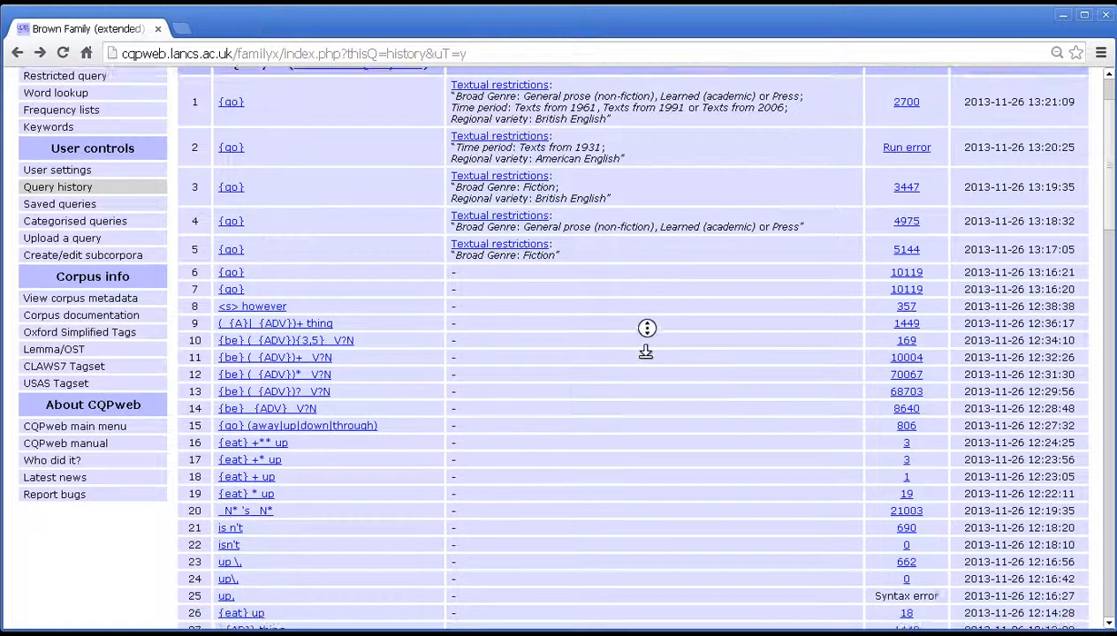
scroll(down, 3)
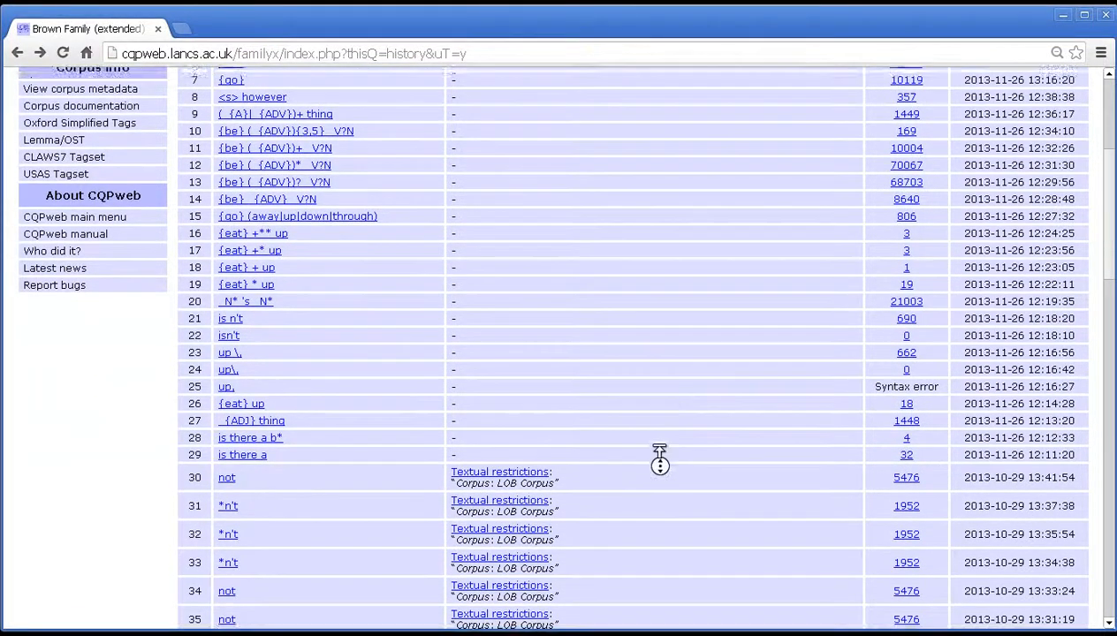
scroll(up, 3)
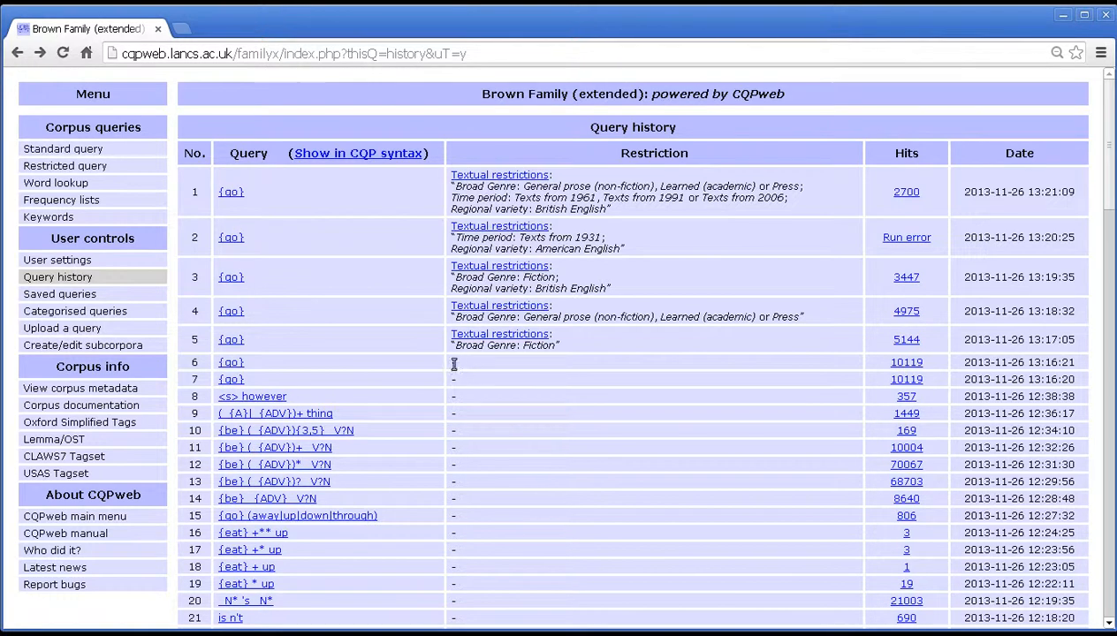
mouse_move(450, 378)
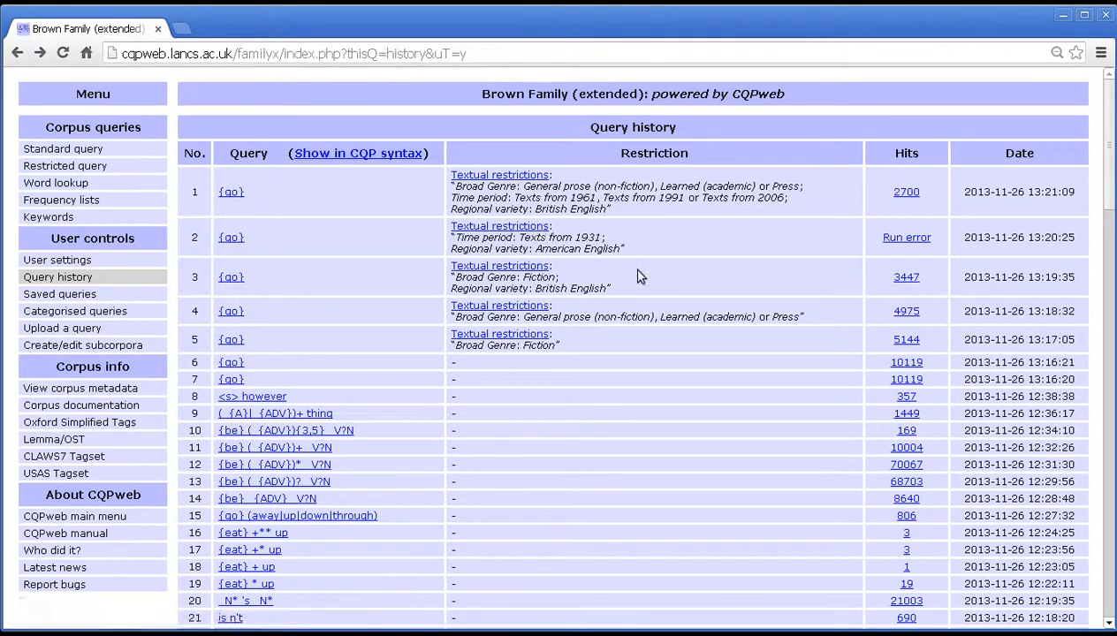
scroll(down, 3)
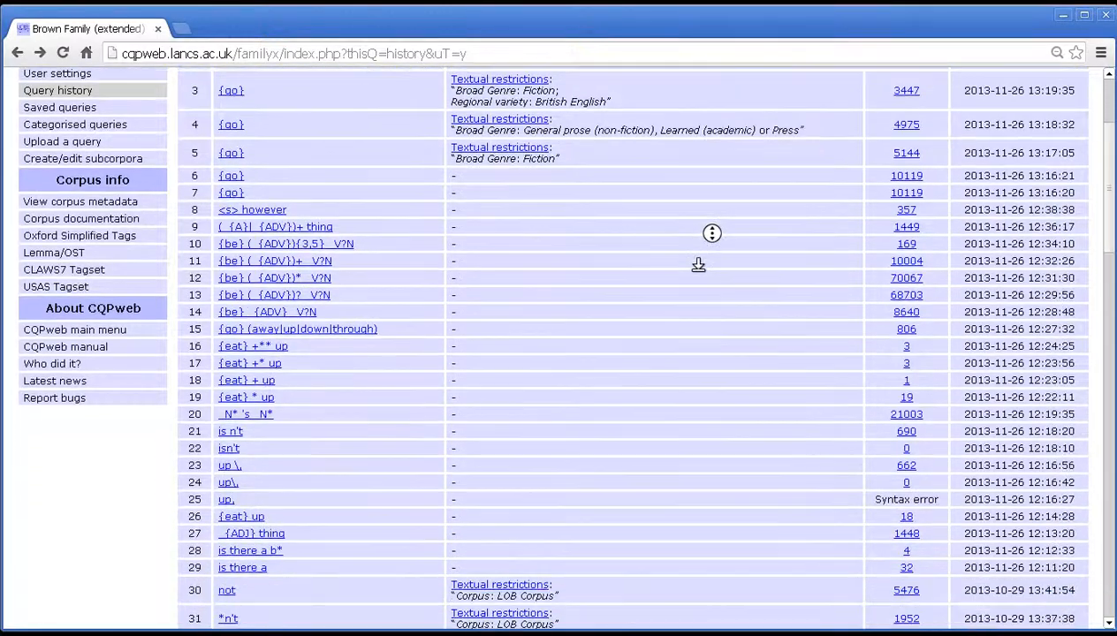
scroll(down, 3)
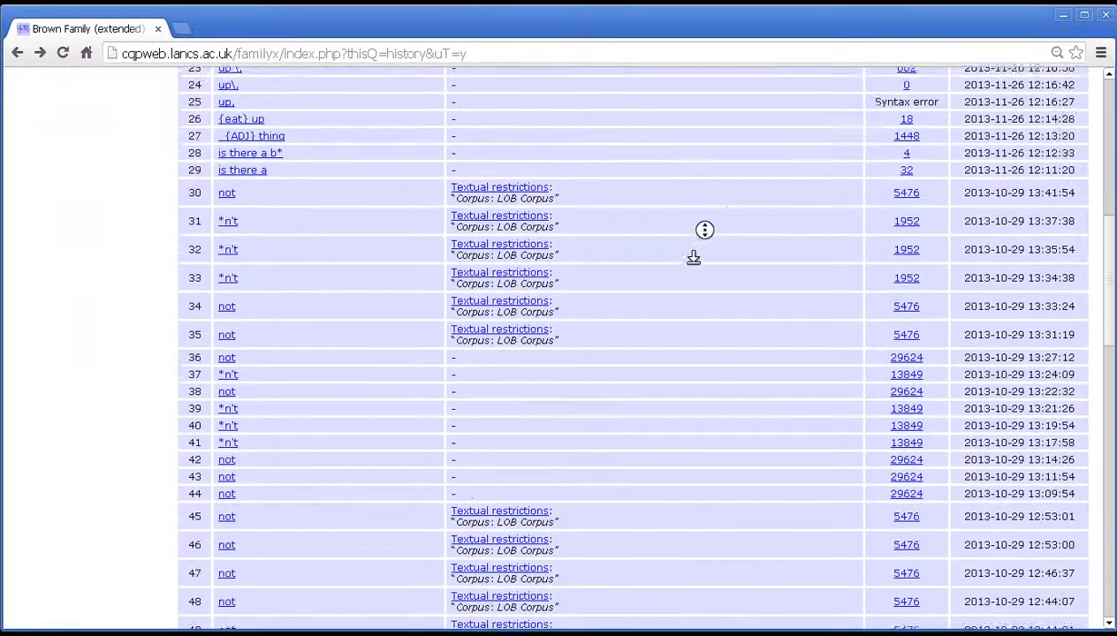
scroll(down, 3)
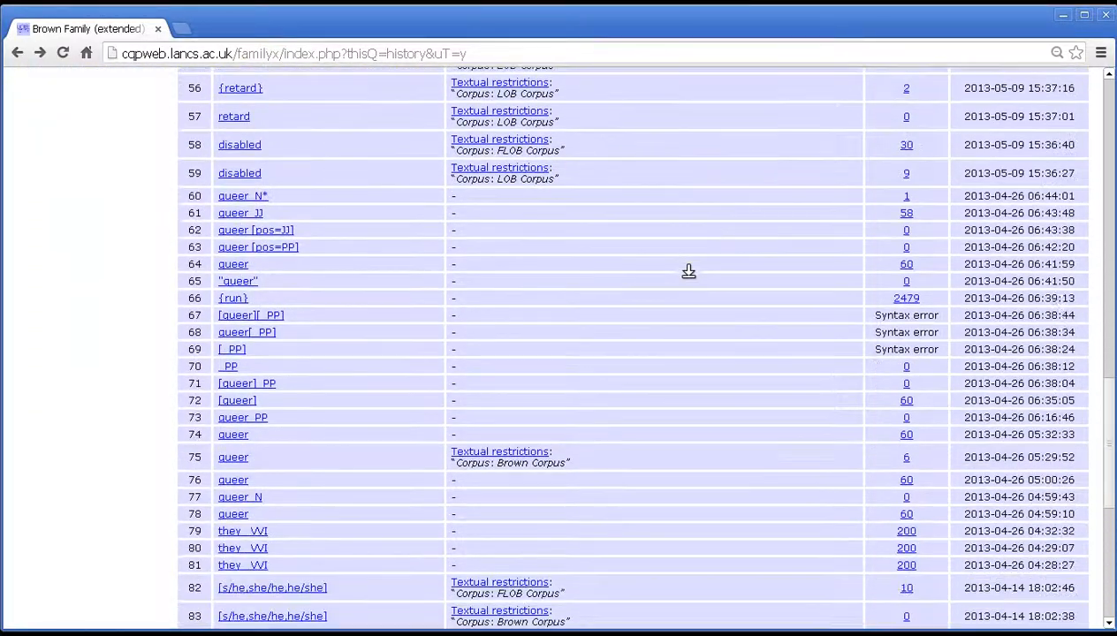
scroll(down, 3)
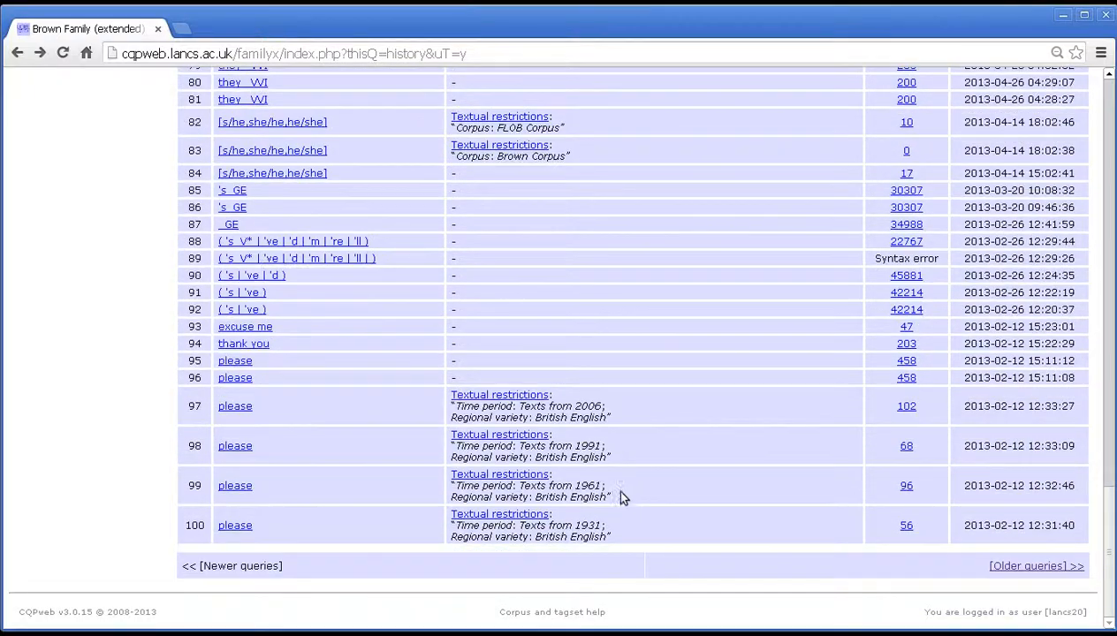
click(1036, 566)
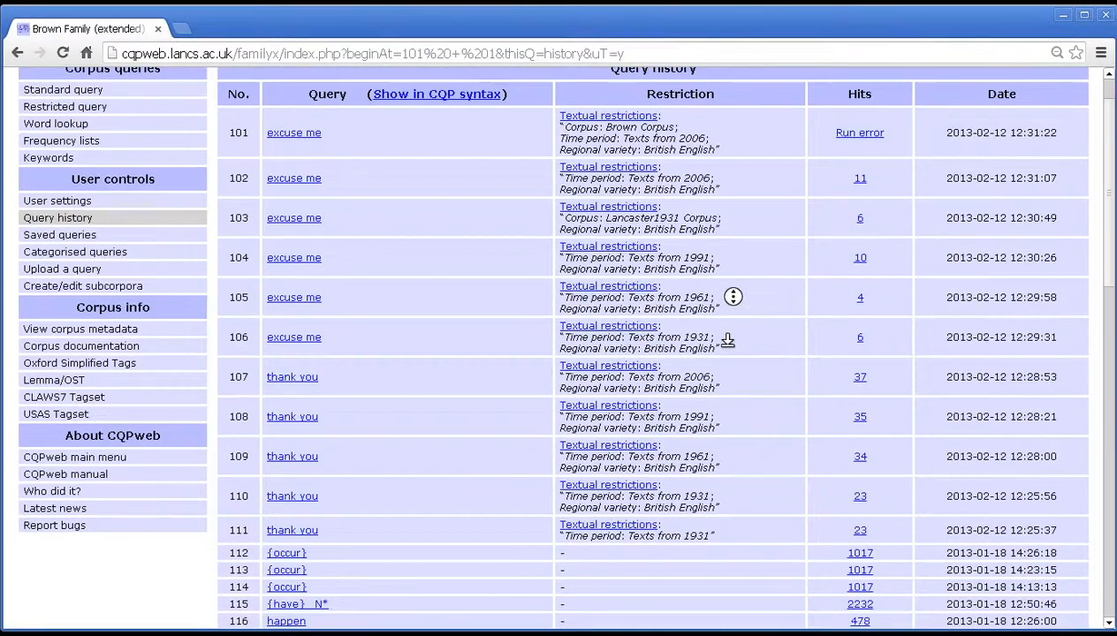
scroll(down, 3)
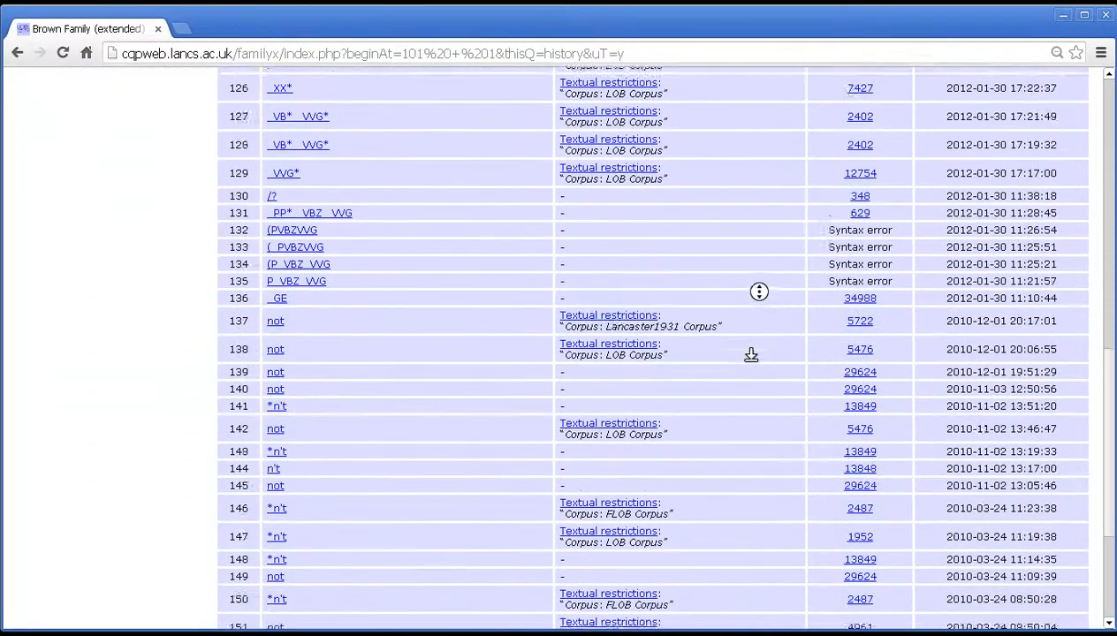
scroll(down, 3)
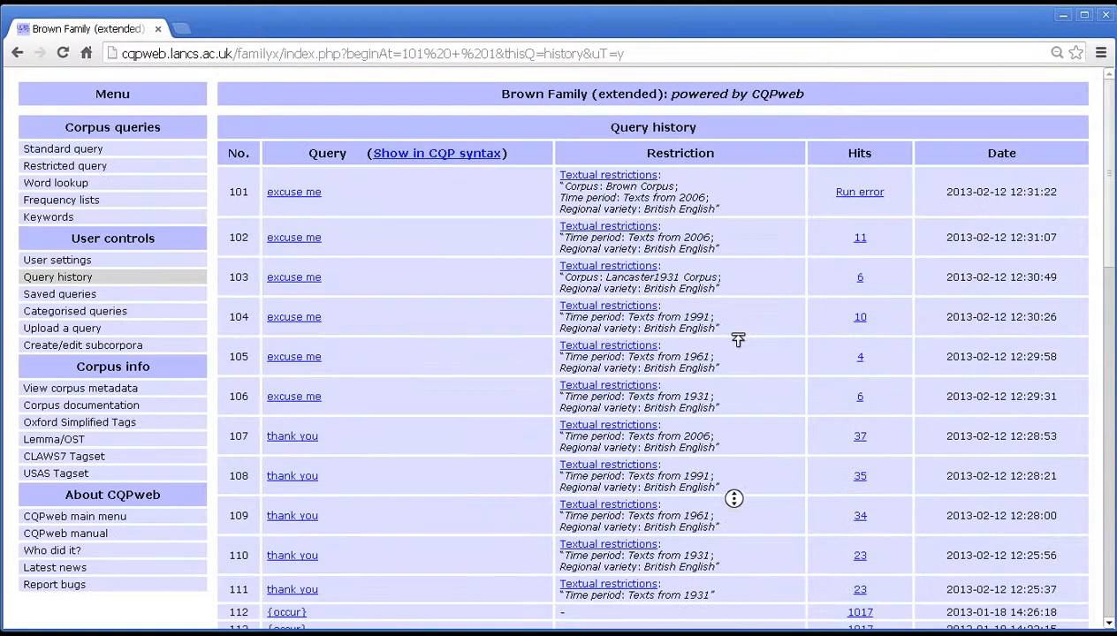
mouse_move(746, 319)
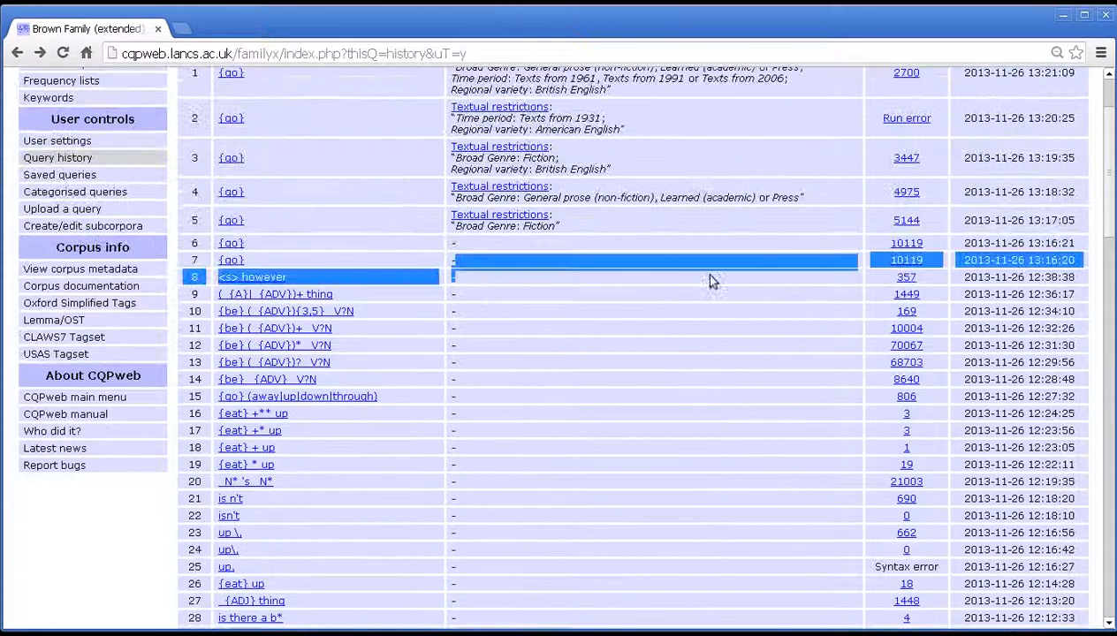
scroll(up, 3)
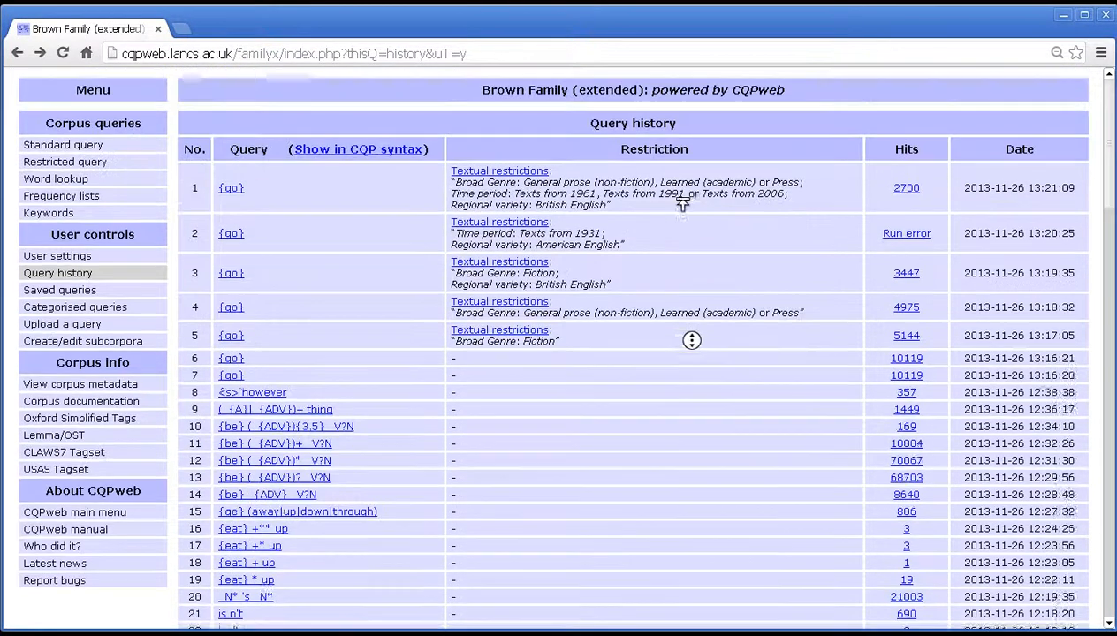
scroll(up, 3)
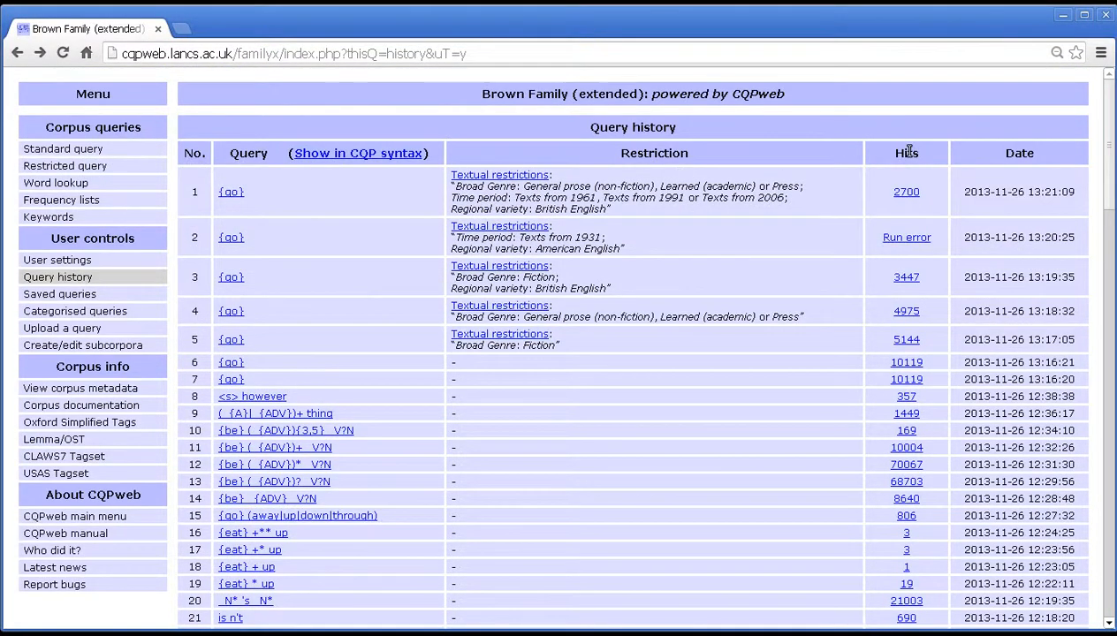
mouse_move(880, 509)
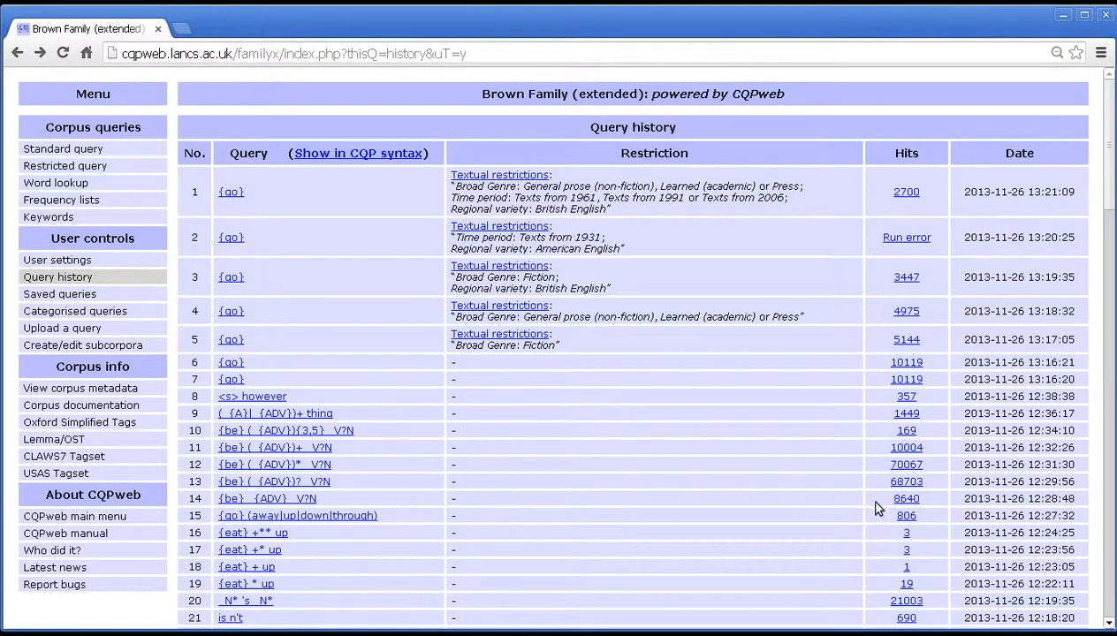
mouse_move(742, 478)
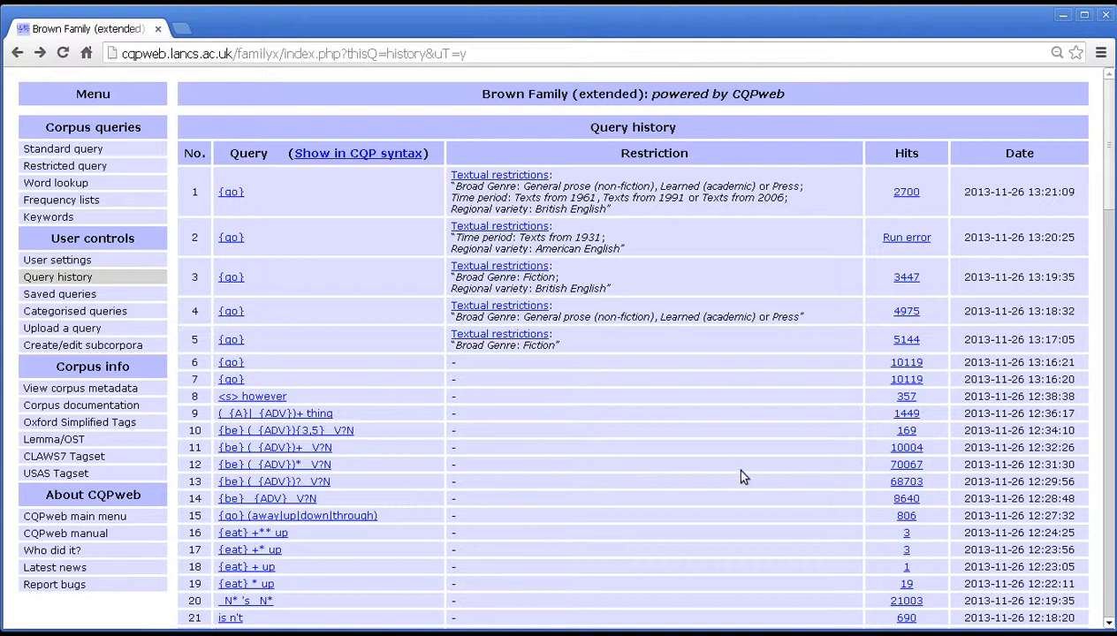
mouse_move(981, 191)
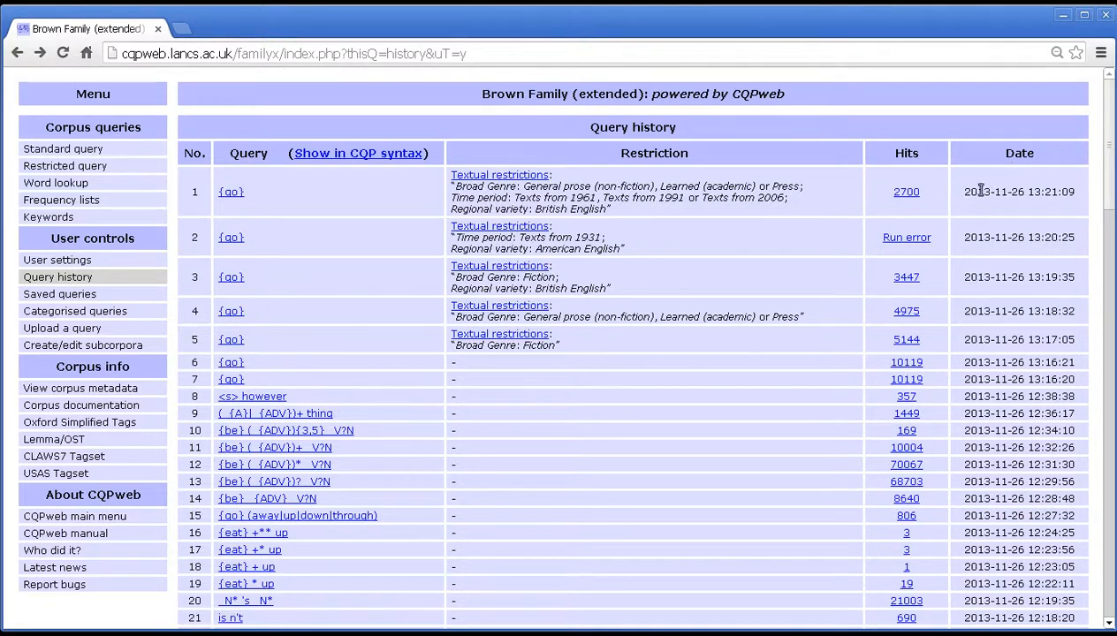
mouse_move(1051, 204)
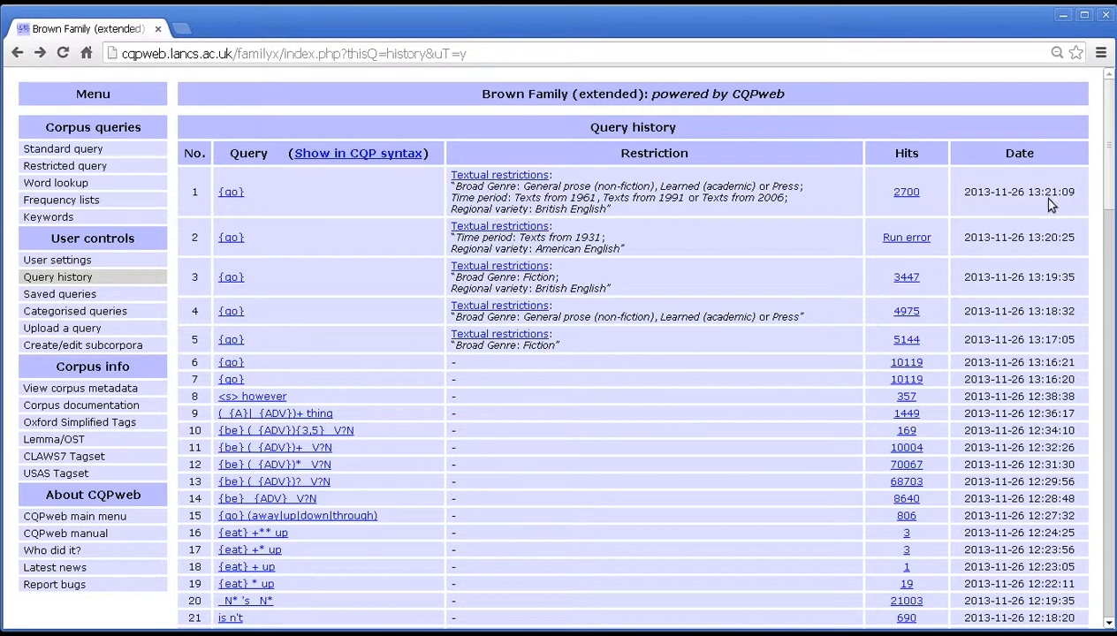
mouse_move(1016, 219)
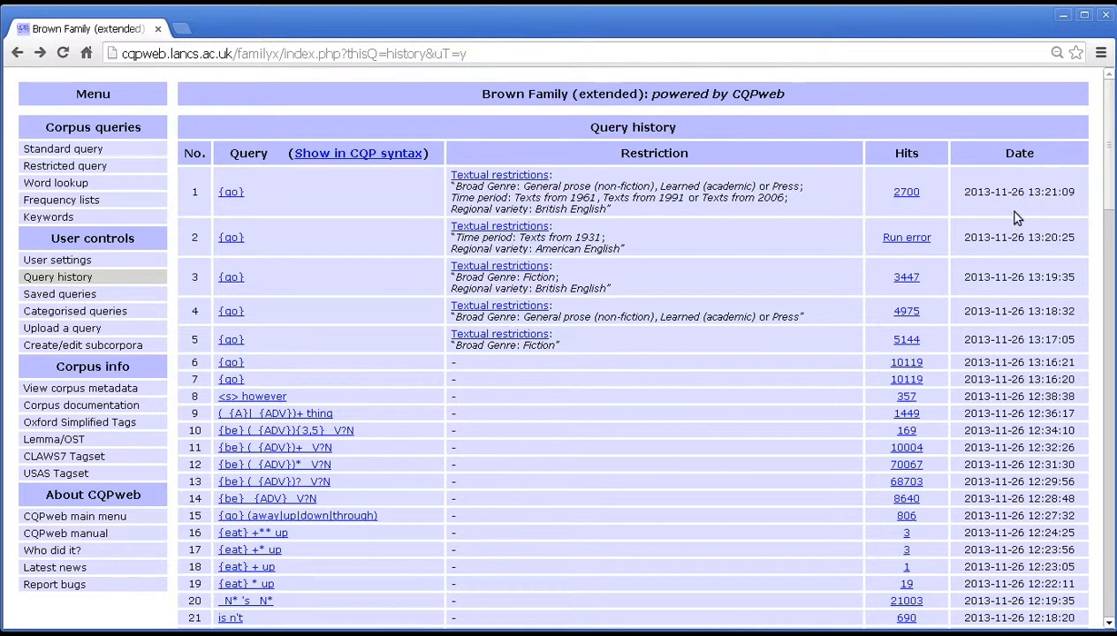
mouse_move(672, 148)
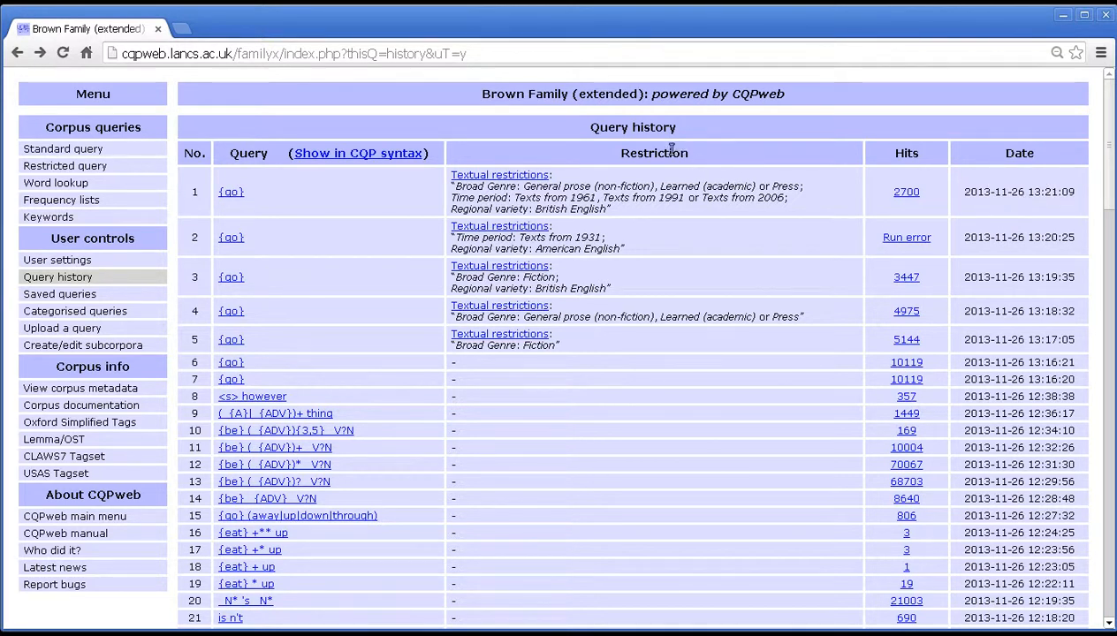
mouse_move(551, 140)
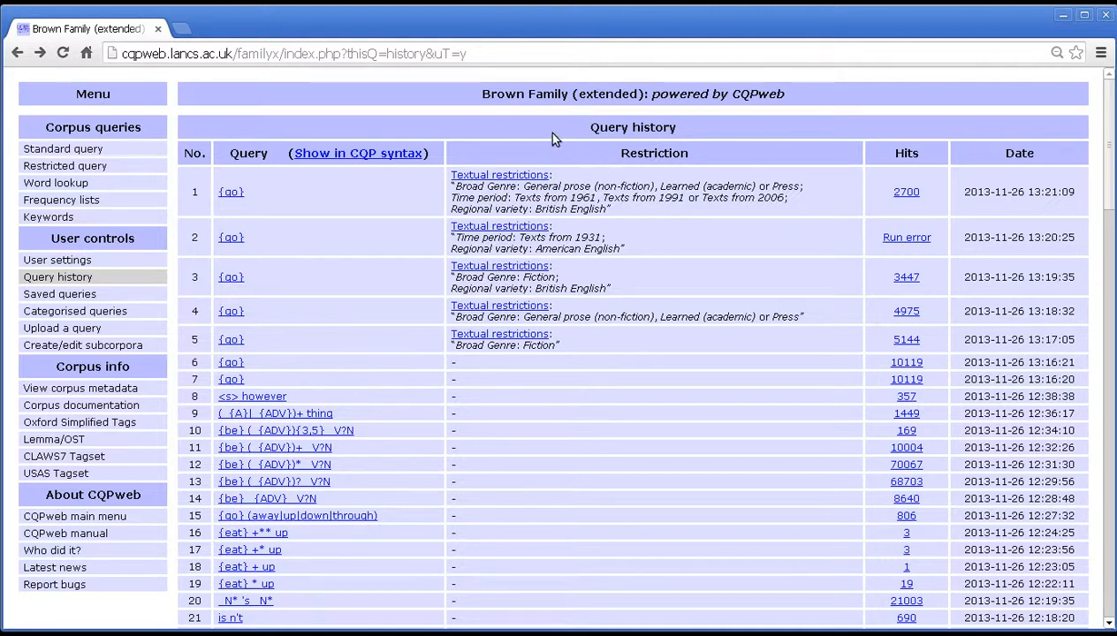
mouse_move(756, 120)
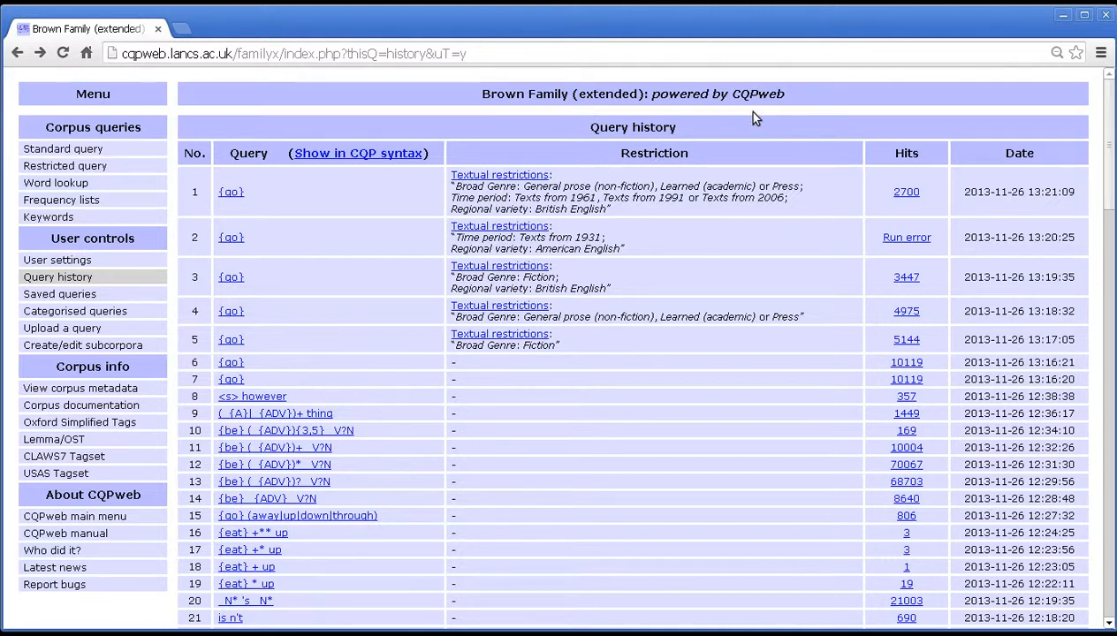
mouse_move(674, 113)
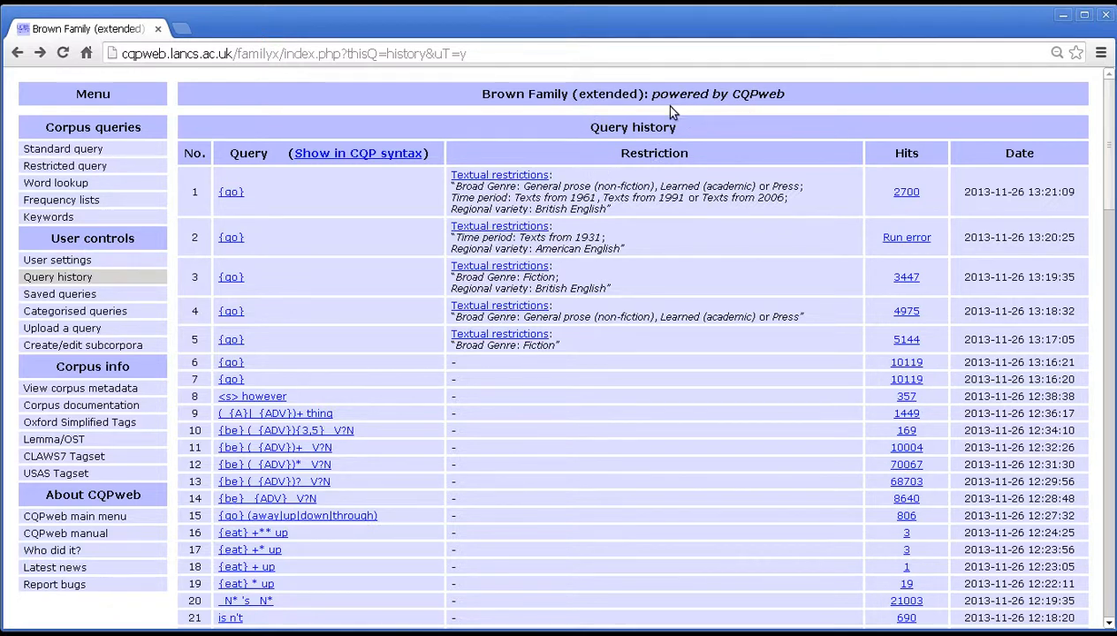
mouse_move(669, 116)
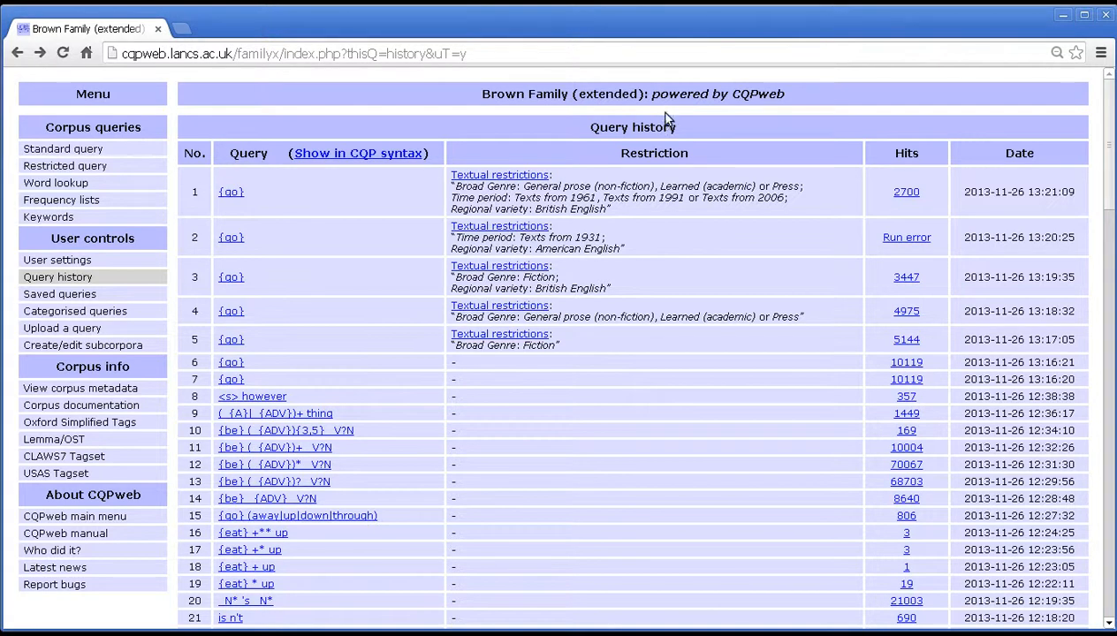
mouse_move(740, 120)
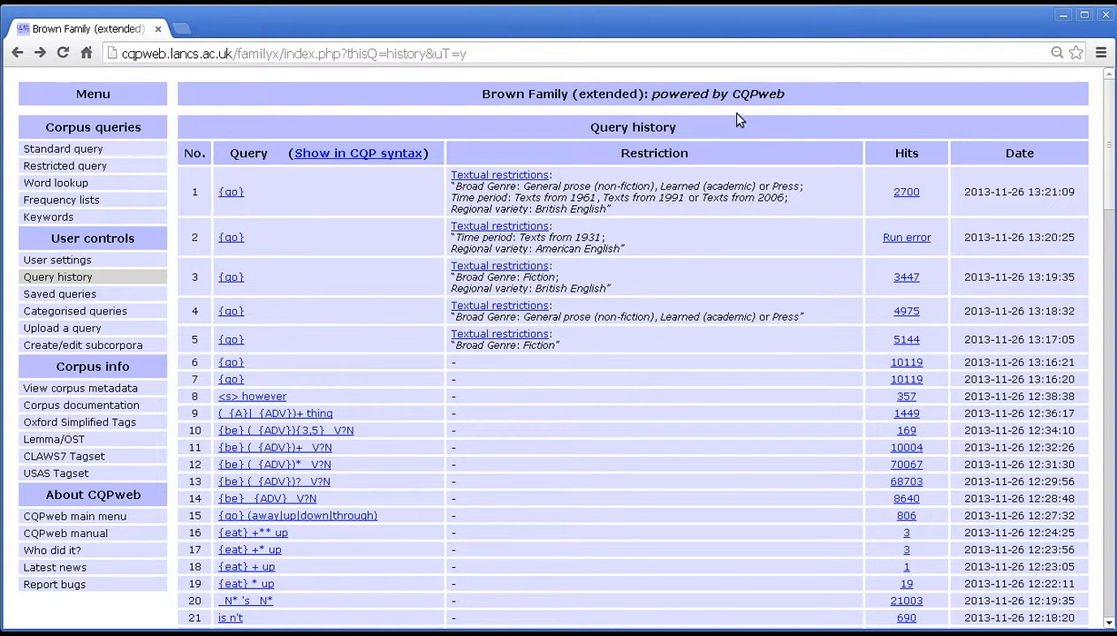
mouse_move(749, 142)
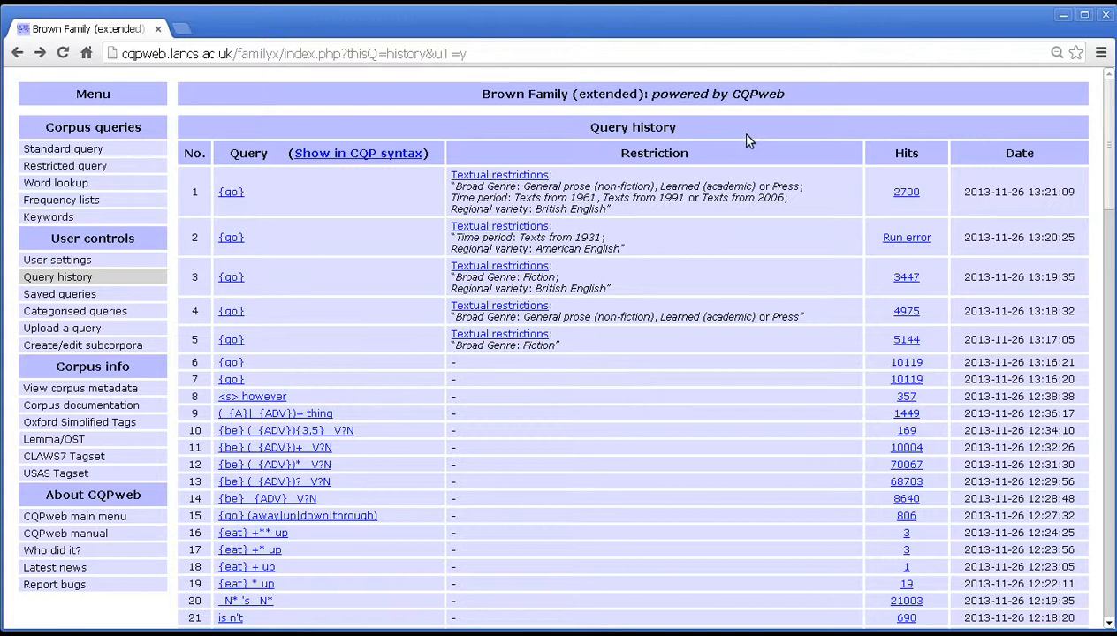
mouse_move(738, 227)
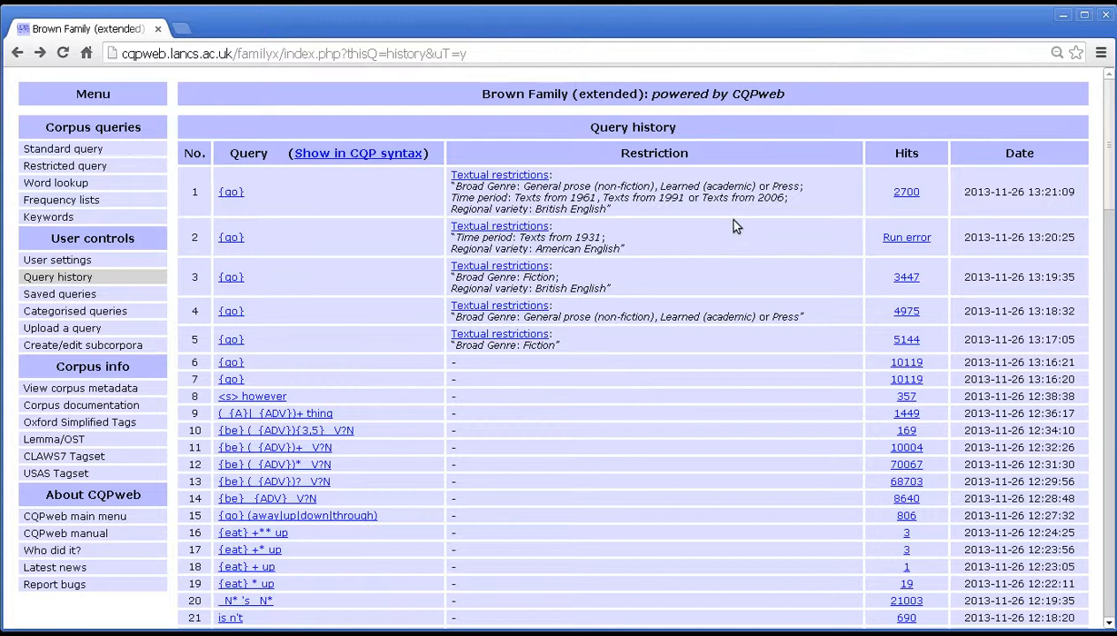
mouse_move(742, 219)
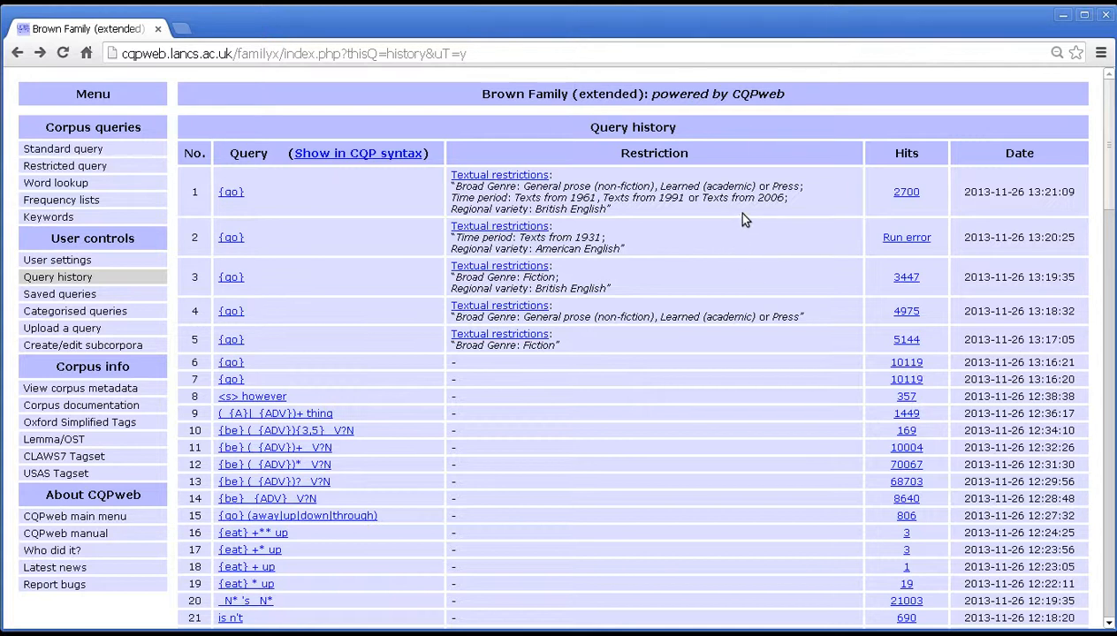
mouse_move(735, 194)
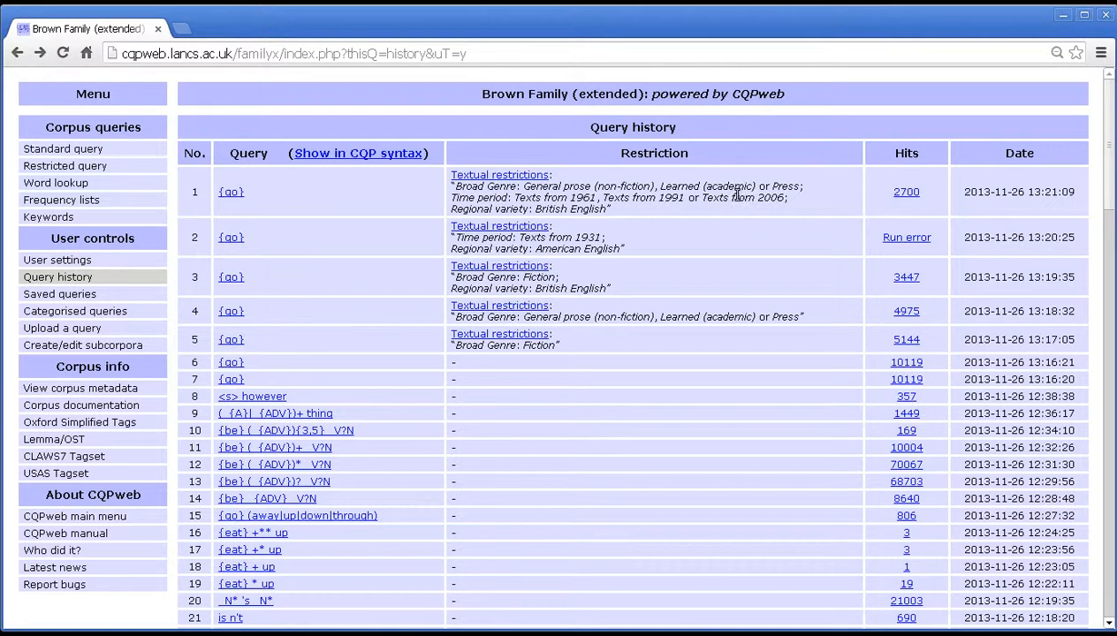
mouse_move(880, 239)
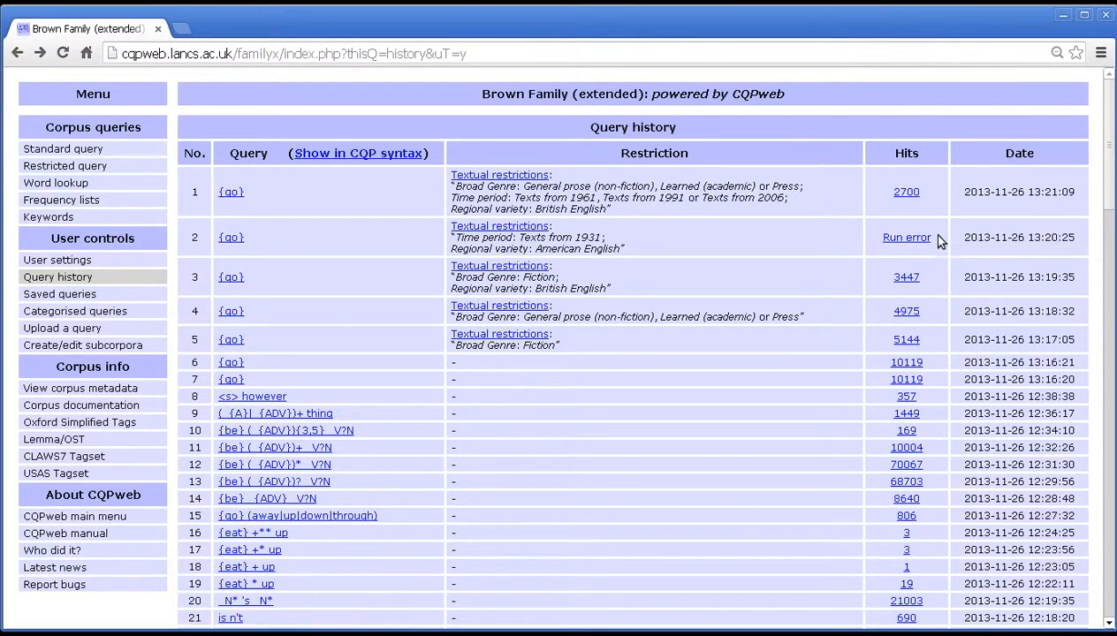
mouse_move(771, 274)
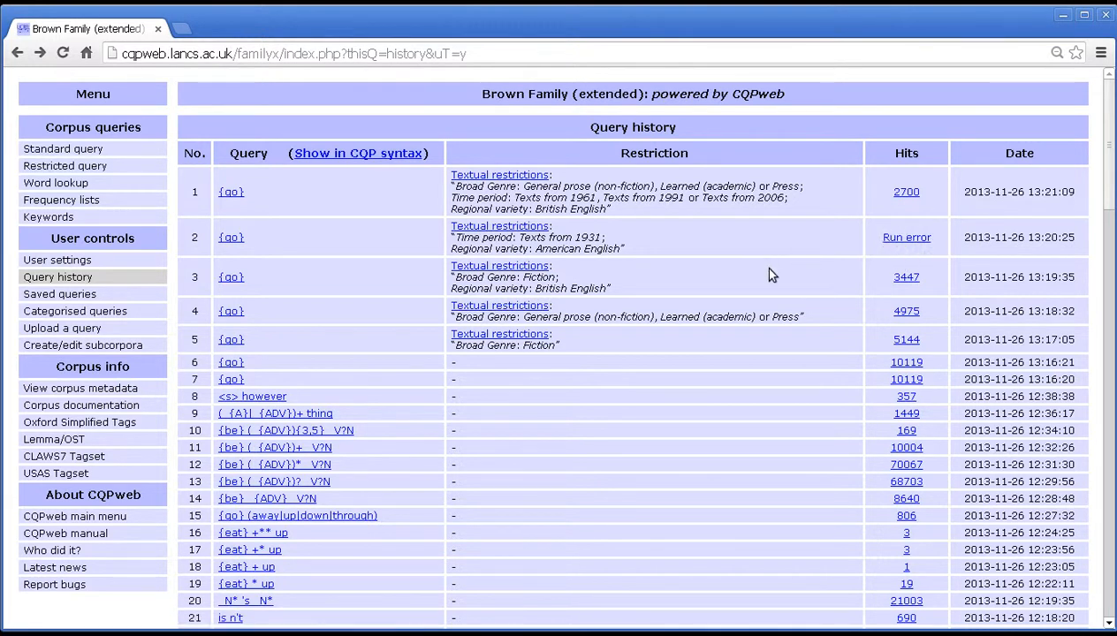
mouse_move(854, 223)
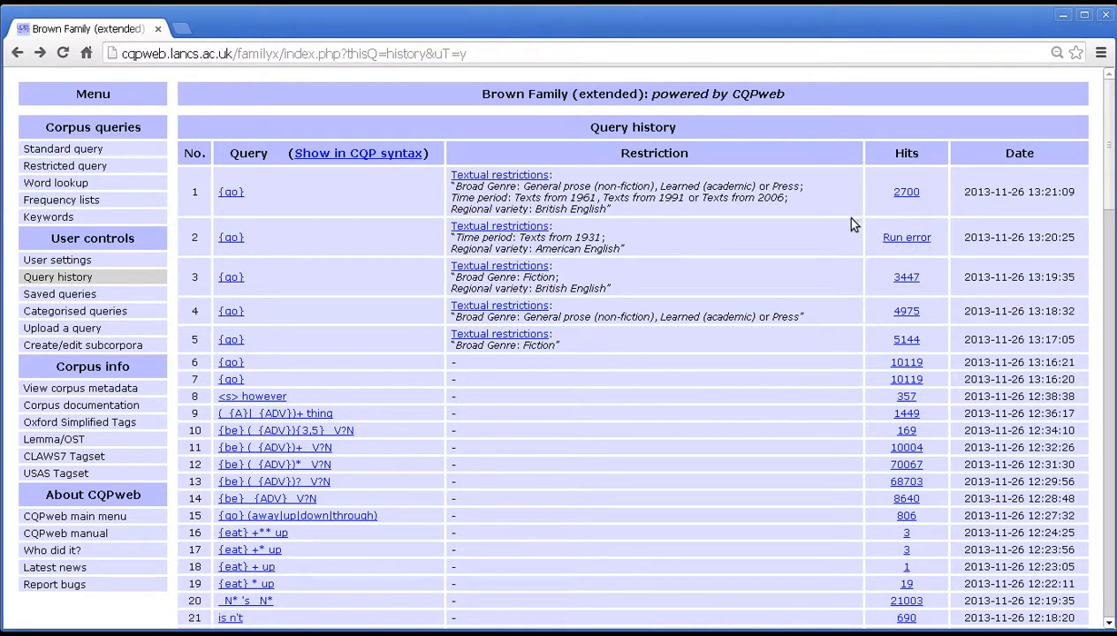
mouse_move(866, 212)
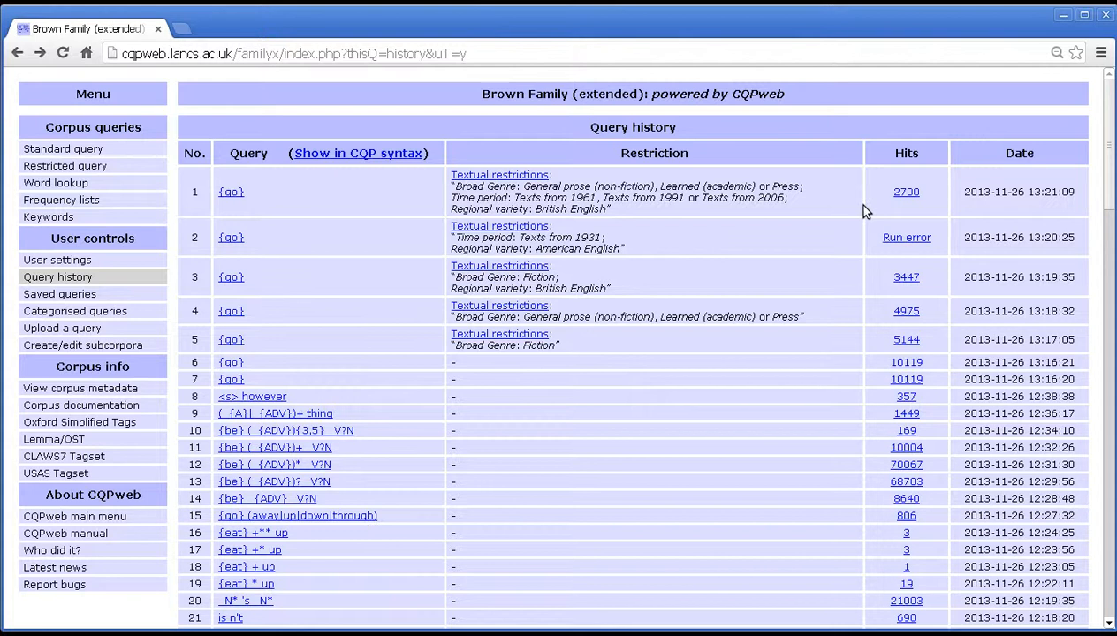
mouse_move(845, 216)
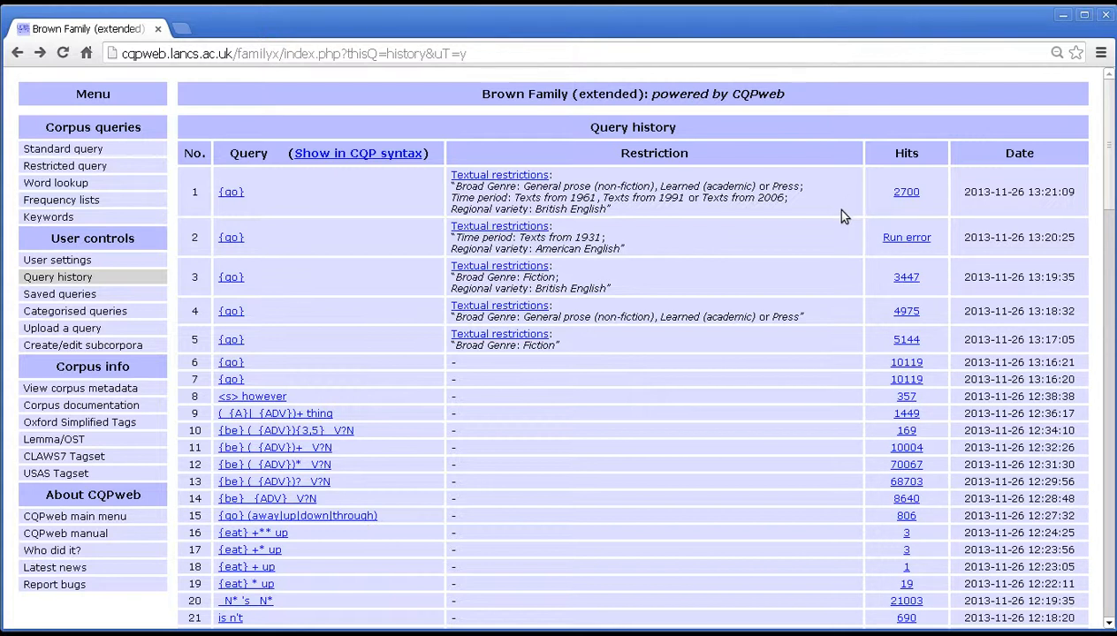
mouse_move(831, 214)
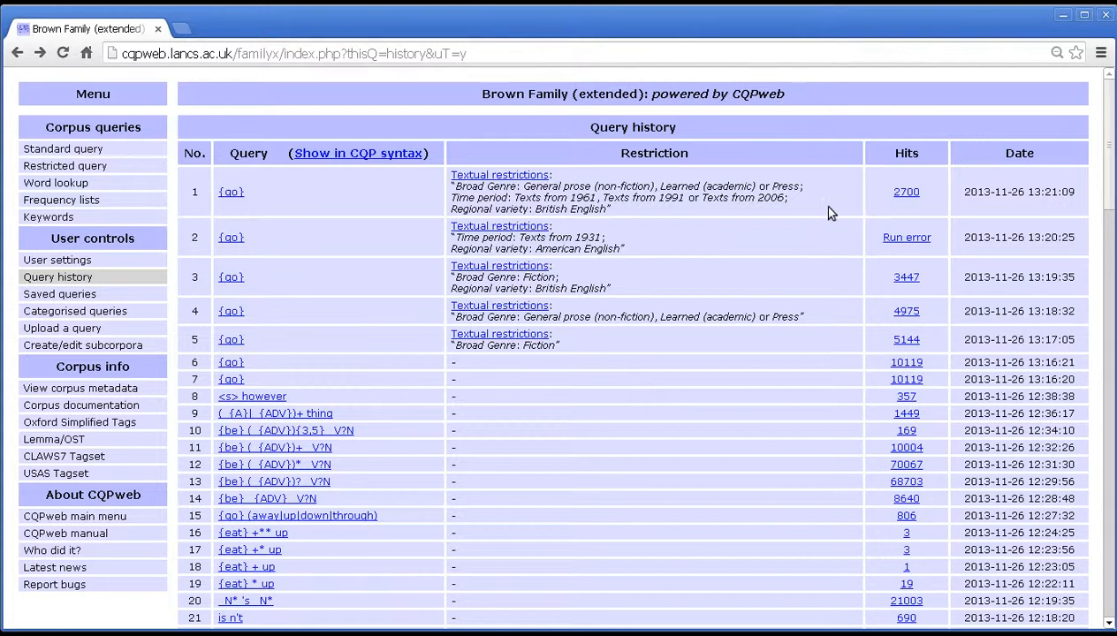
mouse_move(826, 202)
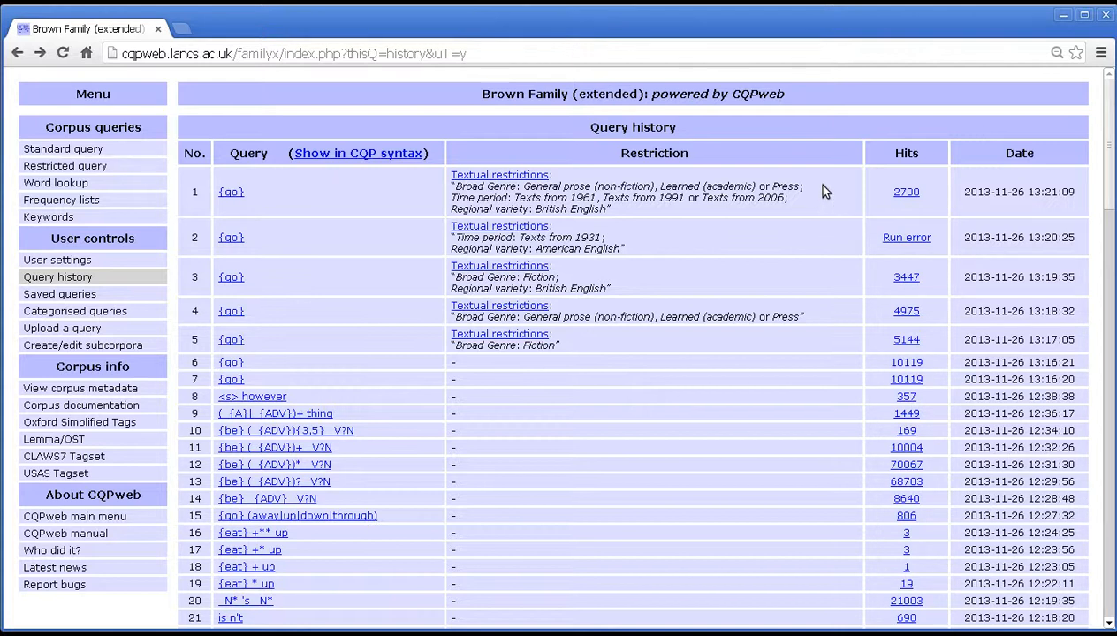
mouse_move(799, 191)
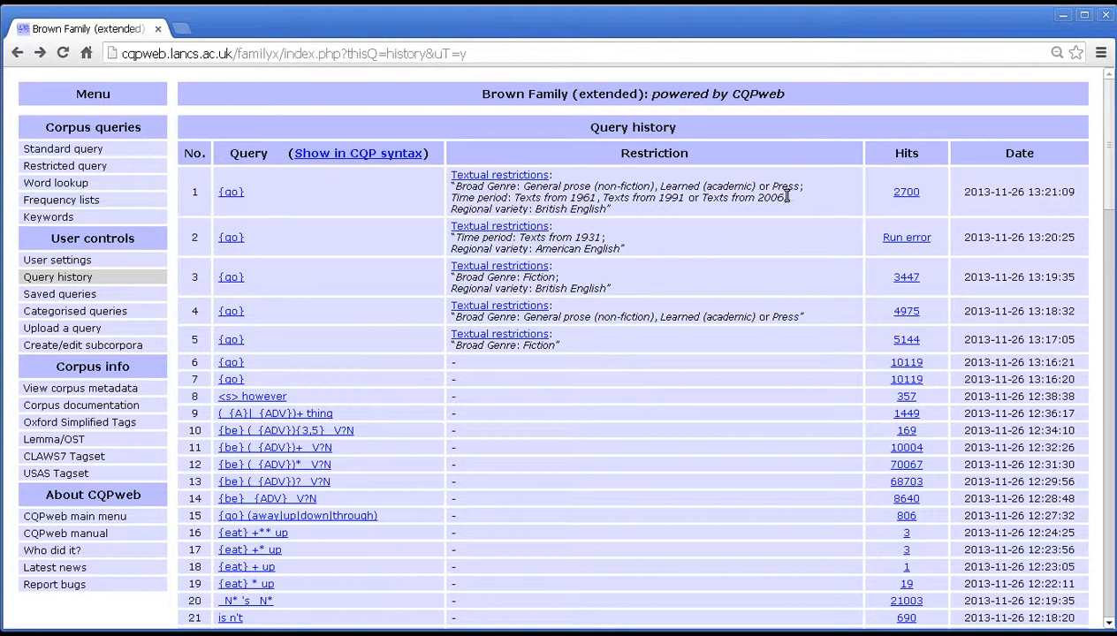
mouse_move(845, 182)
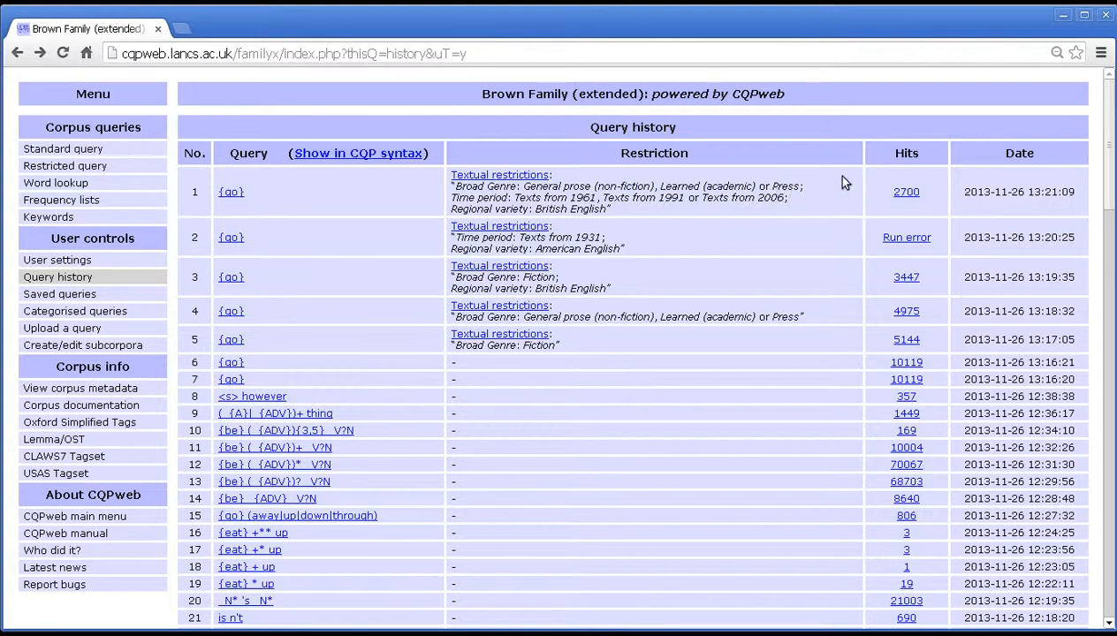
mouse_move(468, 181)
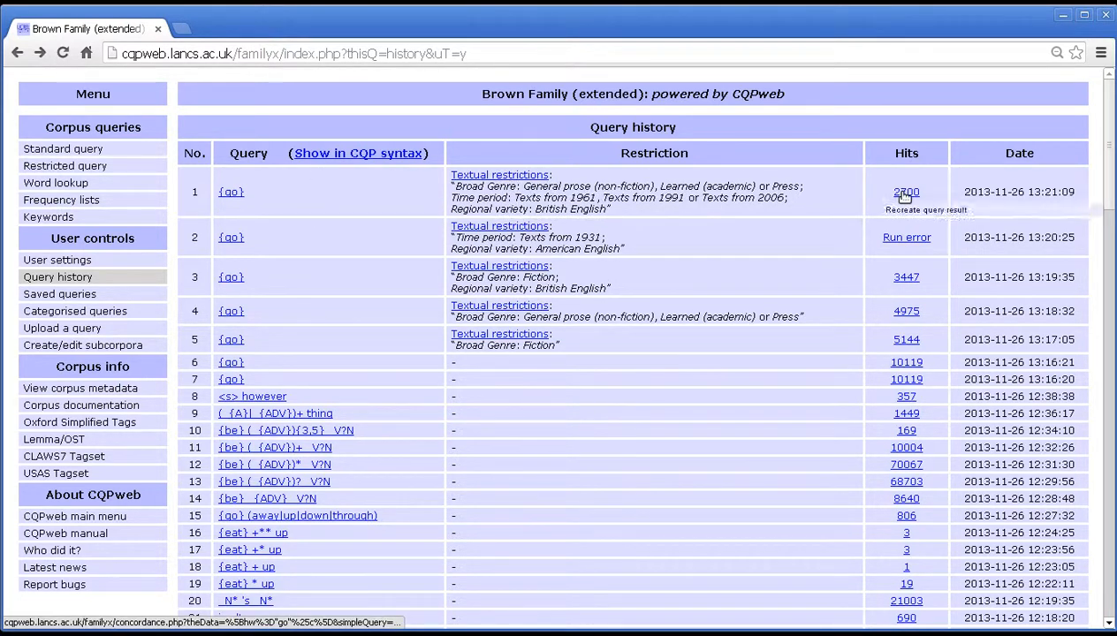
mouse_move(896, 152)
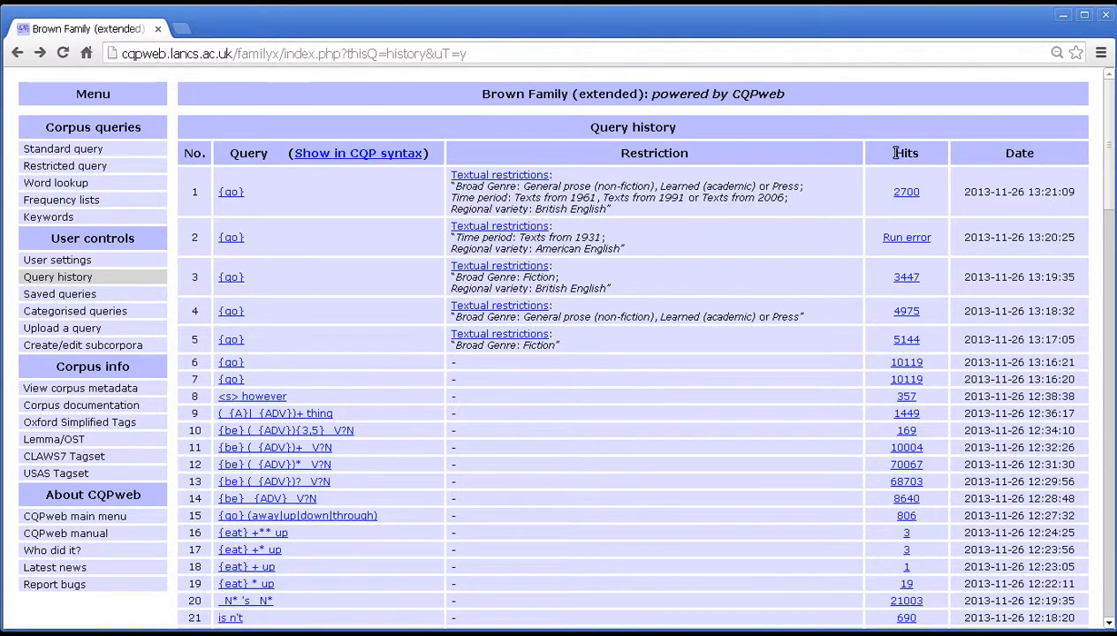
mouse_move(608, 212)
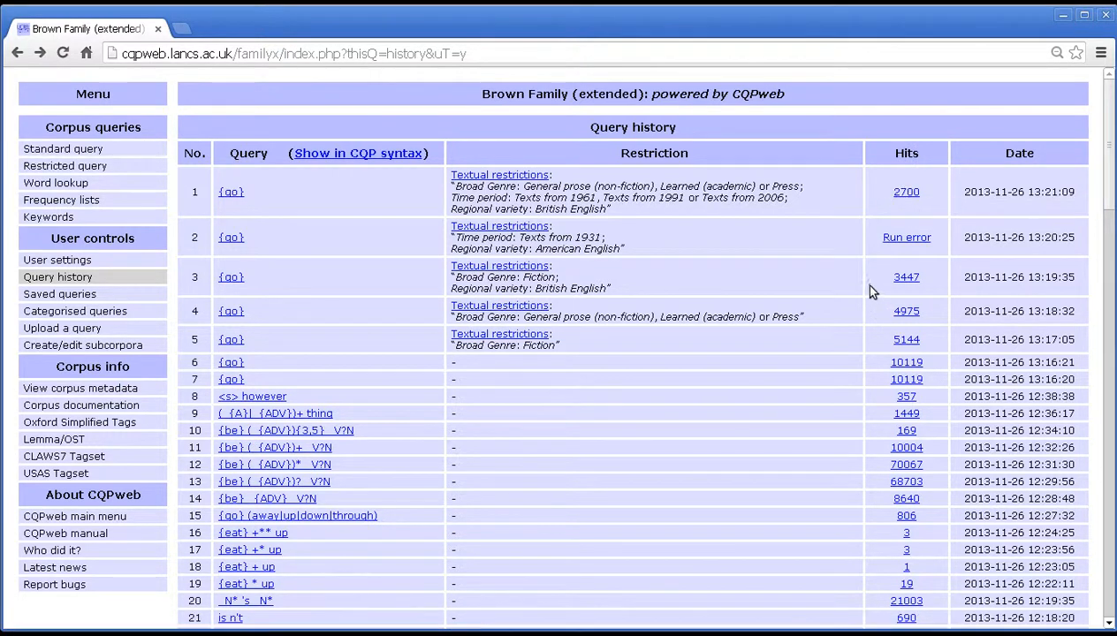
mouse_move(896, 262)
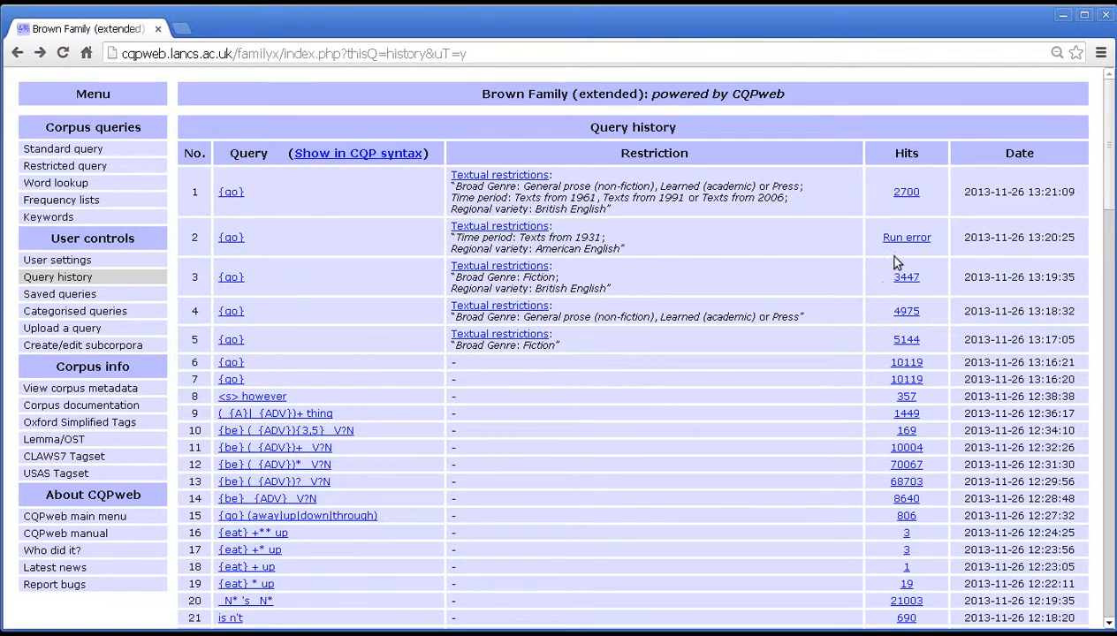
mouse_move(905, 275)
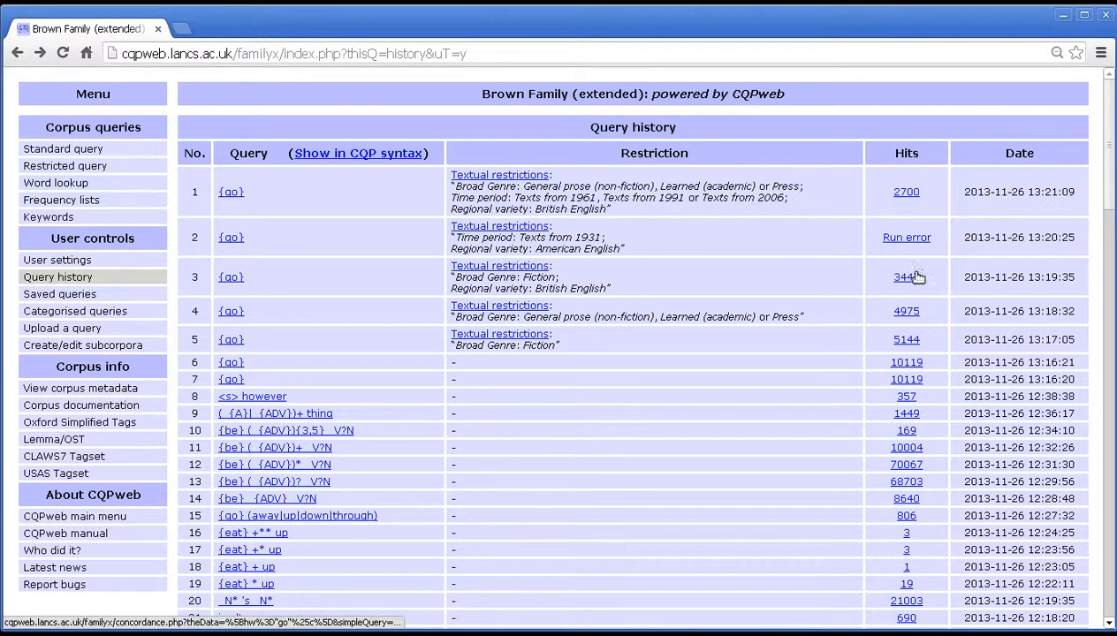
mouse_move(905, 276)
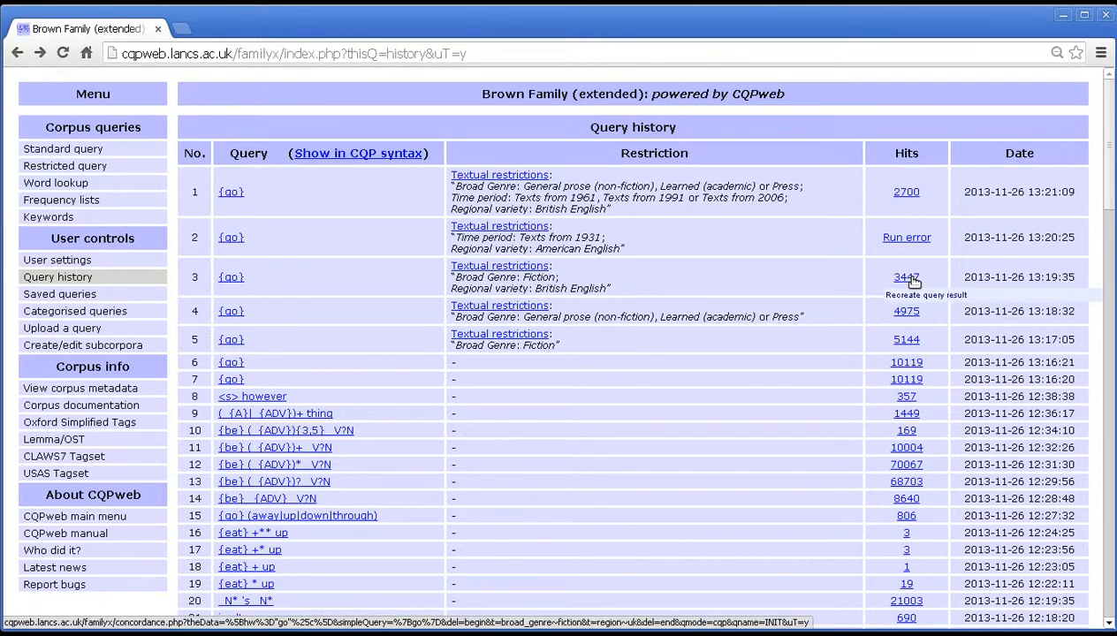
mouse_move(829, 283)
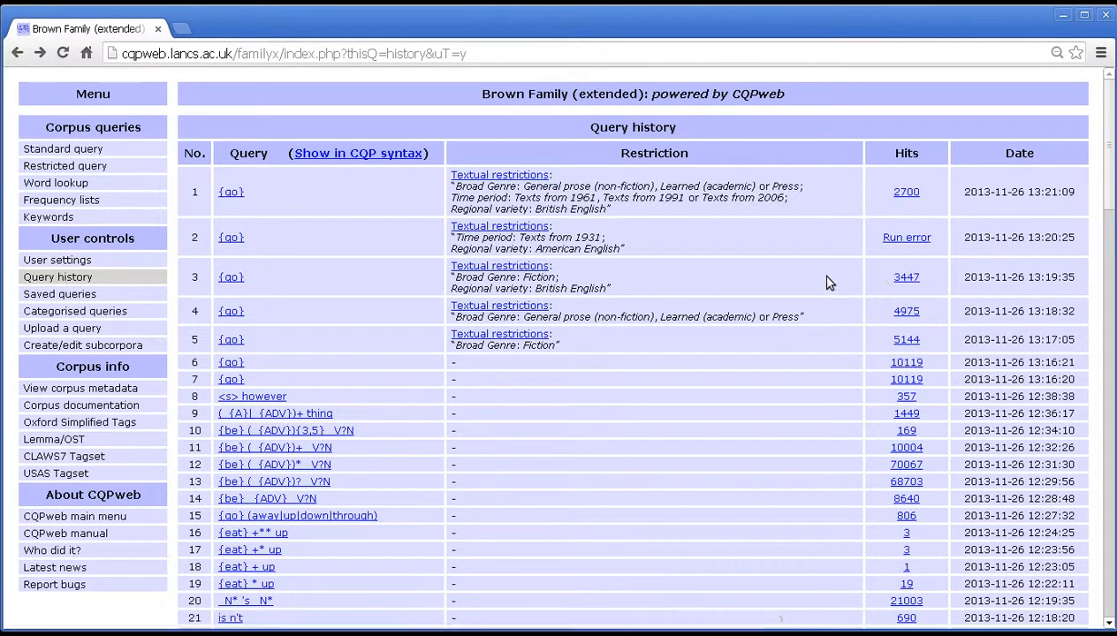
mouse_move(746, 275)
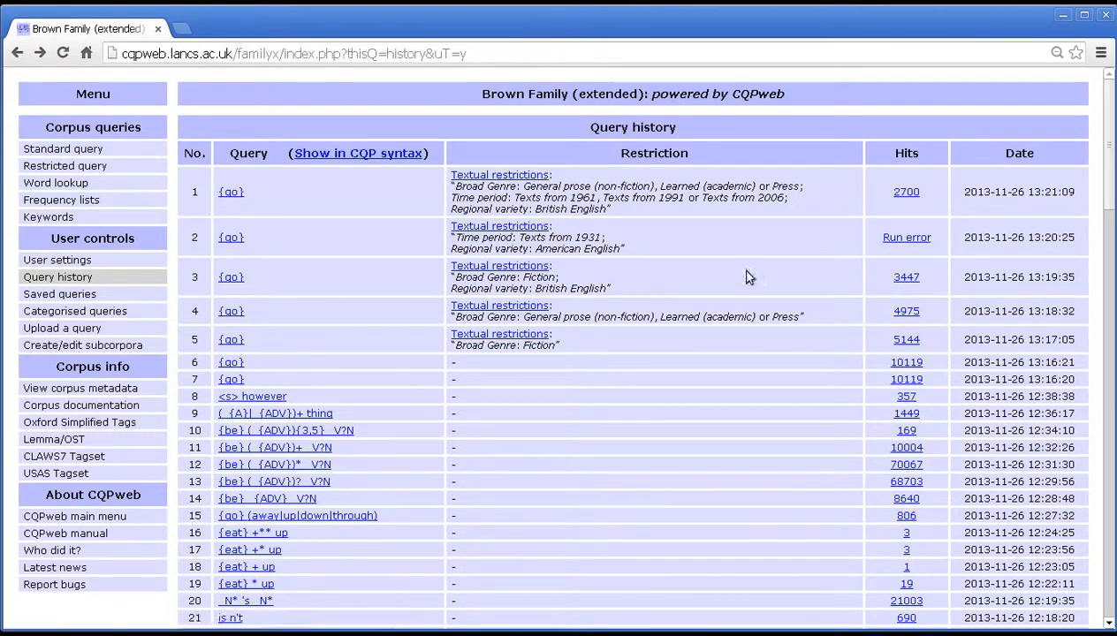
click(905, 275)
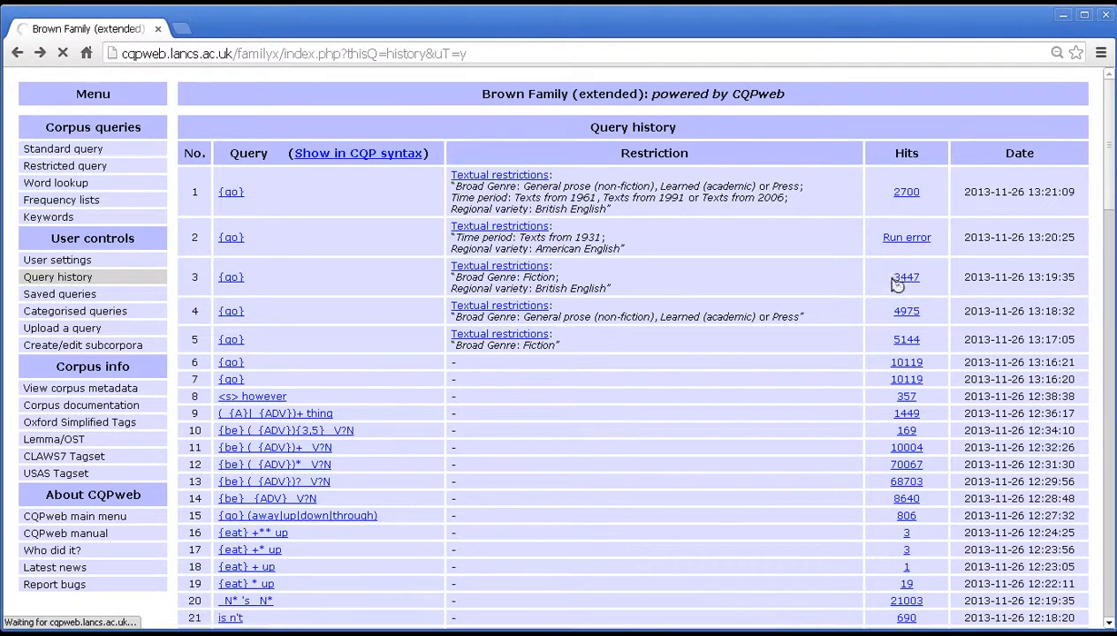
Reopen the British English fiction 'go' concordance (3,447 matches in 497 texts) and return to the history.
click(905, 276)
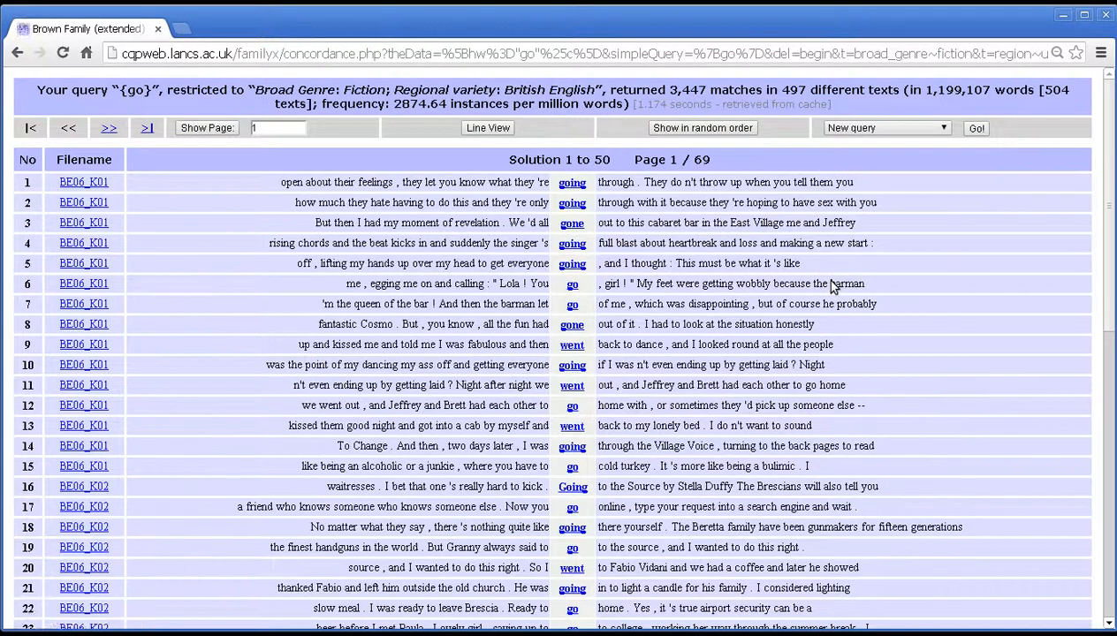
mouse_move(831, 106)
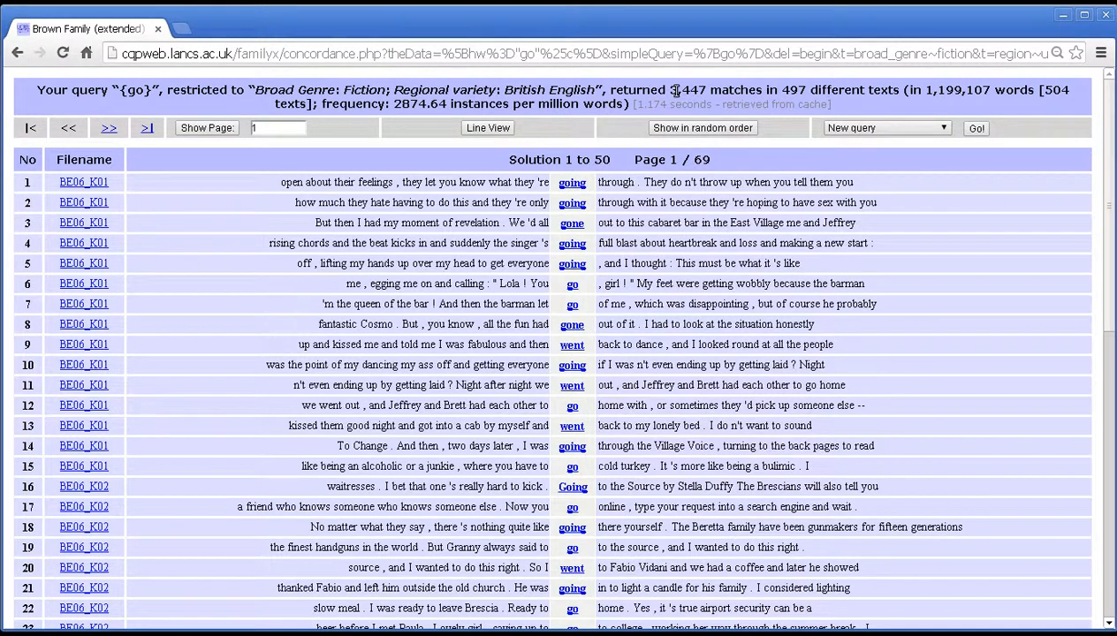
double_click(686, 89)
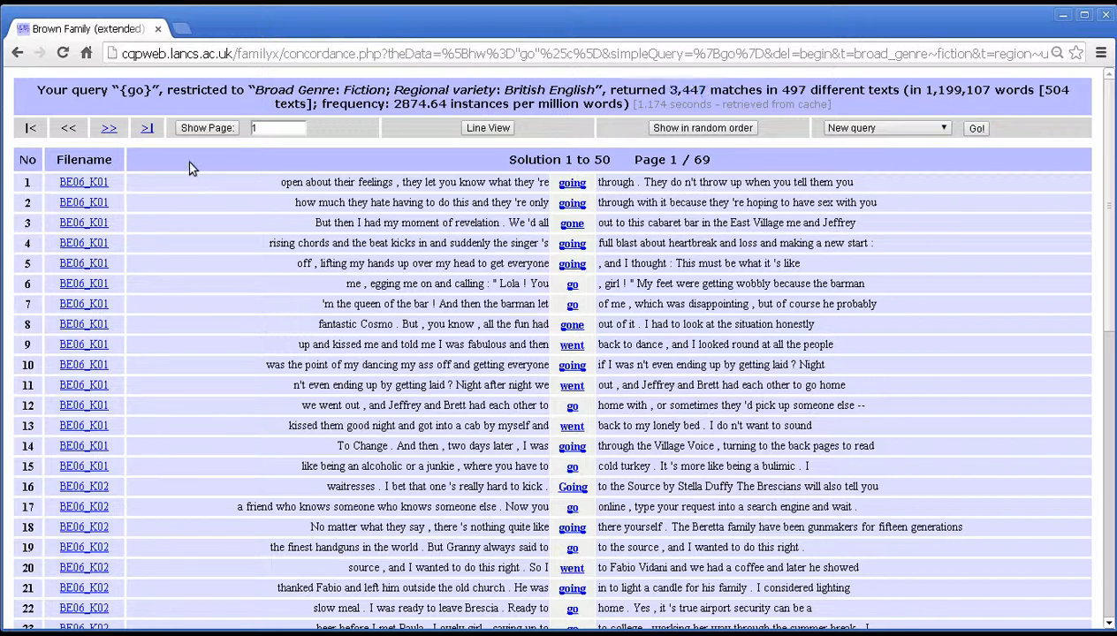
click(18, 53)
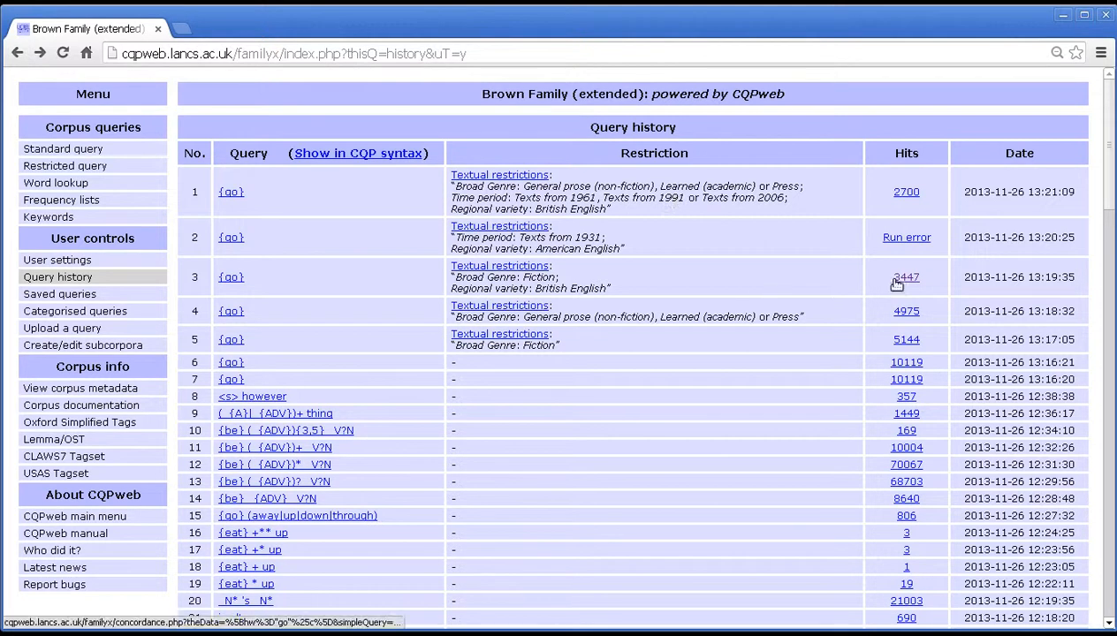
mouse_move(905, 275)
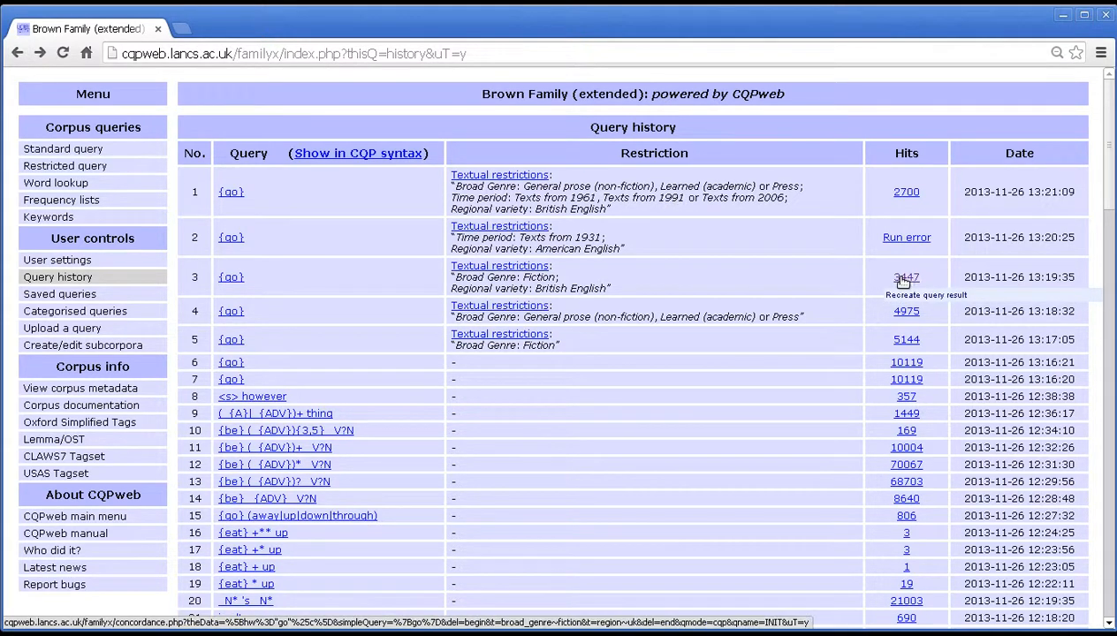
mouse_move(905, 276)
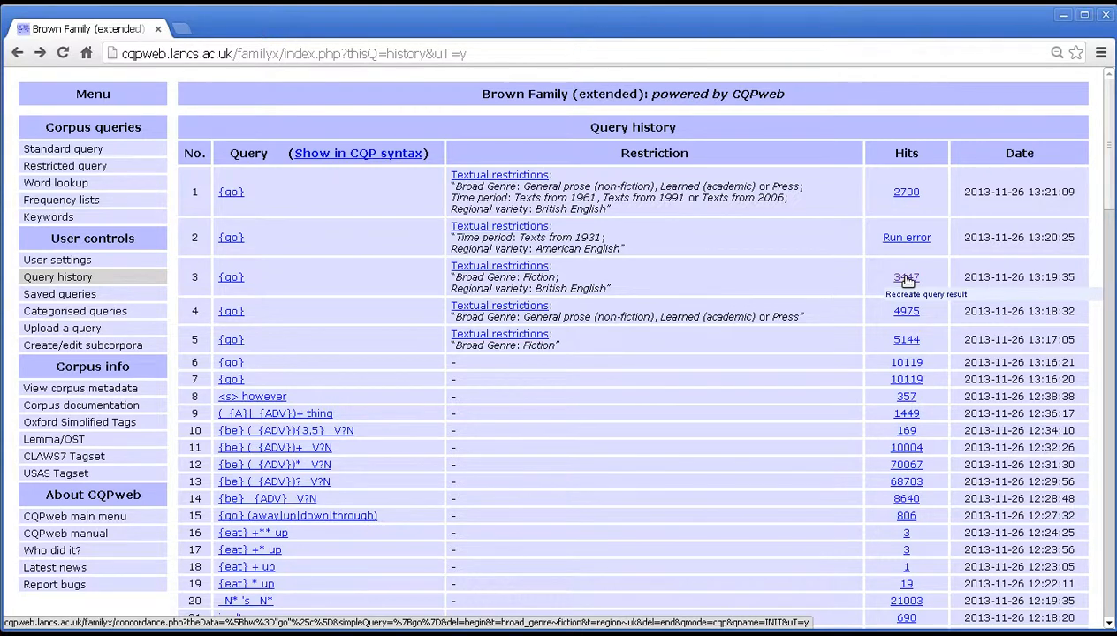
mouse_move(845, 276)
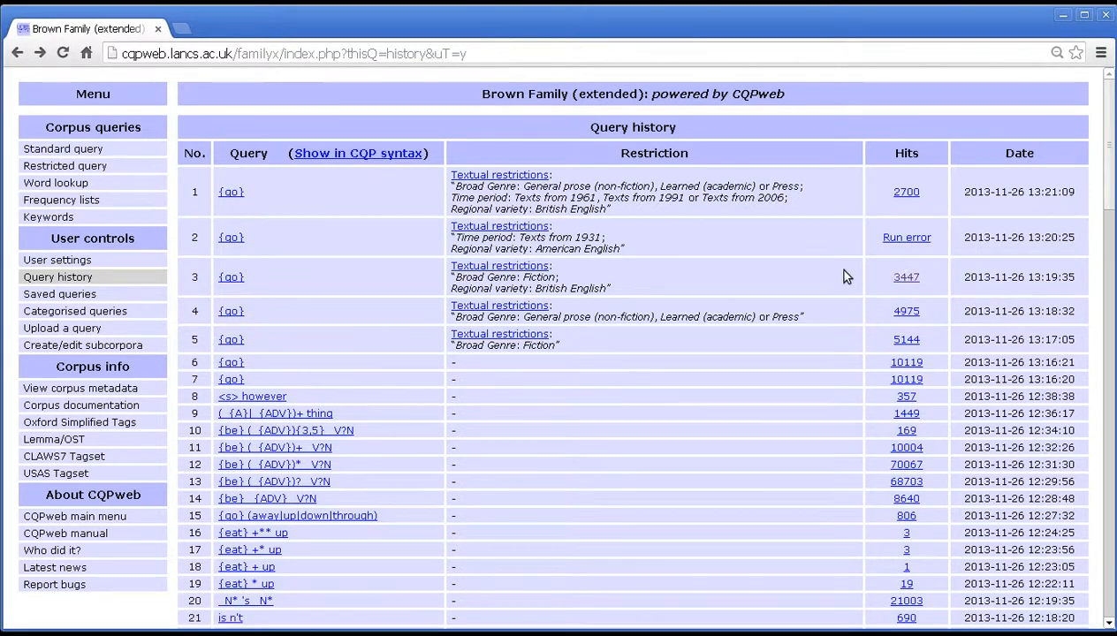
mouse_move(230, 276)
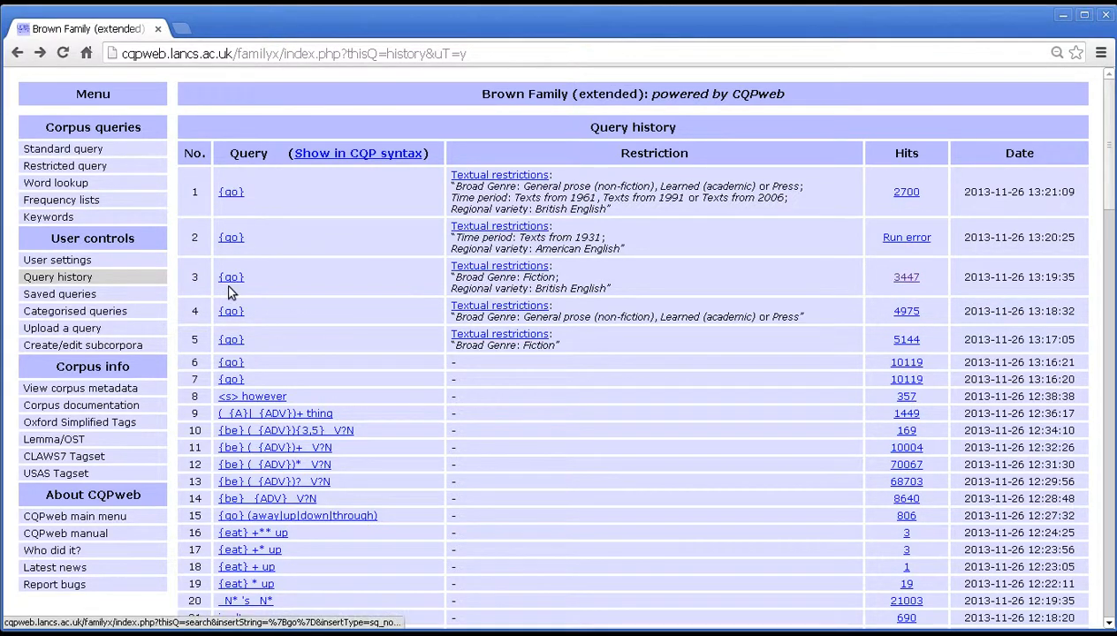
mouse_move(239, 283)
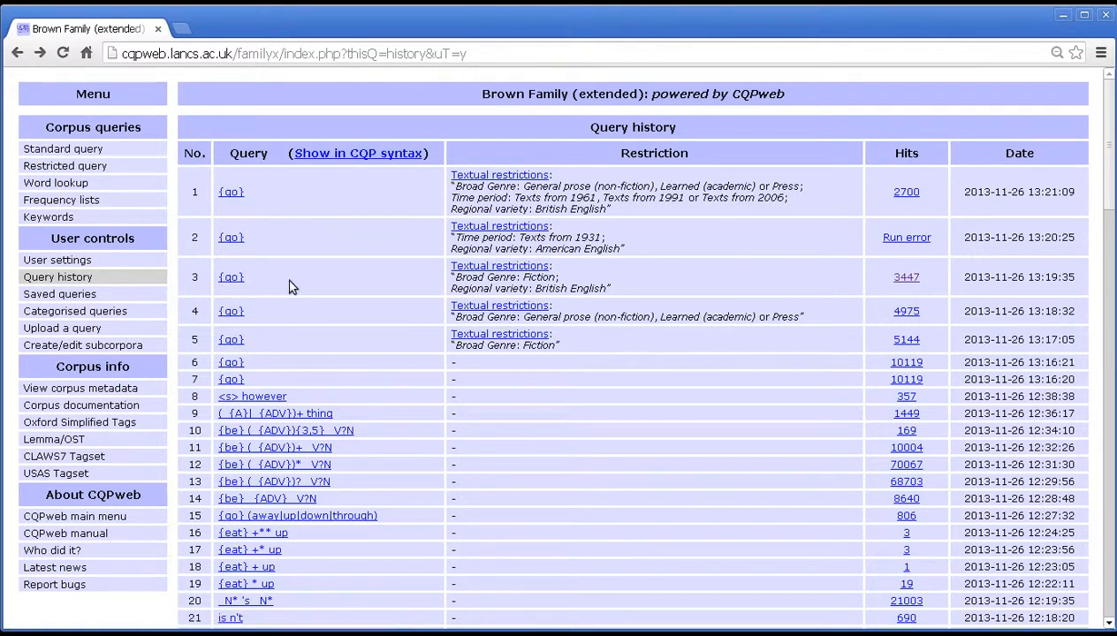
mouse_move(283, 279)
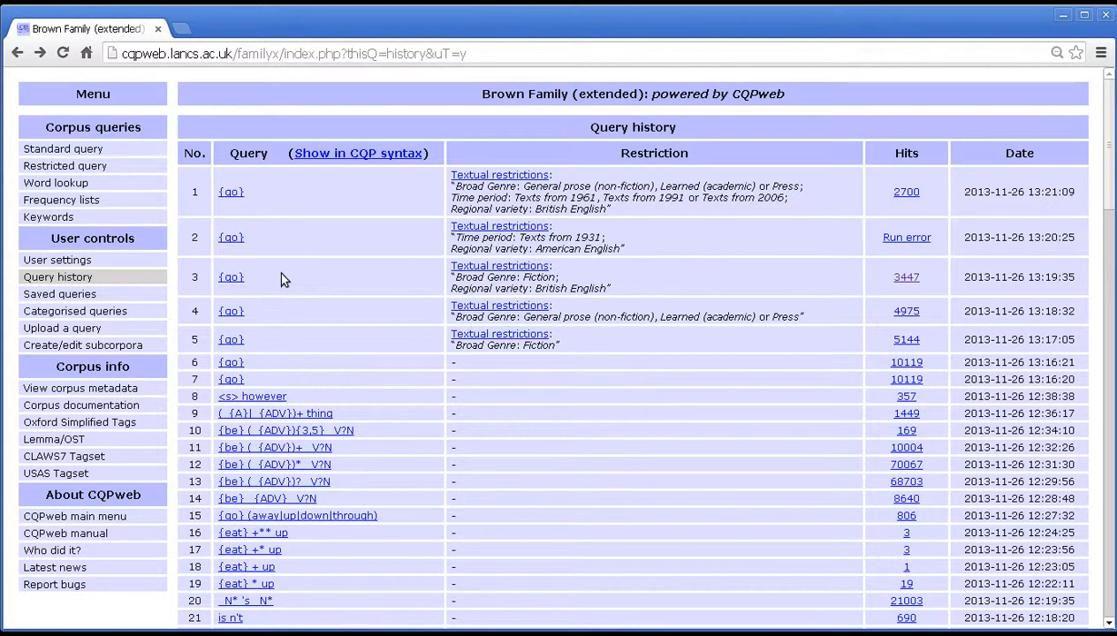
mouse_move(64, 149)
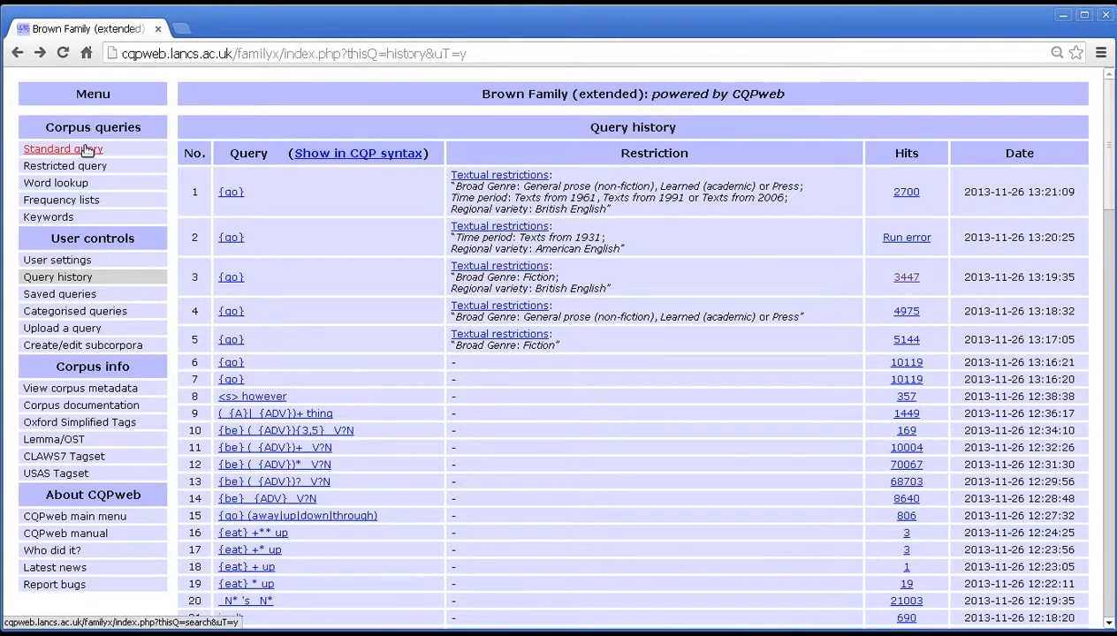
mouse_move(64, 166)
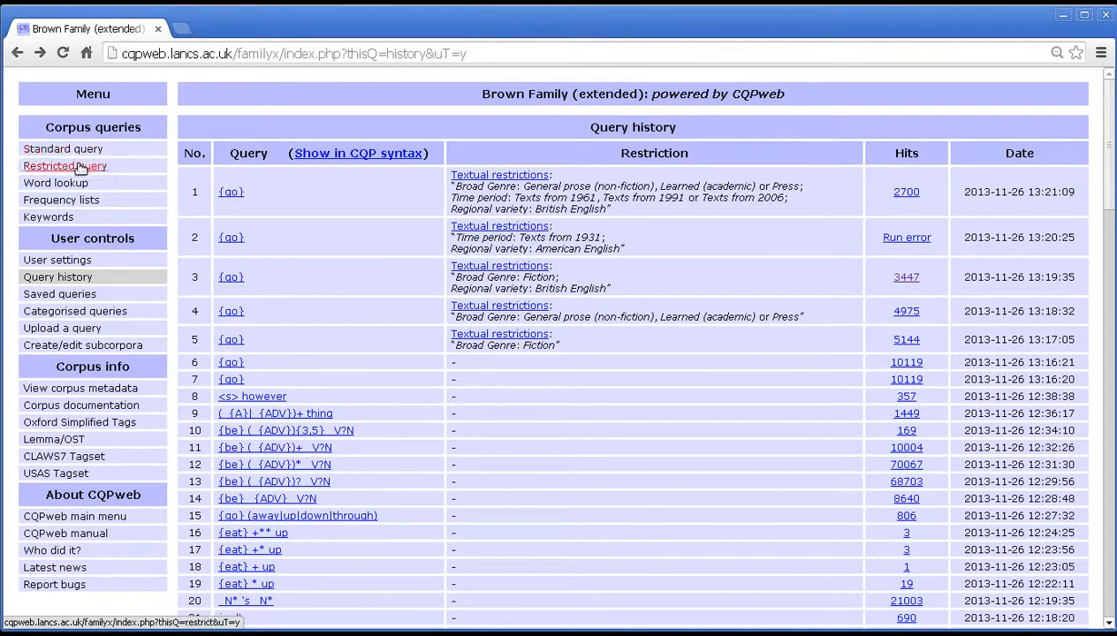
mouse_move(364, 319)
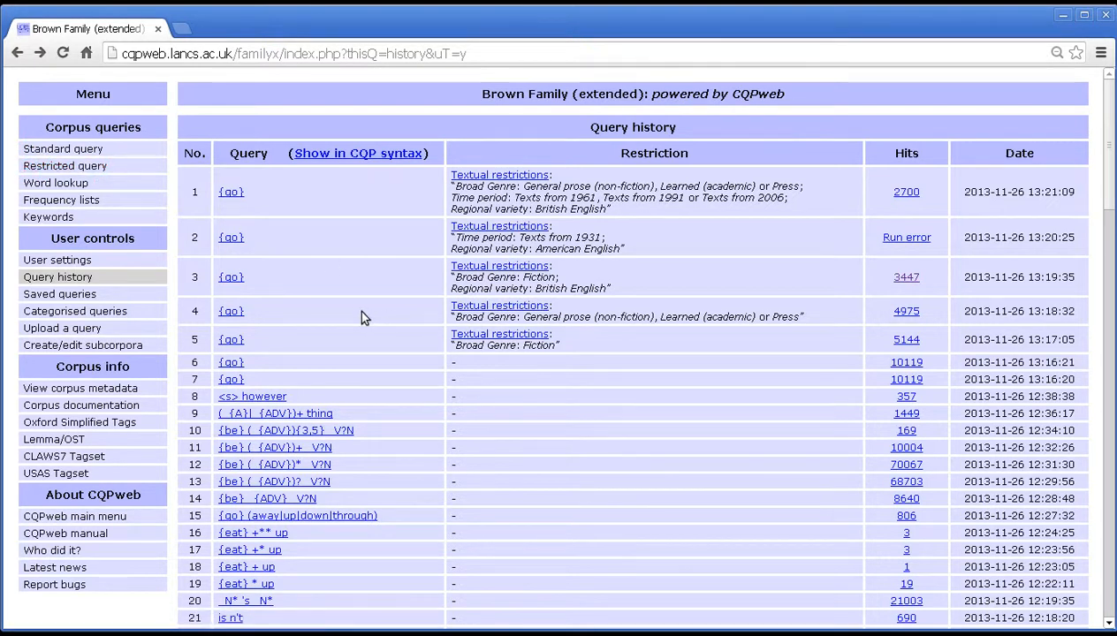
mouse_move(336, 297)
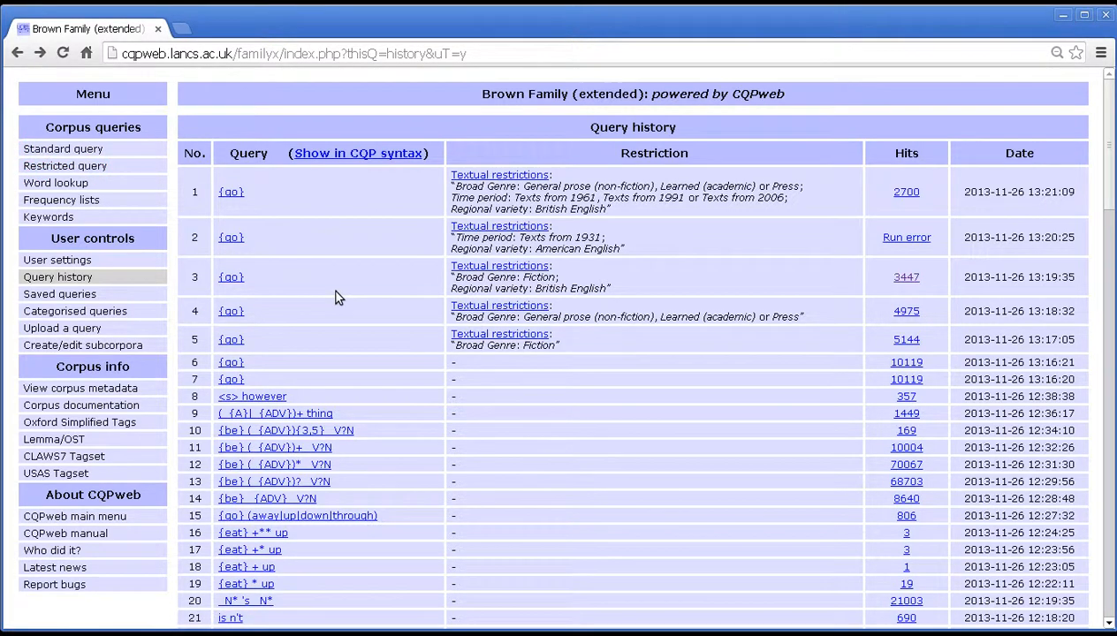
mouse_move(334, 307)
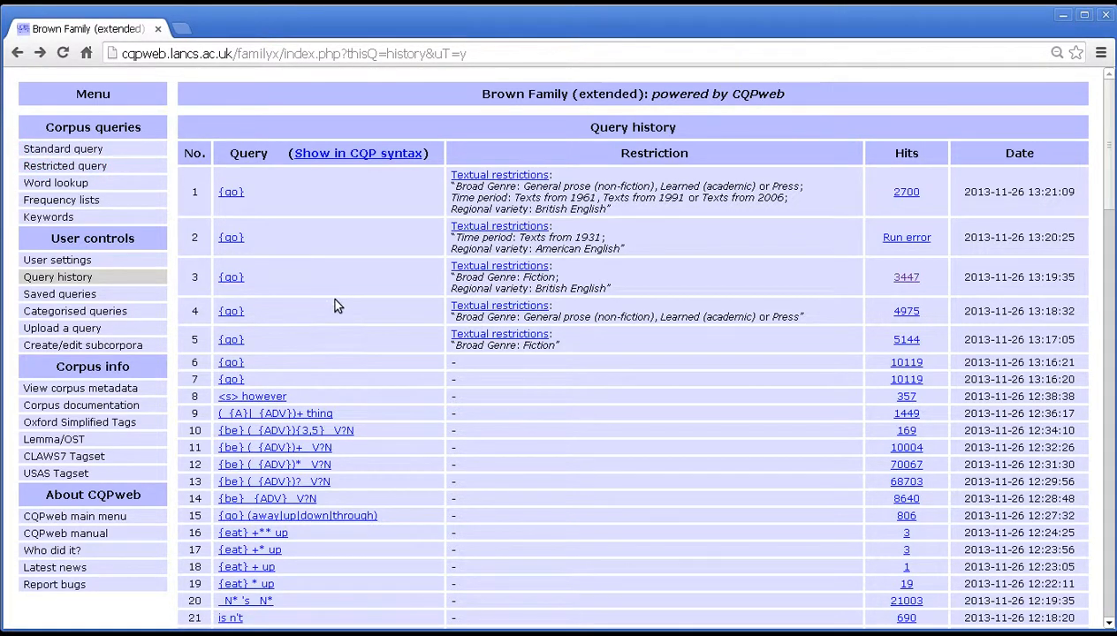
mouse_move(344, 343)
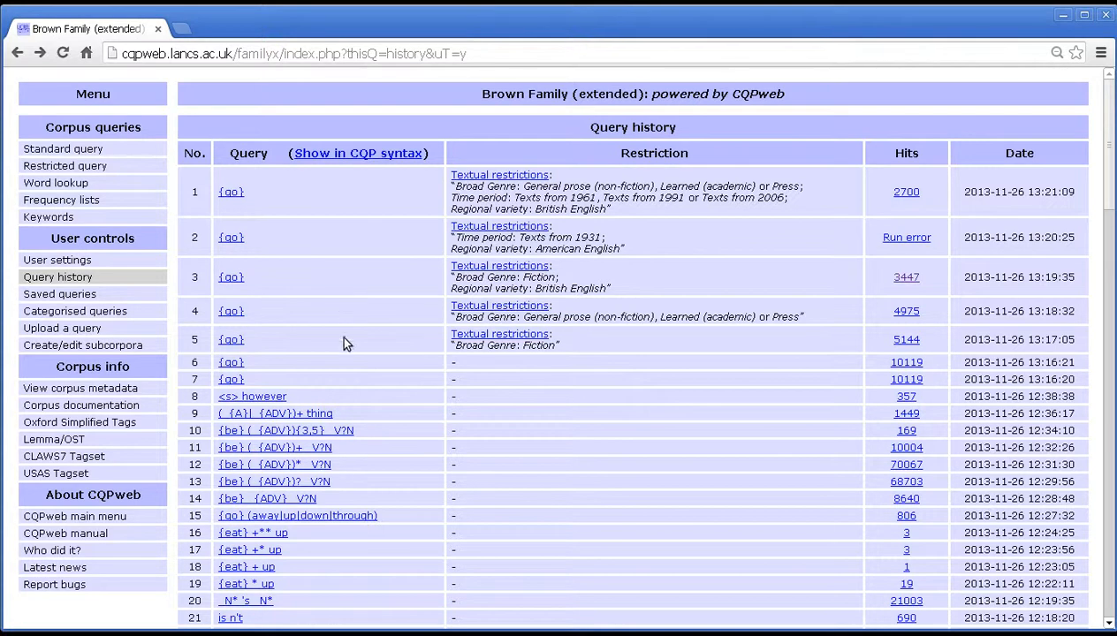
mouse_move(230, 311)
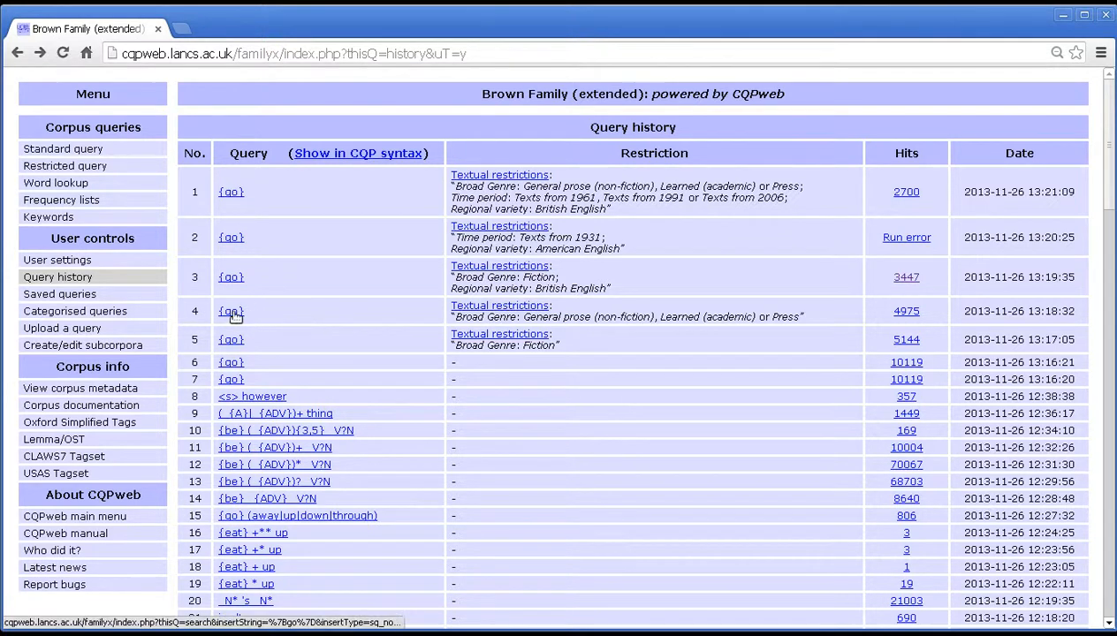
mouse_move(230, 311)
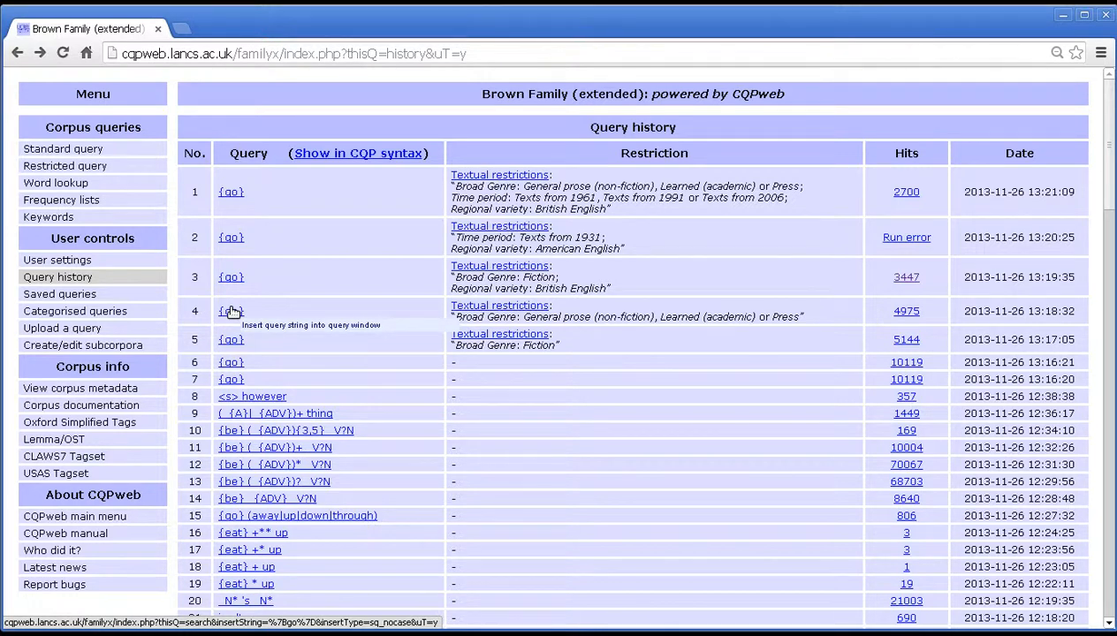
Insert the fourth history query {go} into the Standard Query box.
click(230, 311)
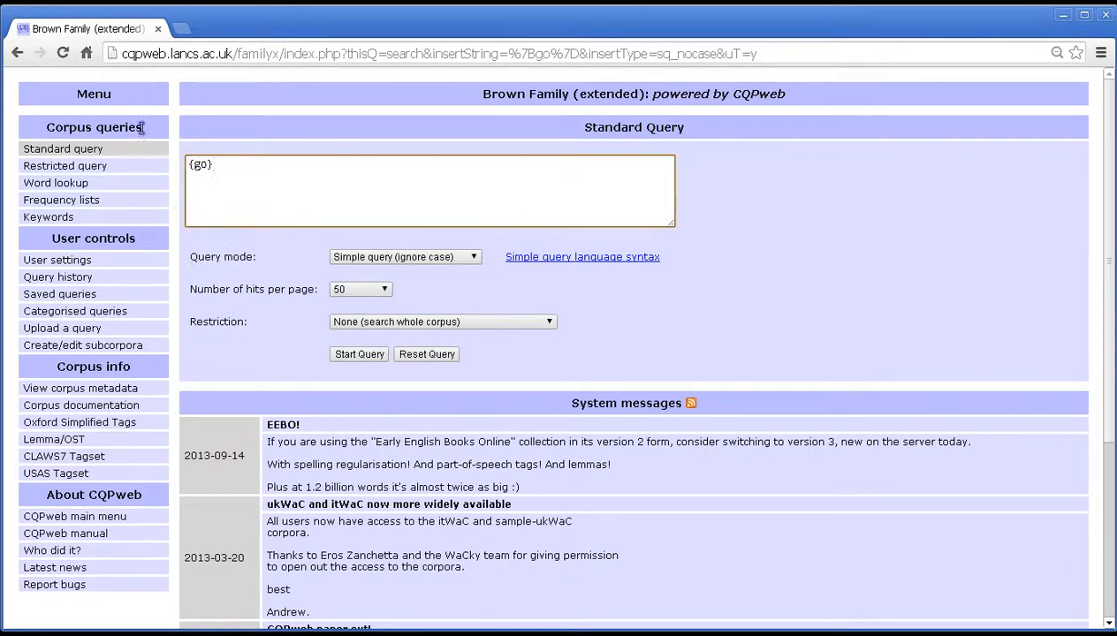
Return from Standard Query to the query history list.
click(57, 275)
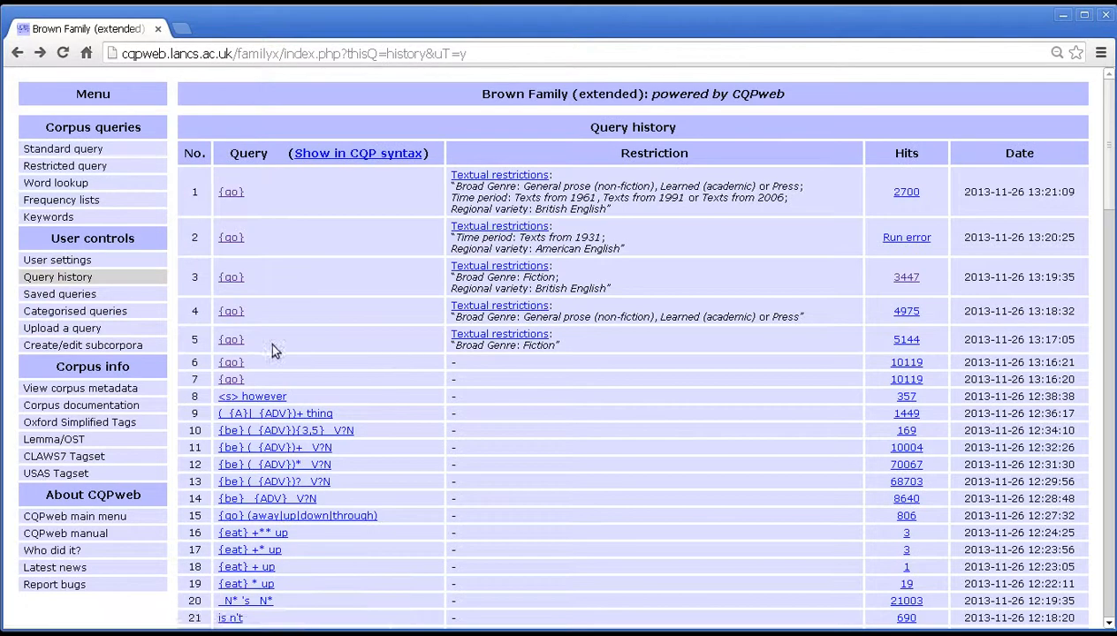
mouse_move(534, 340)
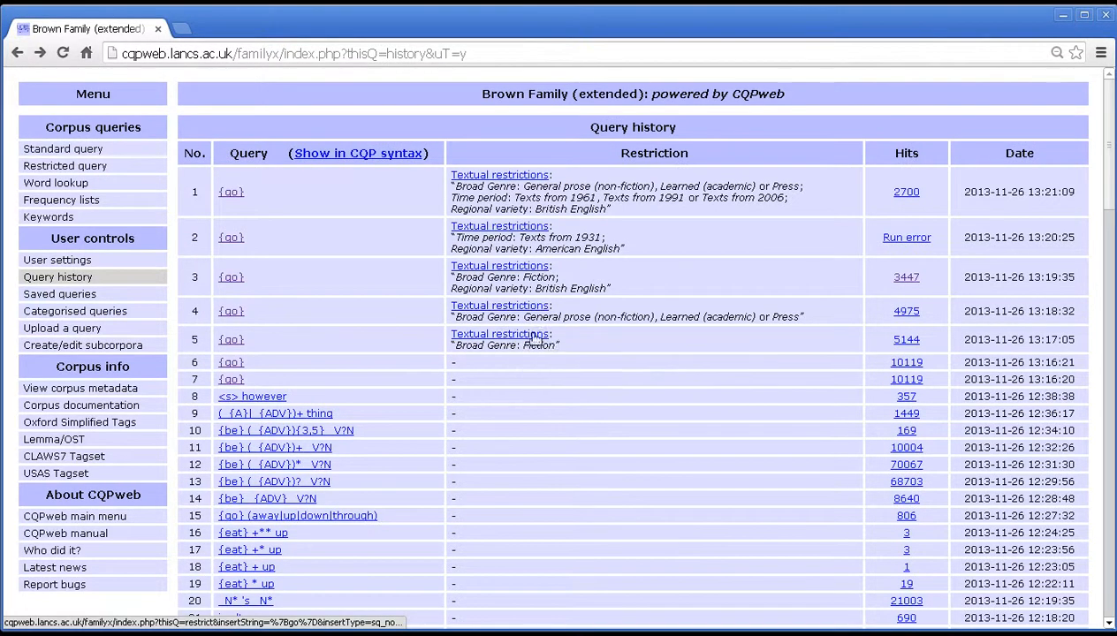
mouse_move(397, 339)
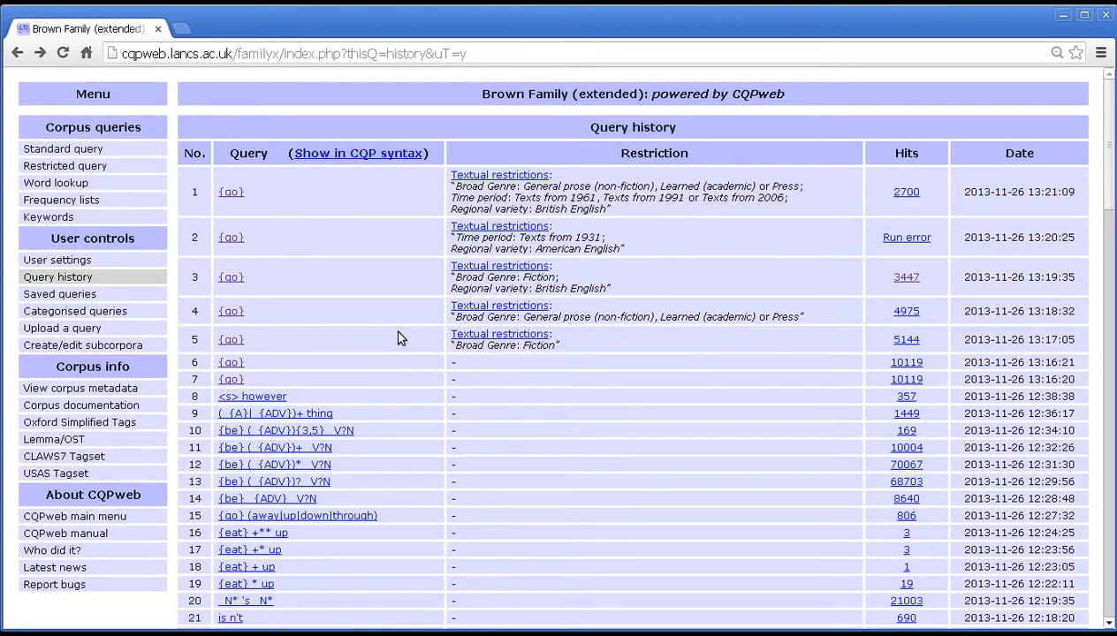
mouse_move(230, 340)
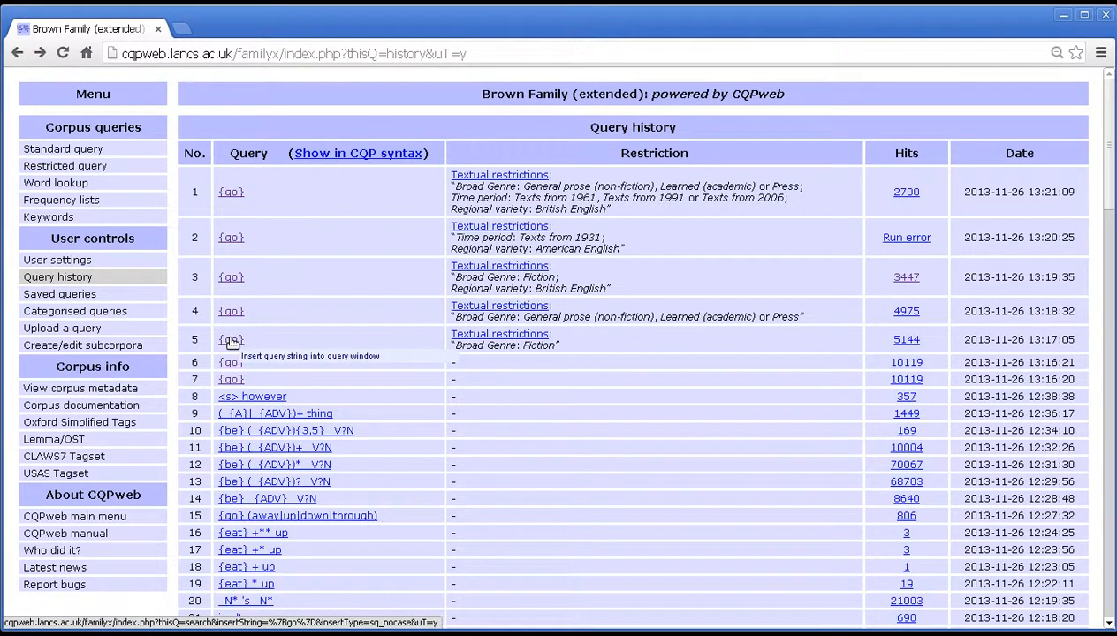
mouse_move(345, 343)
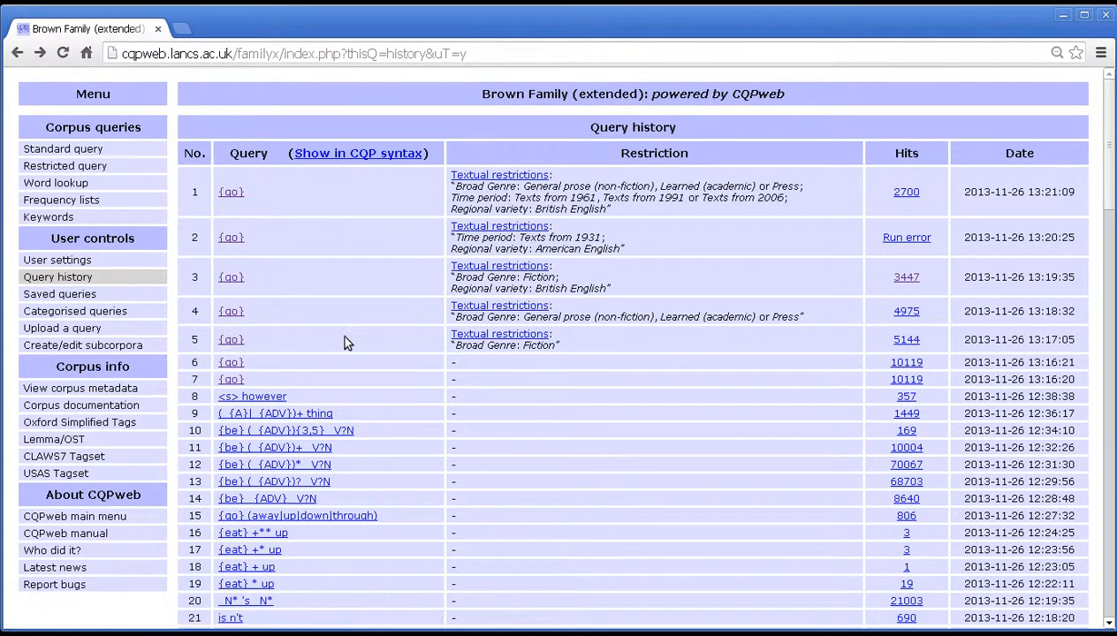
mouse_move(499, 175)
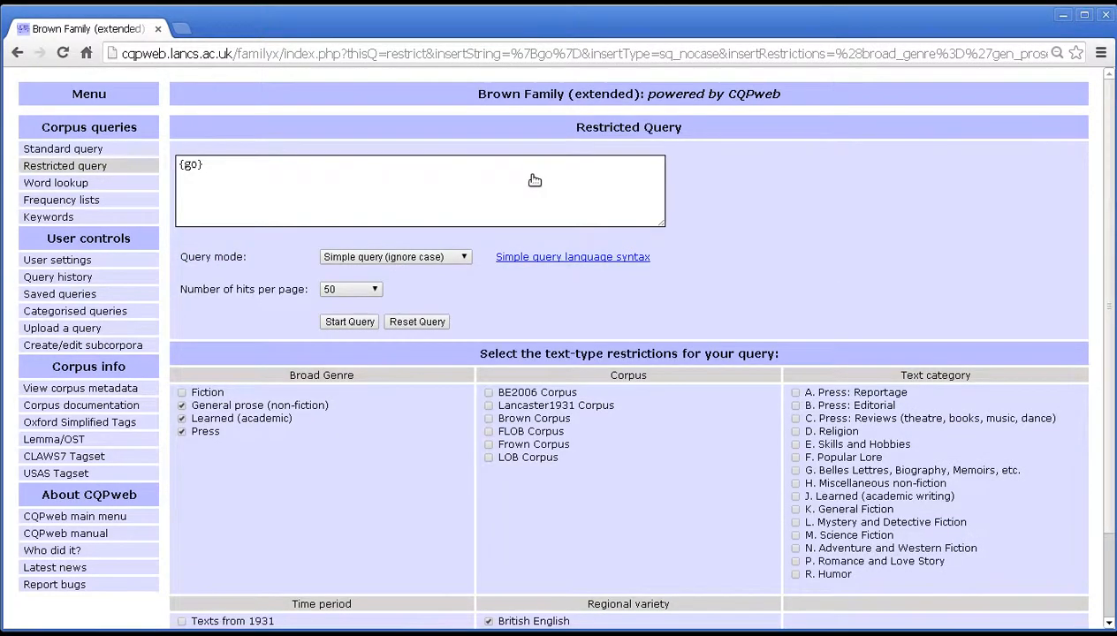
mouse_move(557, 136)
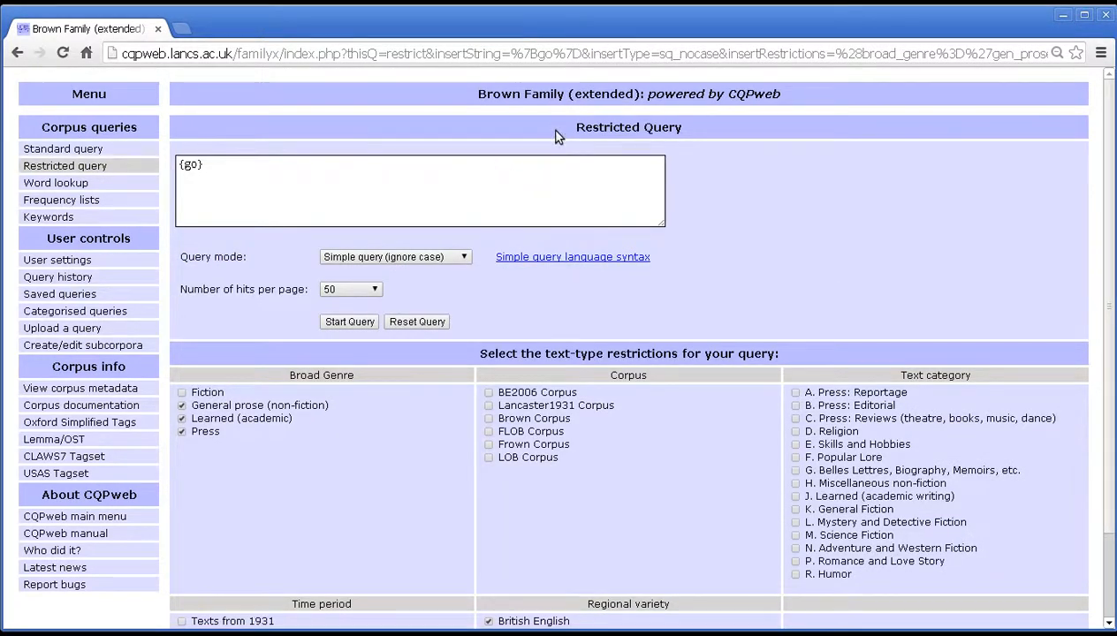
Select the {go} text in Restricted Query and review its ticked genre, period and British English restrictions.
double_click(629, 127)
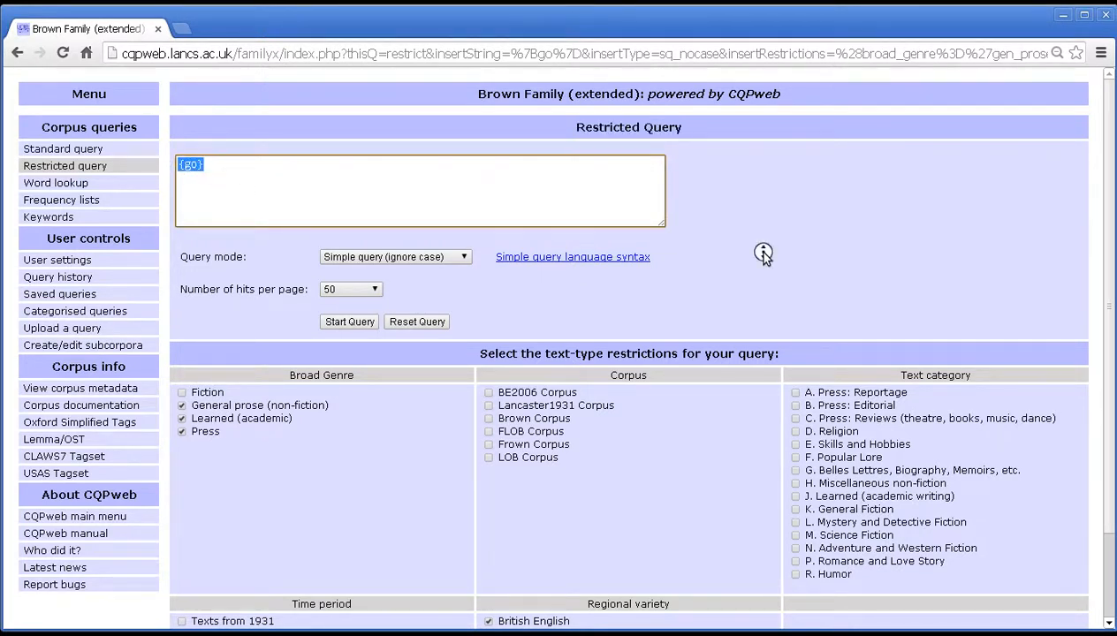
scroll(down, 3)
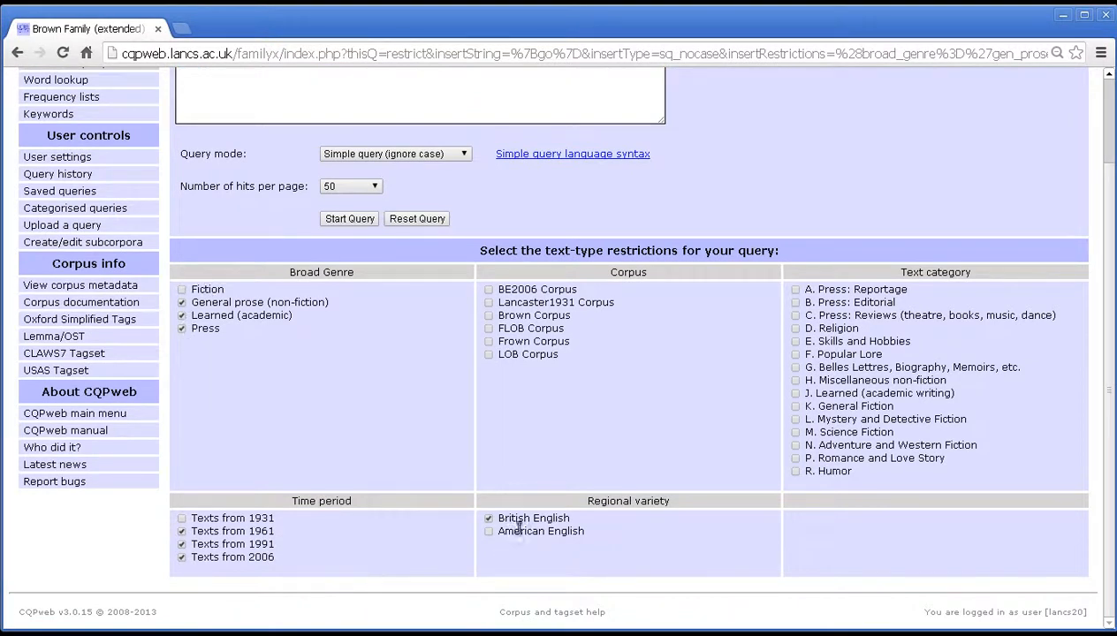
mouse_move(433, 288)
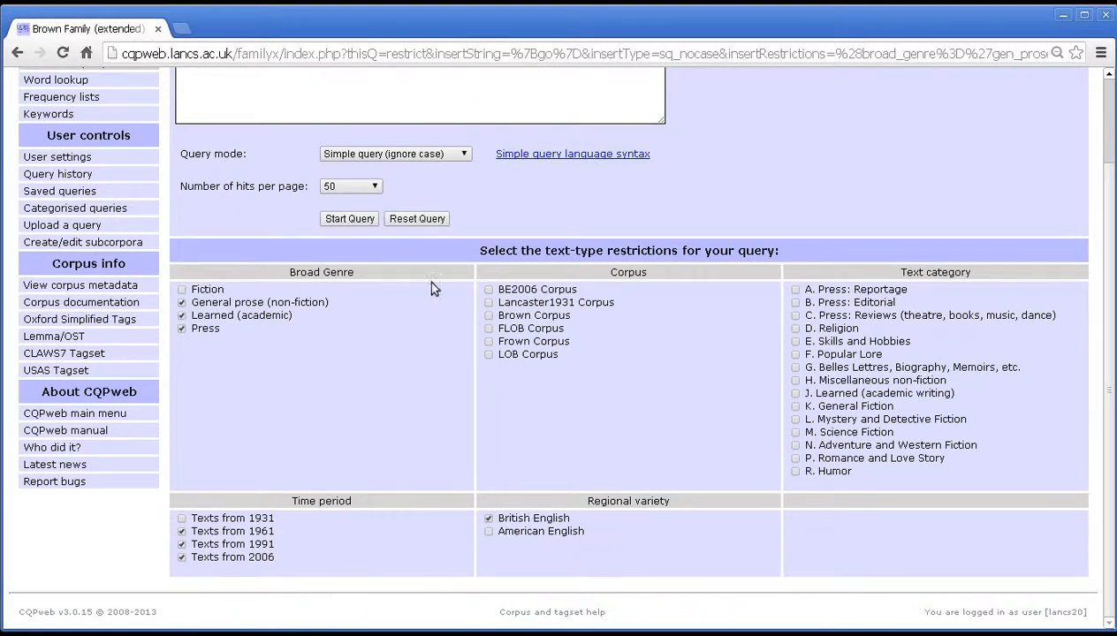
mouse_move(689, 343)
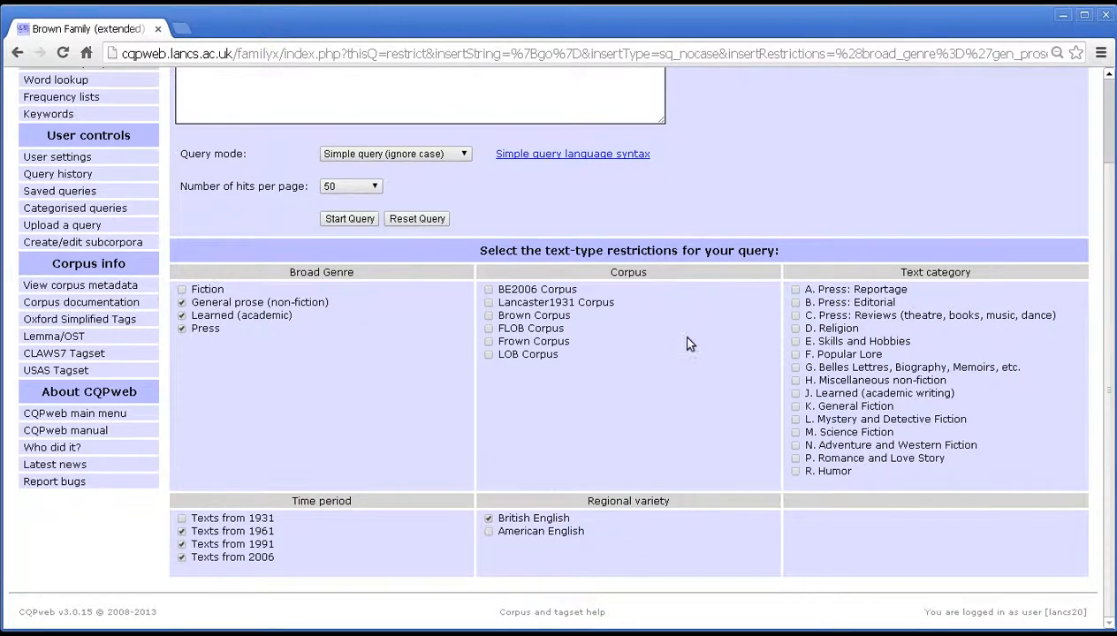
scroll(up, 3)
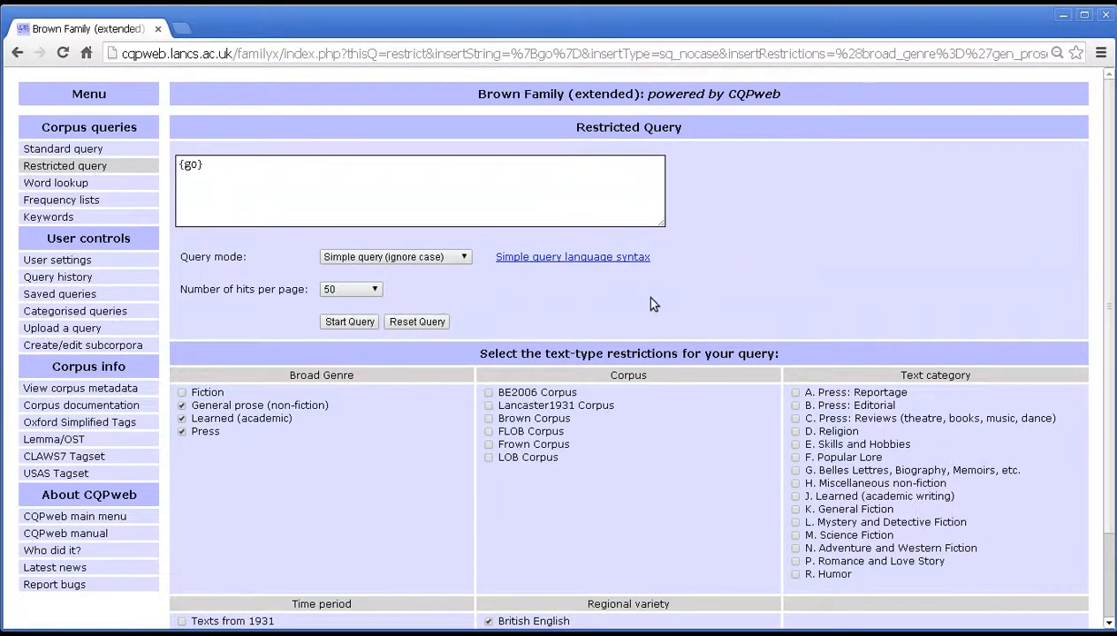
mouse_move(57, 276)
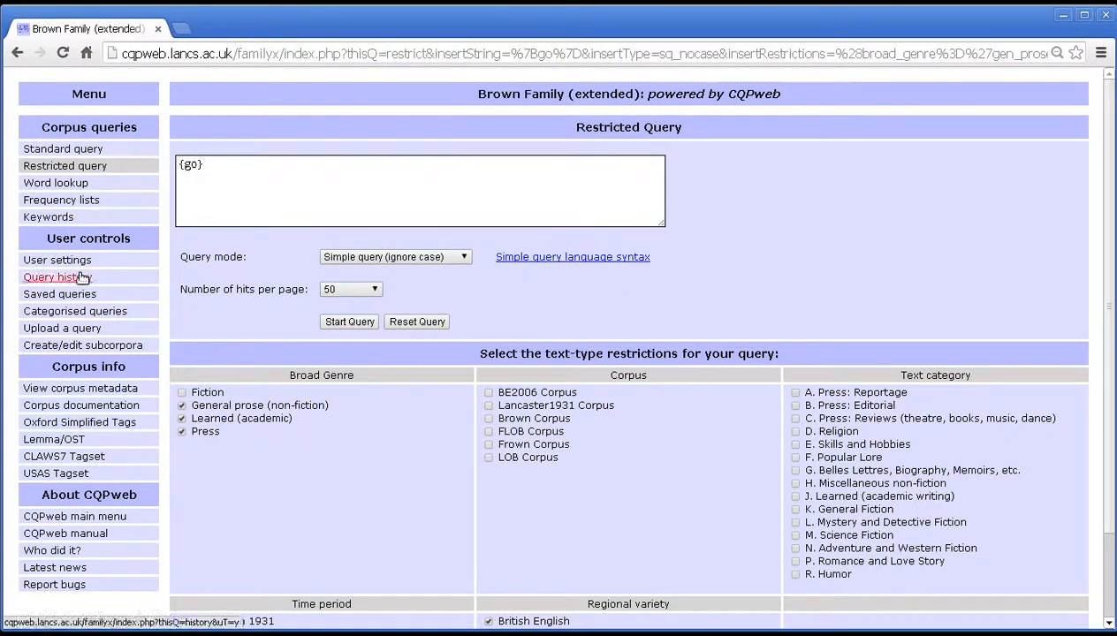
click(56, 276)
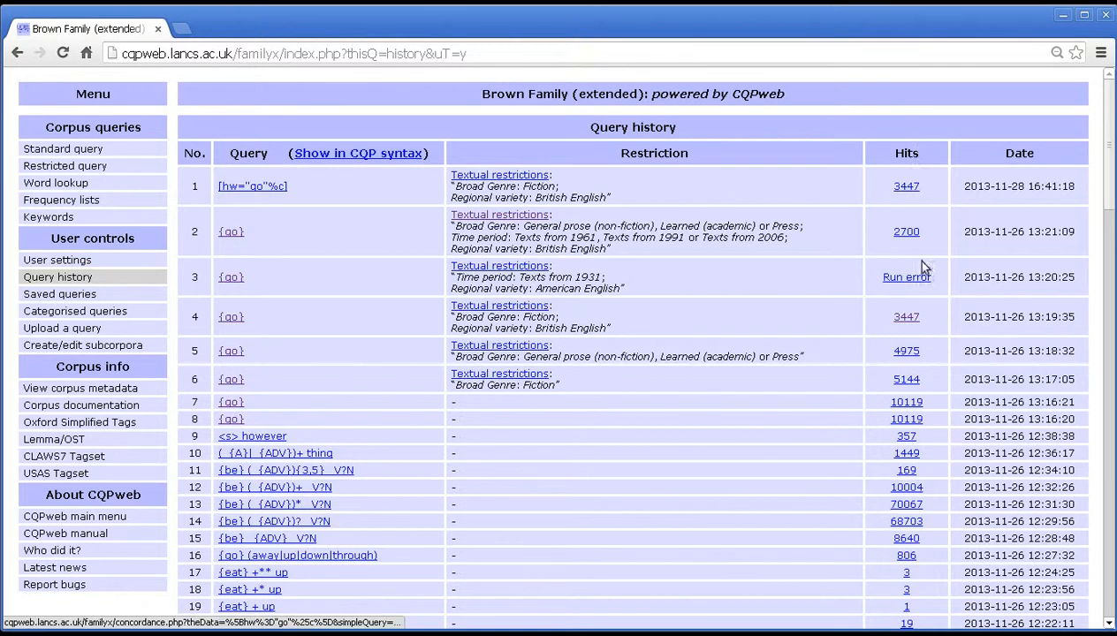
mouse_move(905, 449)
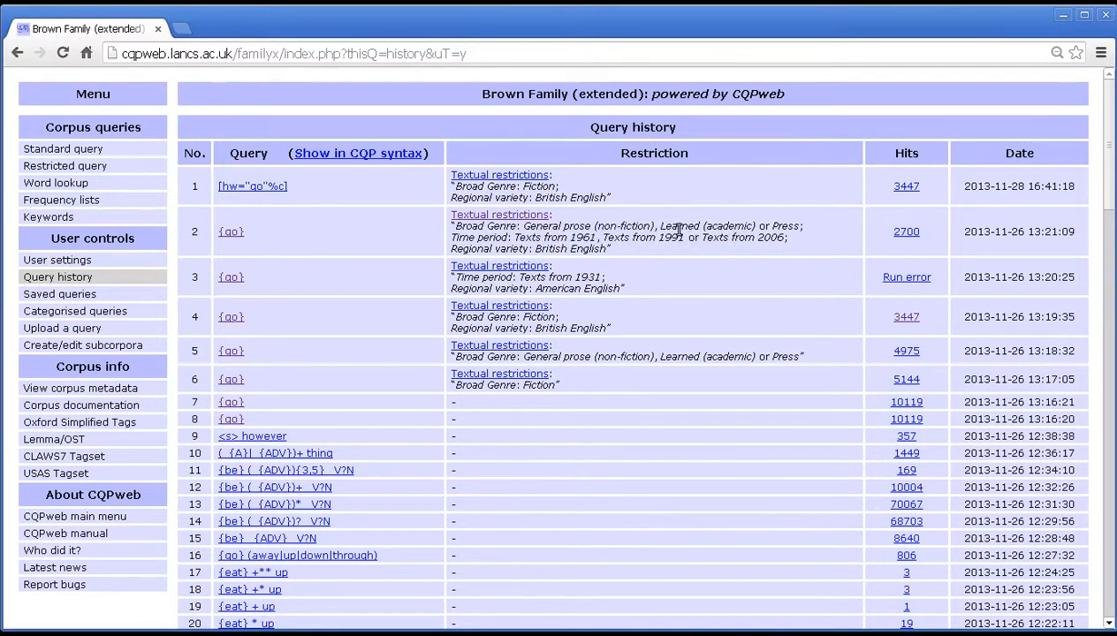
mouse_move(445, 244)
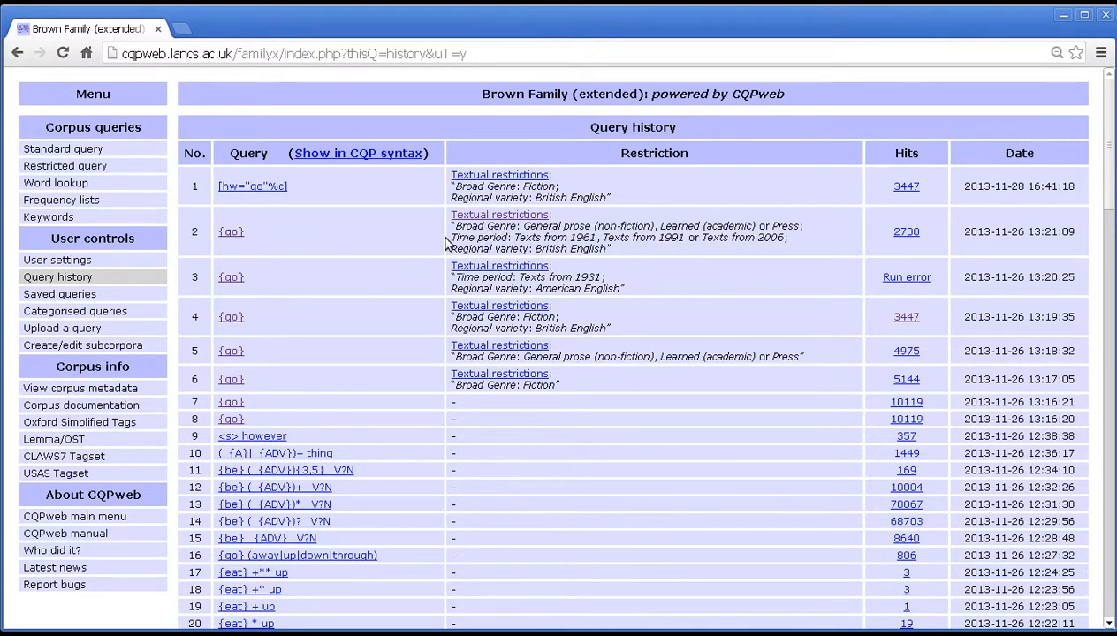
mouse_move(230, 231)
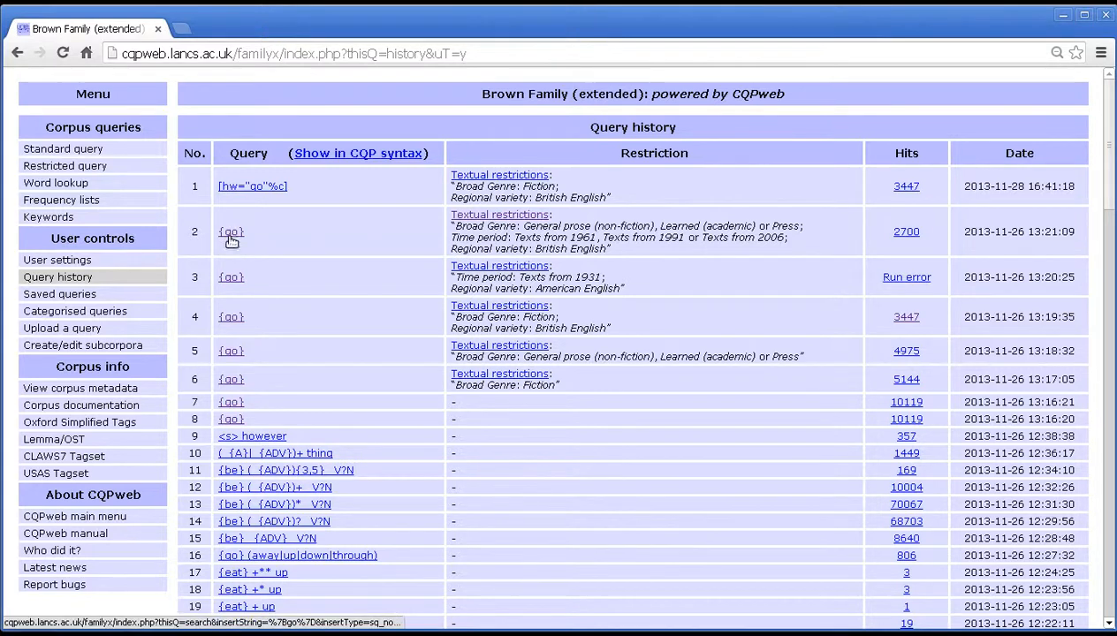
mouse_move(237, 257)
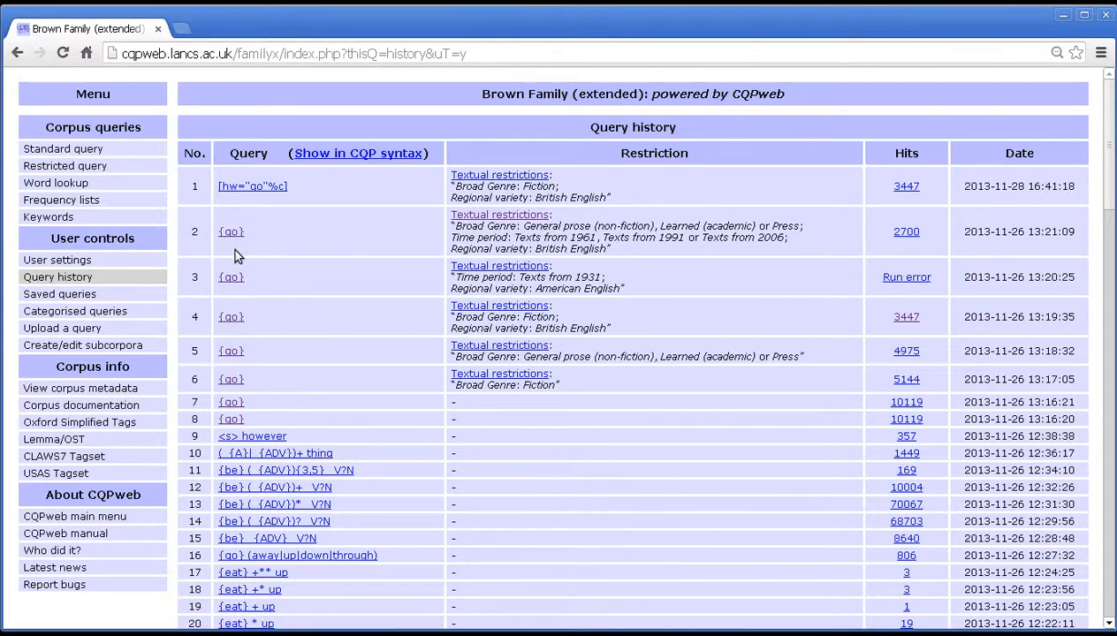
mouse_move(304, 246)
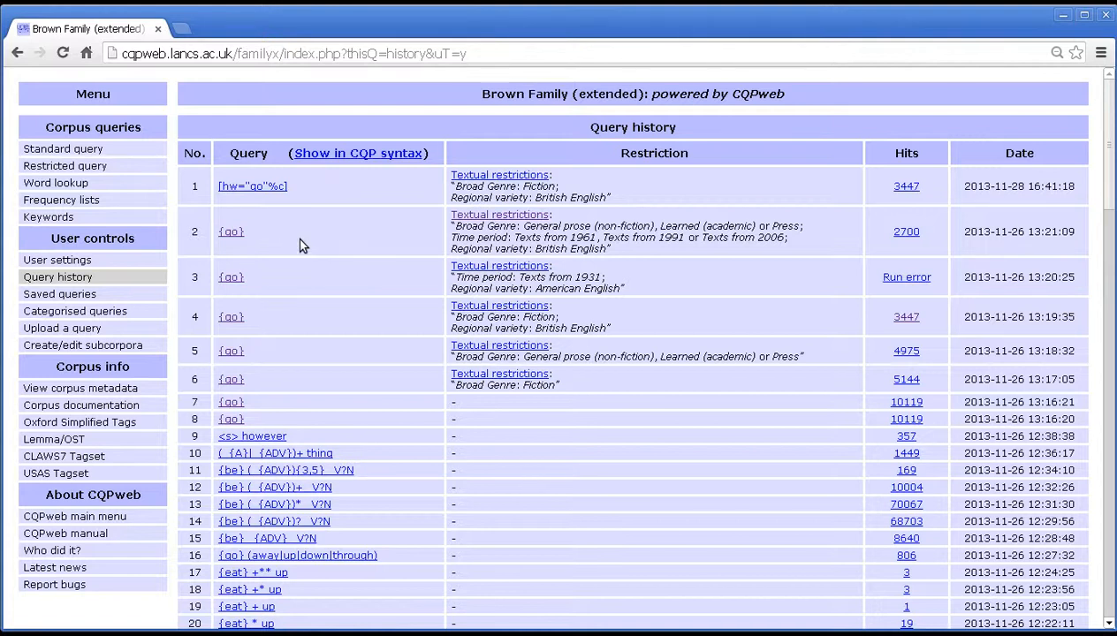
mouse_move(437, 162)
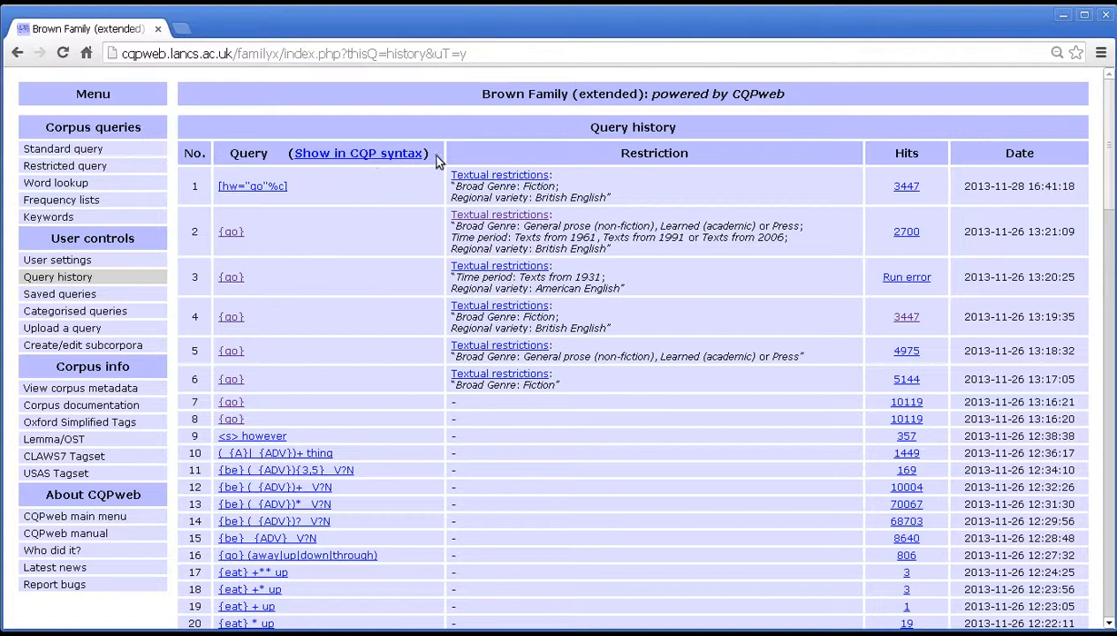
mouse_move(279, 148)
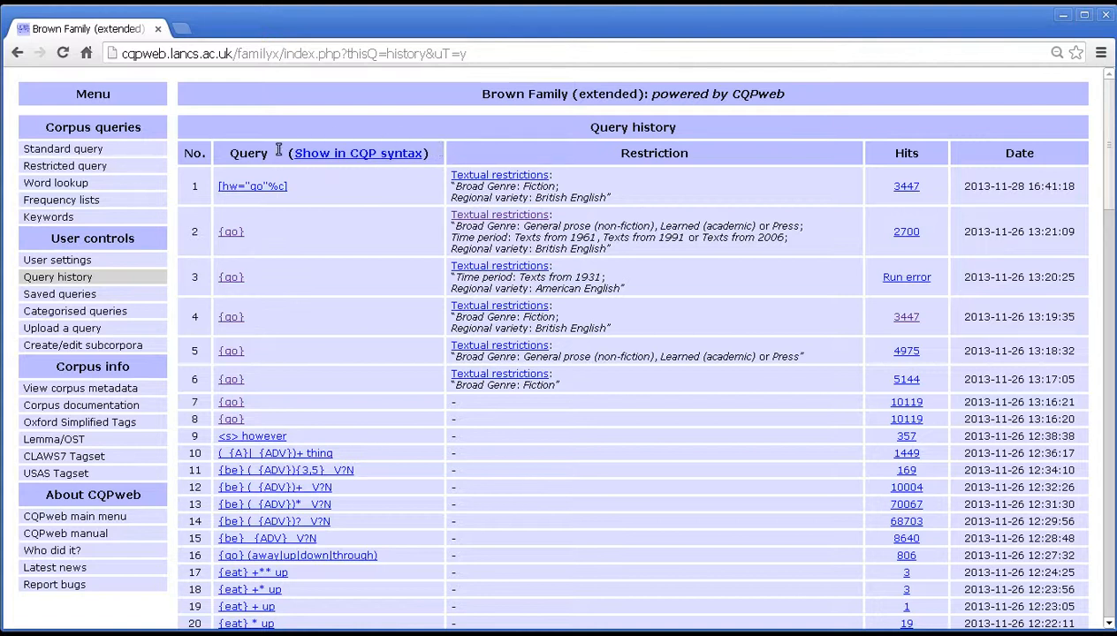
mouse_move(380, 152)
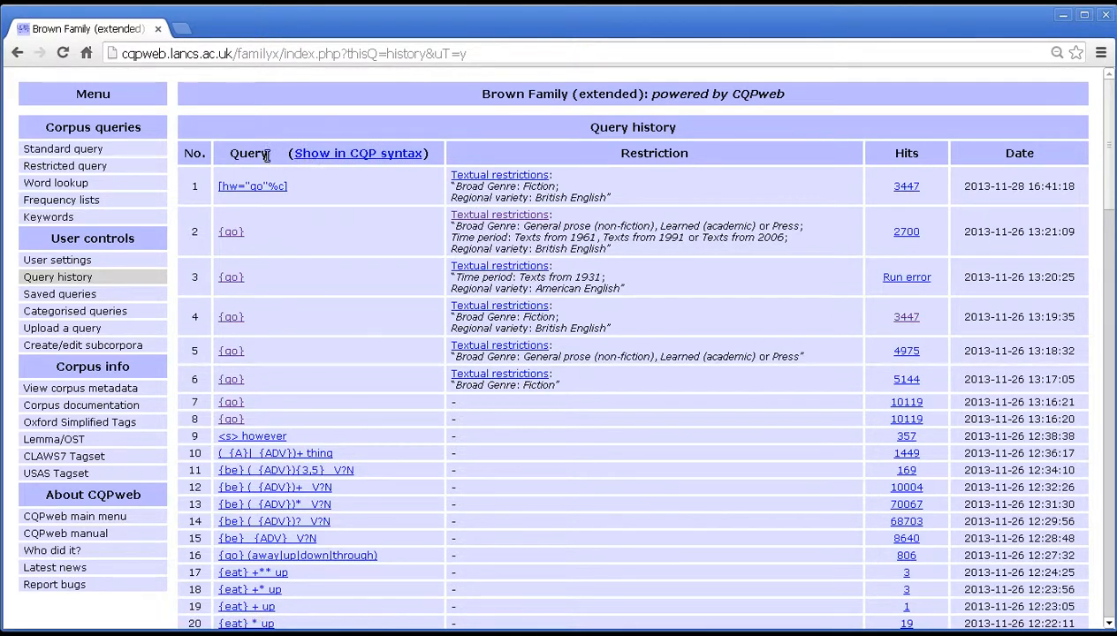
mouse_move(248, 168)
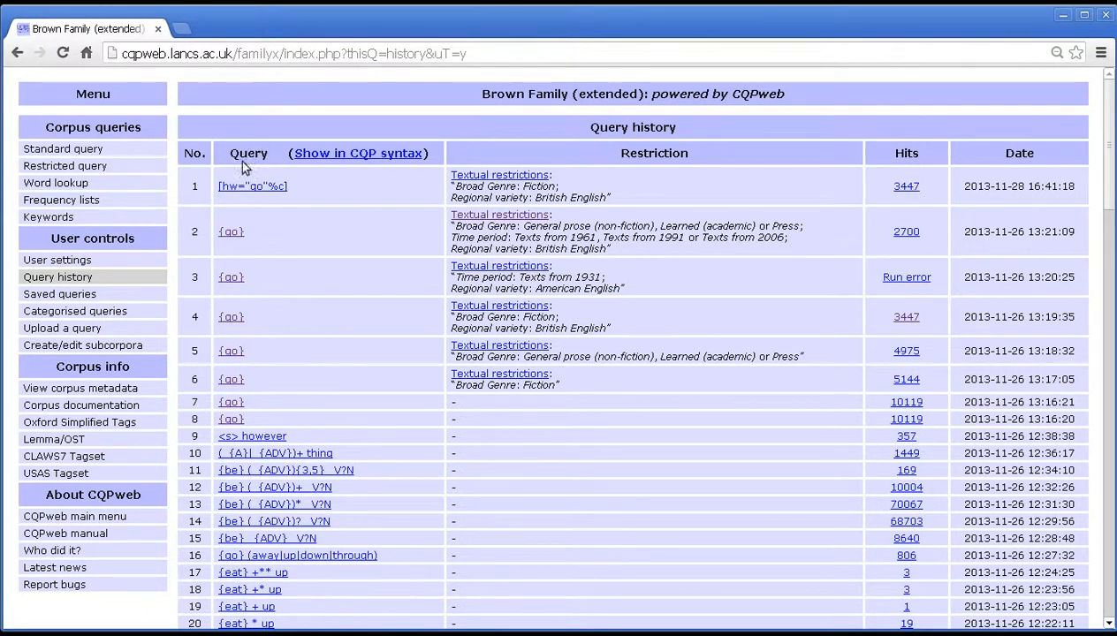
mouse_move(230, 350)
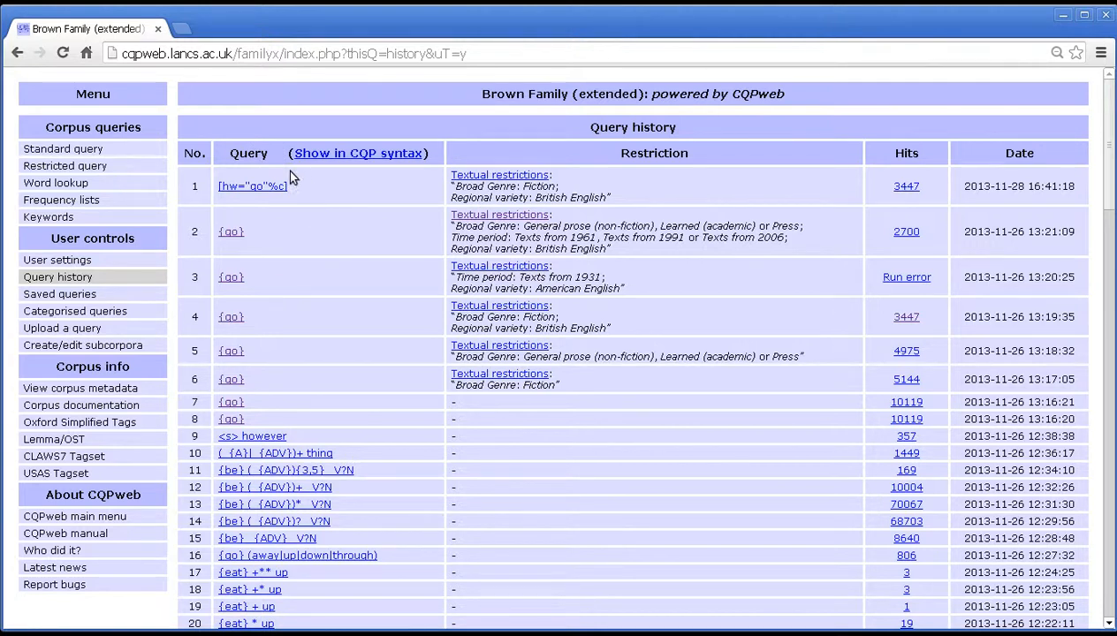
mouse_move(251, 188)
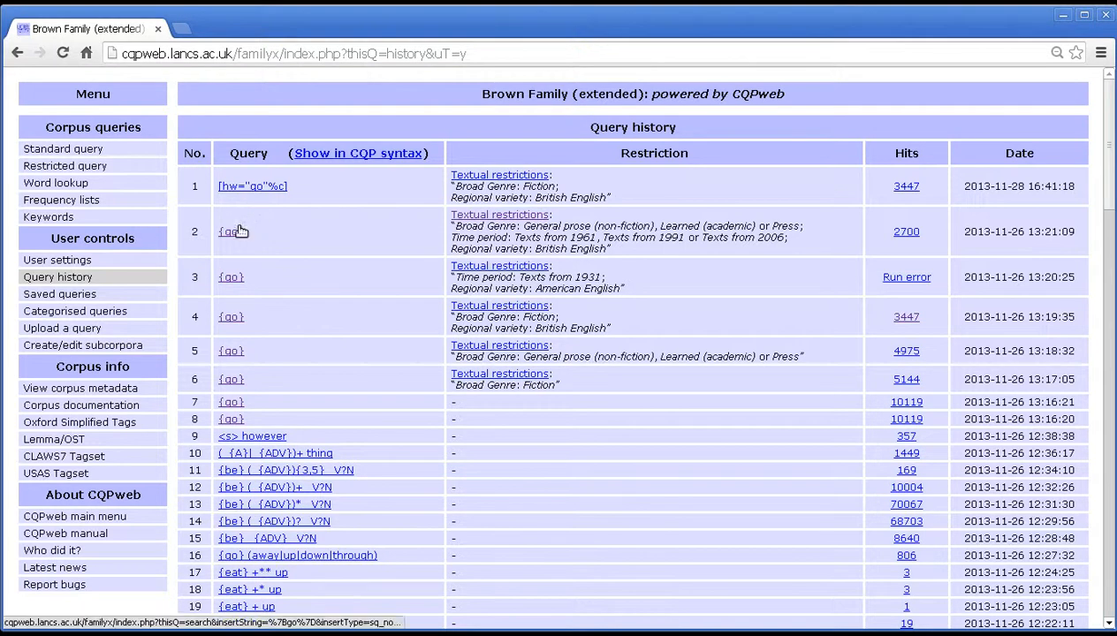
mouse_move(234, 275)
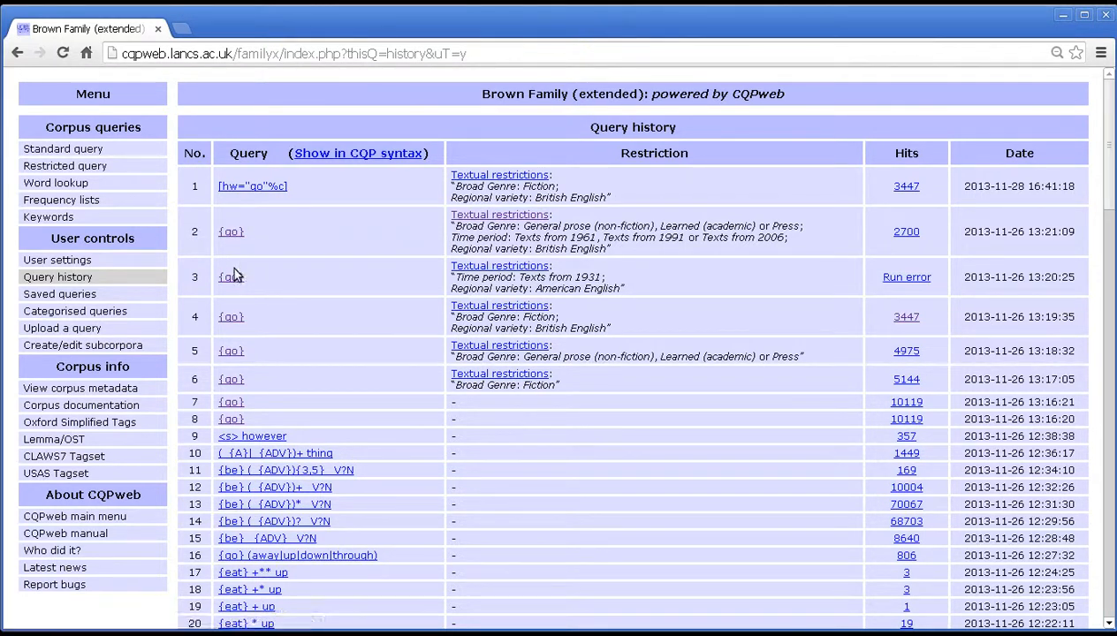
mouse_move(251, 435)
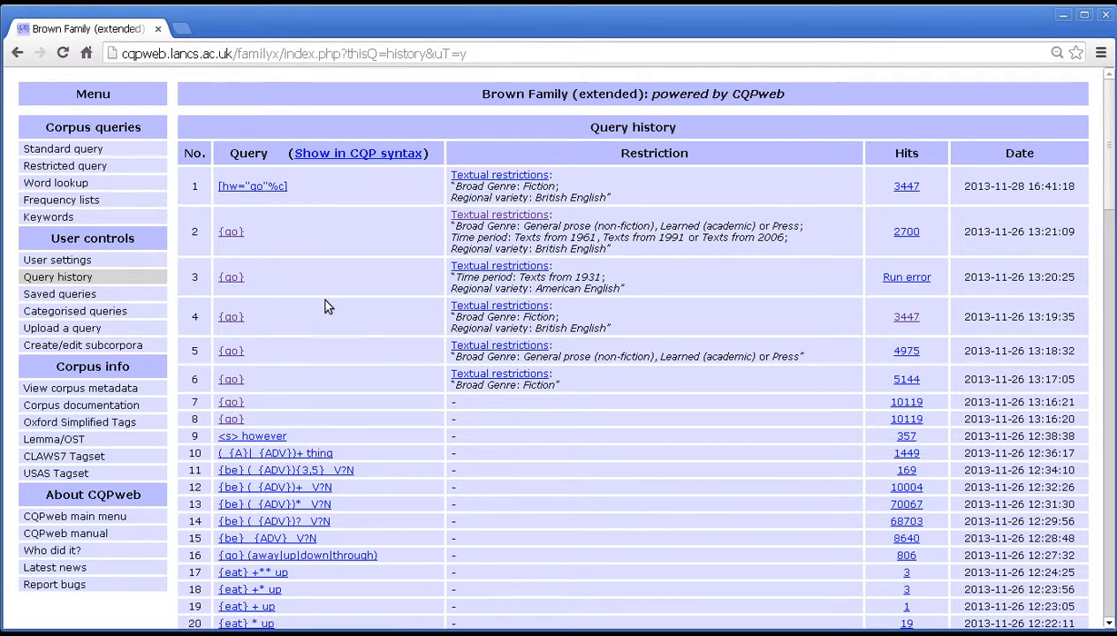
mouse_move(320, 247)
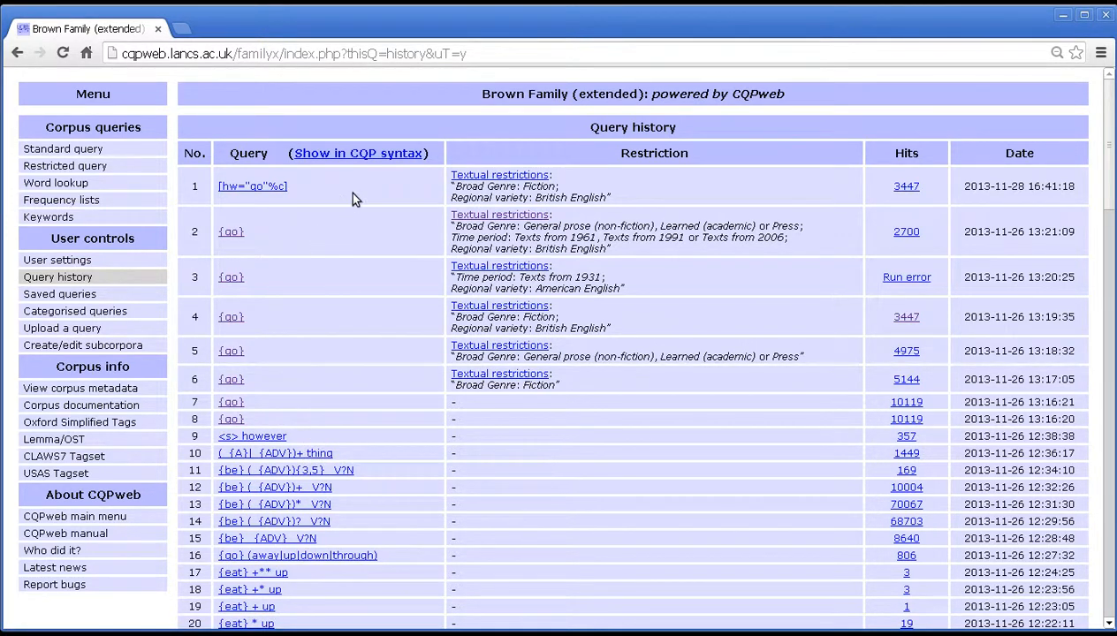
Switch the history to CQP syntax, e.g. [hw="go"%c], then back to simple query form.
double_click(251, 185)
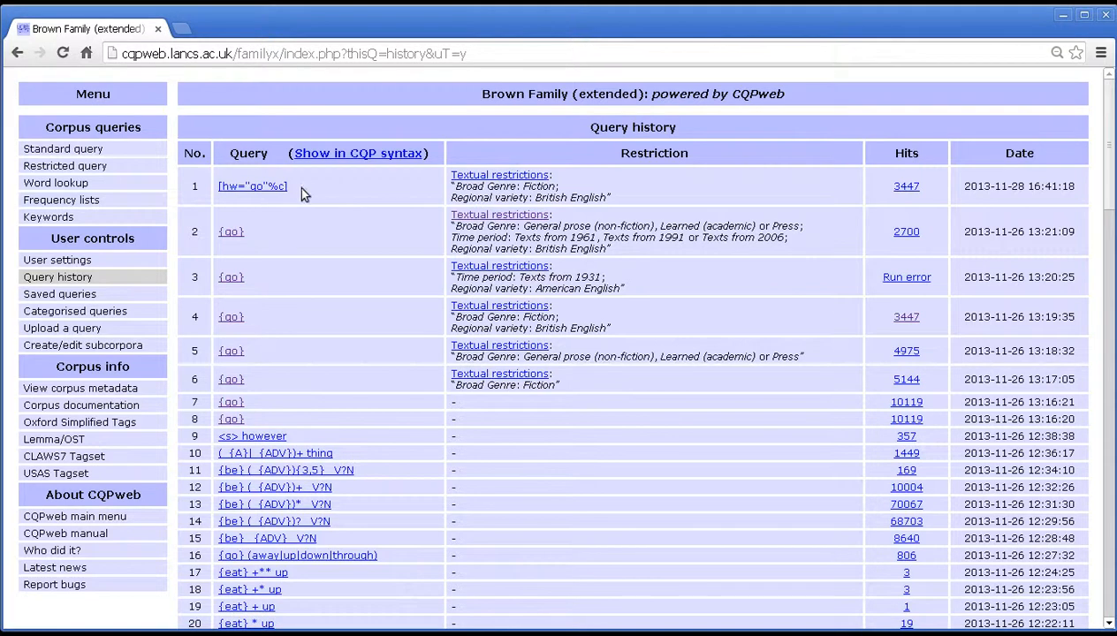
mouse_move(251, 186)
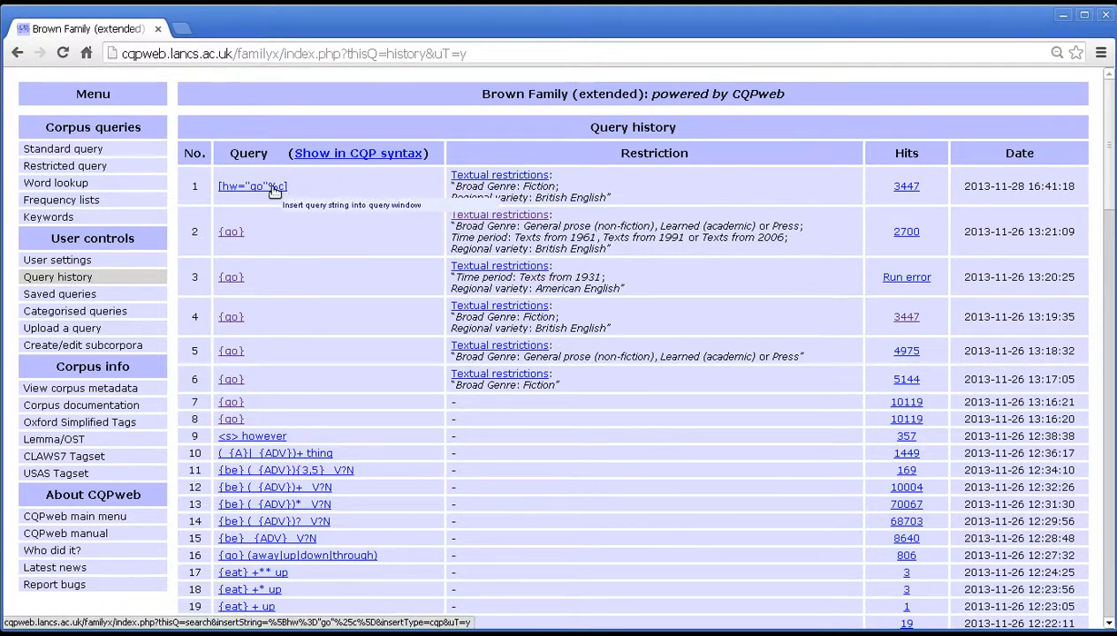
mouse_move(332, 198)
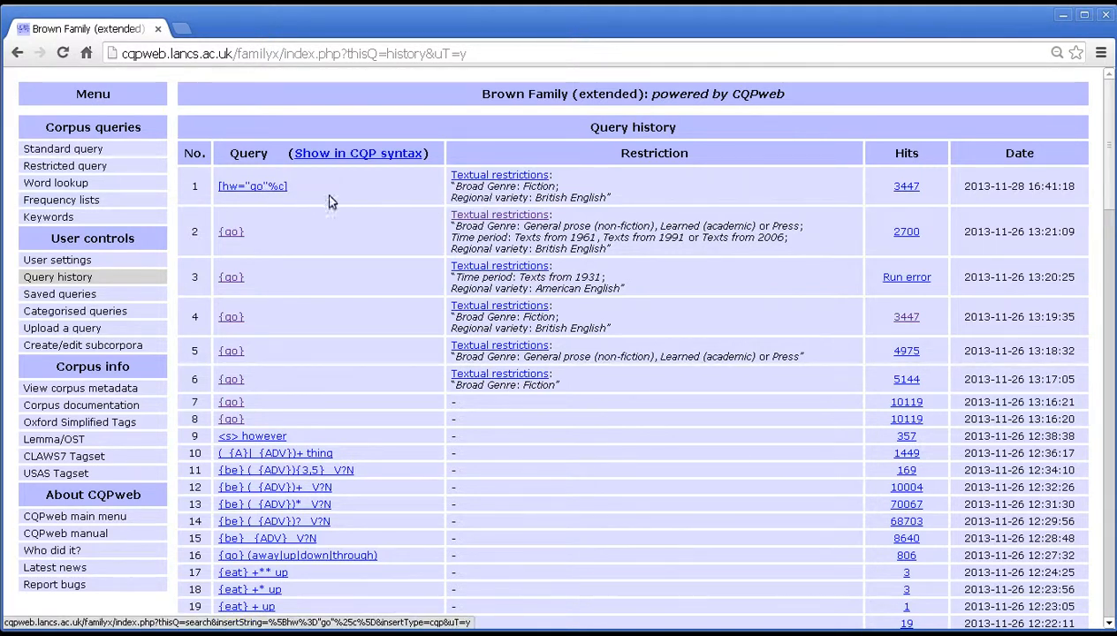
mouse_move(230, 419)
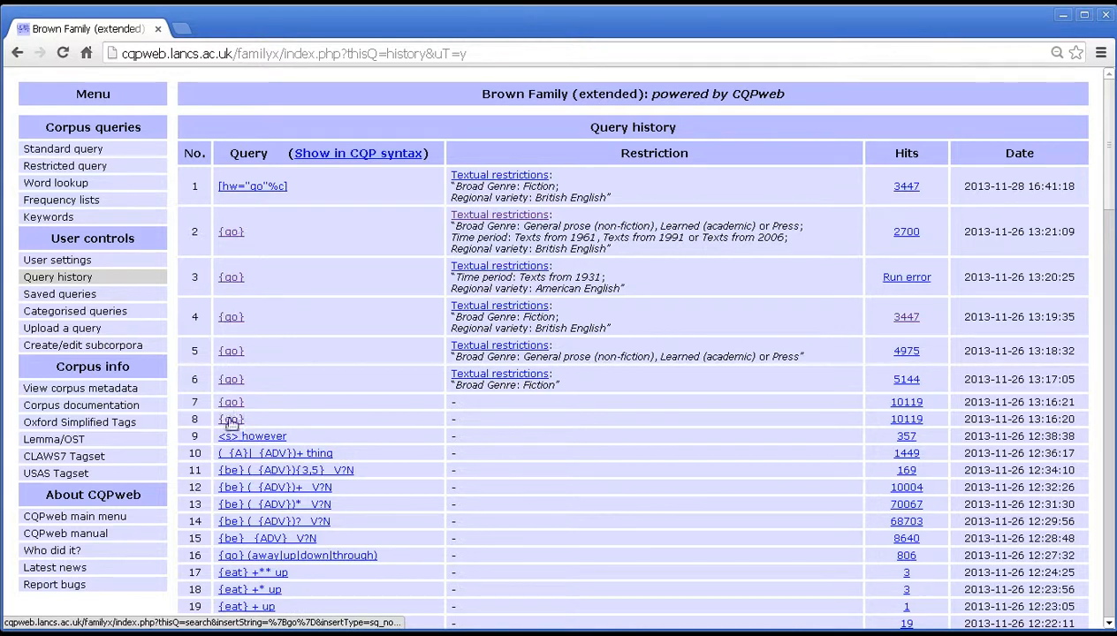
mouse_move(339, 435)
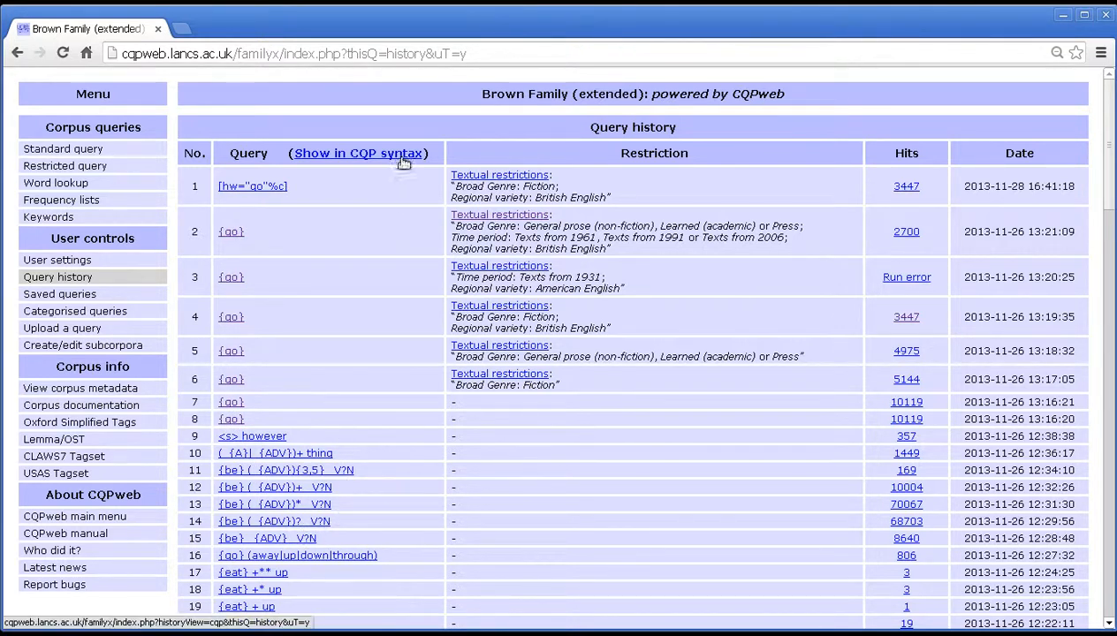
click(357, 152)
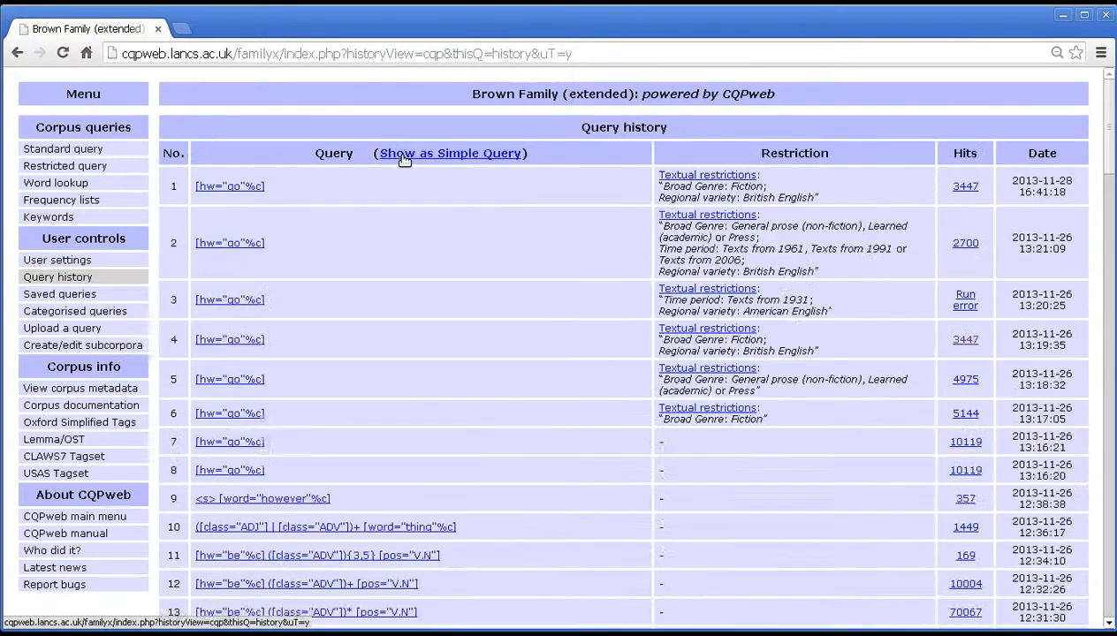
mouse_move(354, 218)
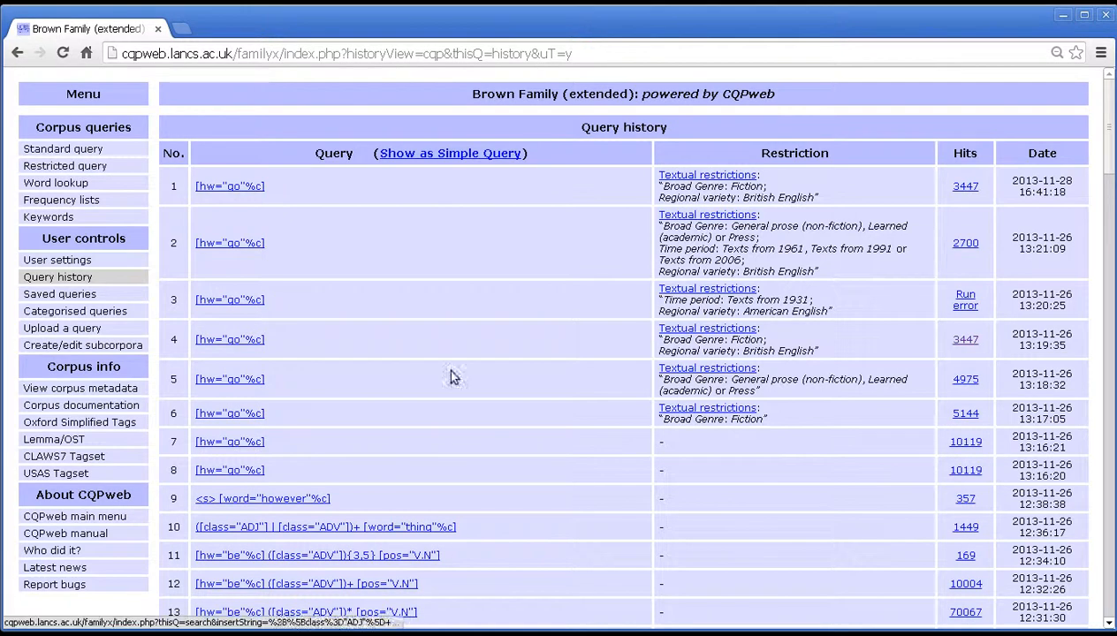
mouse_move(410, 255)
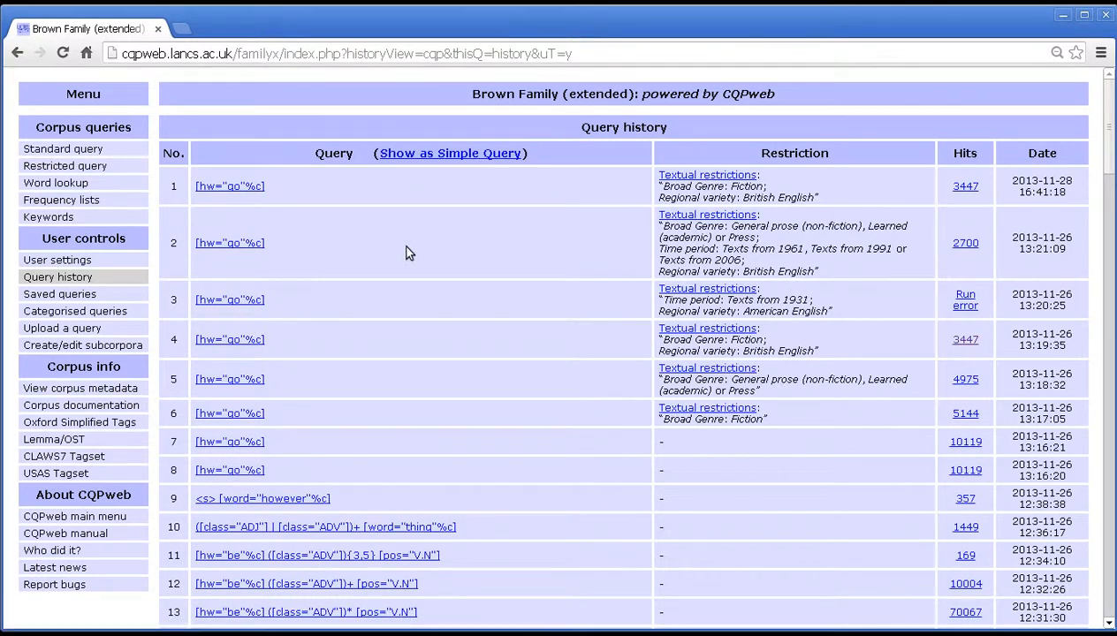
mouse_move(433, 170)
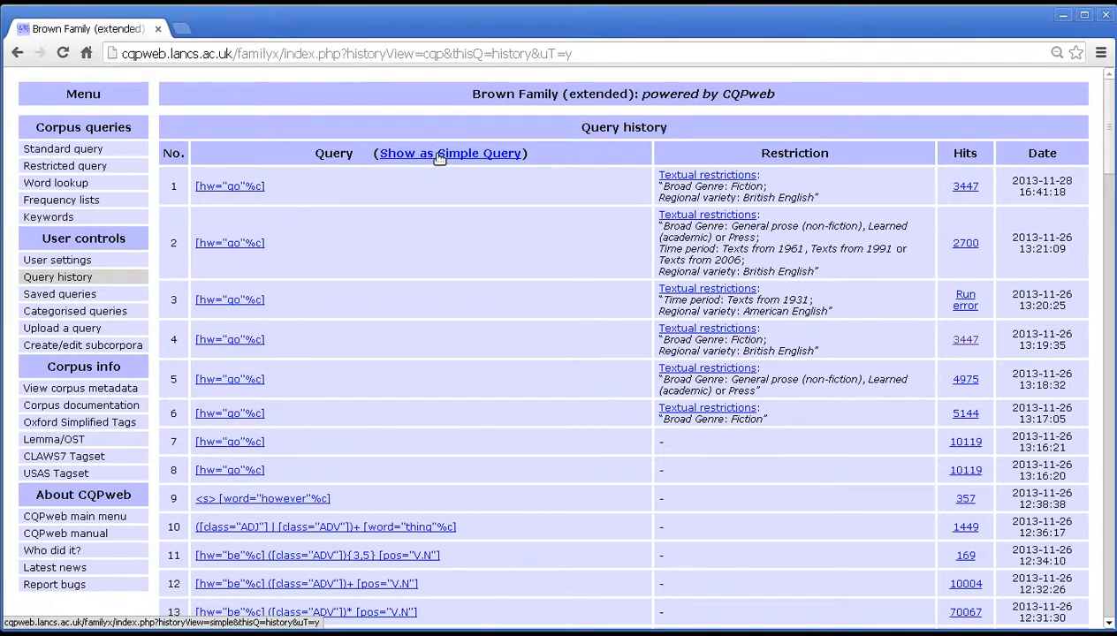
click(451, 152)
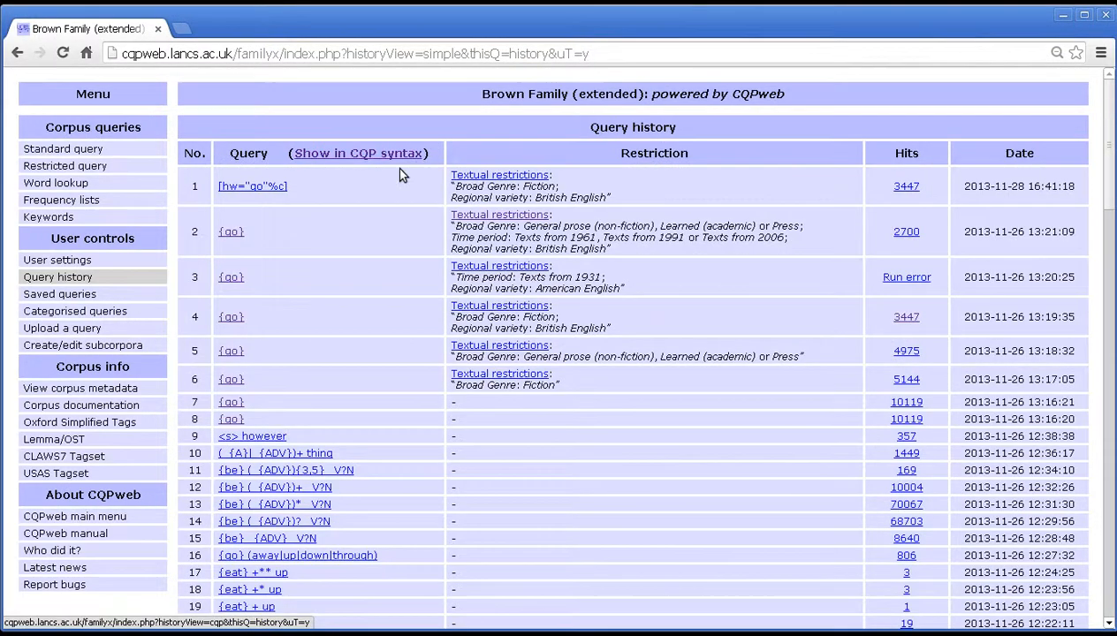
mouse_move(230, 350)
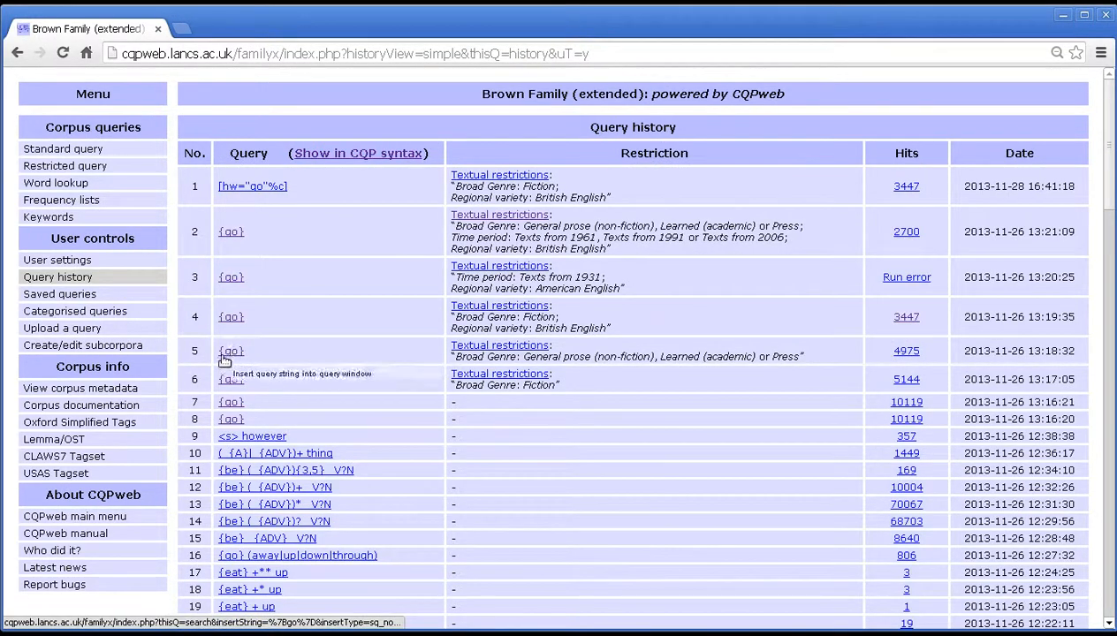
mouse_move(232, 364)
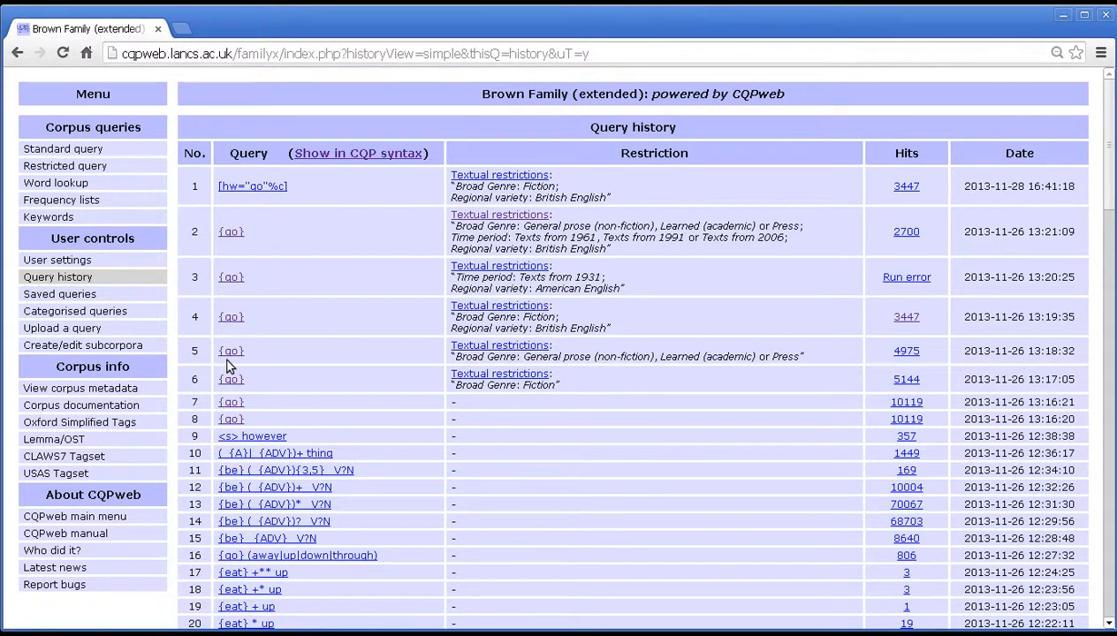
mouse_move(245, 362)
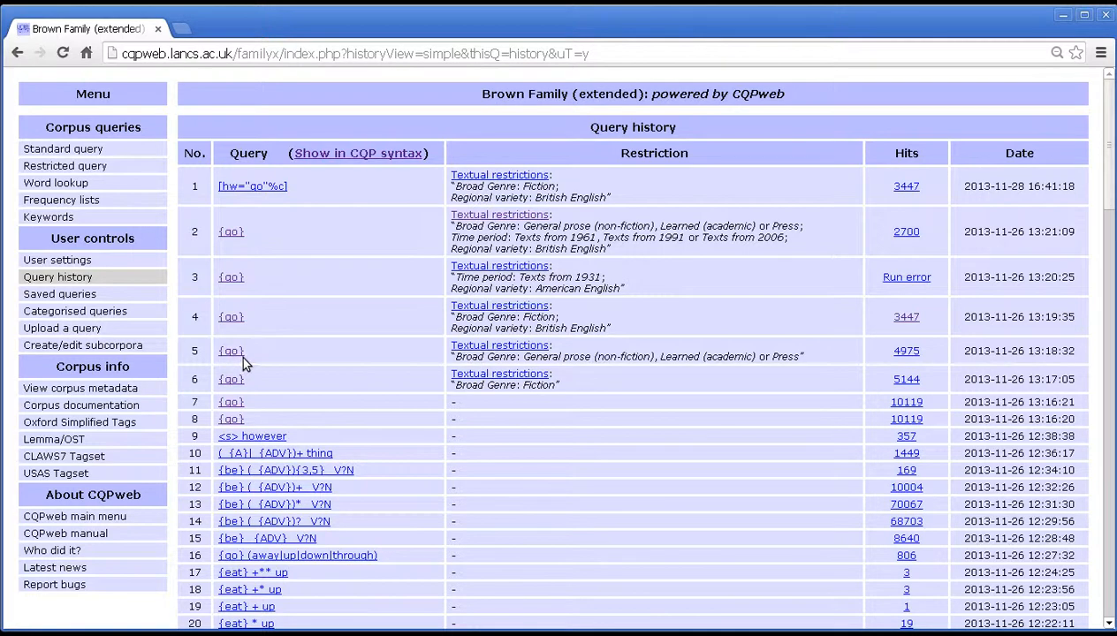
Show the past queries in CQP syntax again and highlight one entry.
click(357, 152)
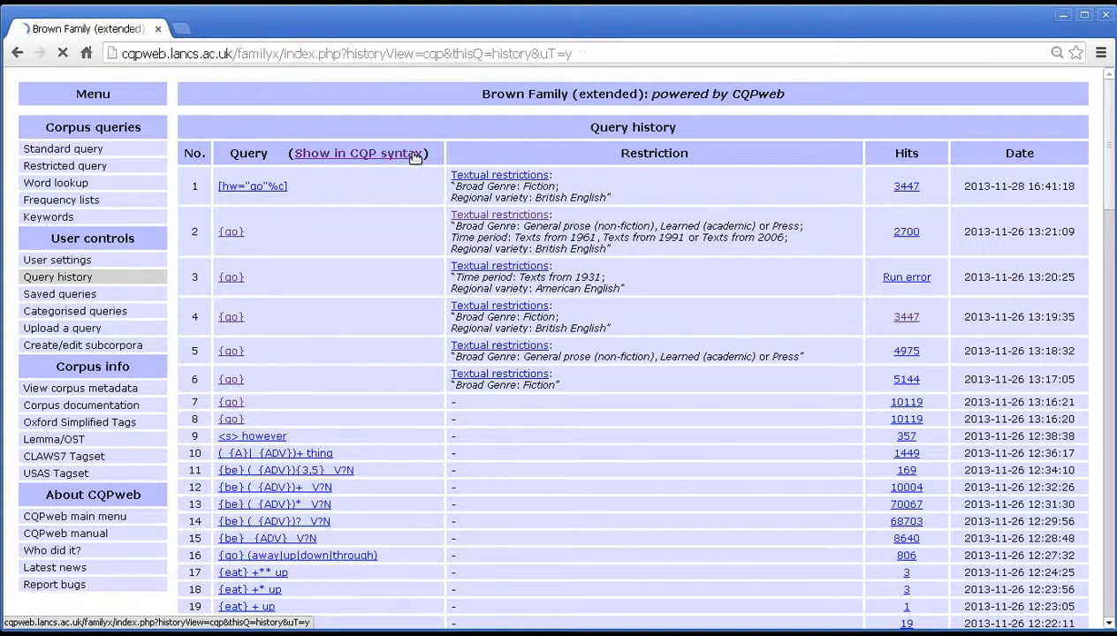
click(357, 152)
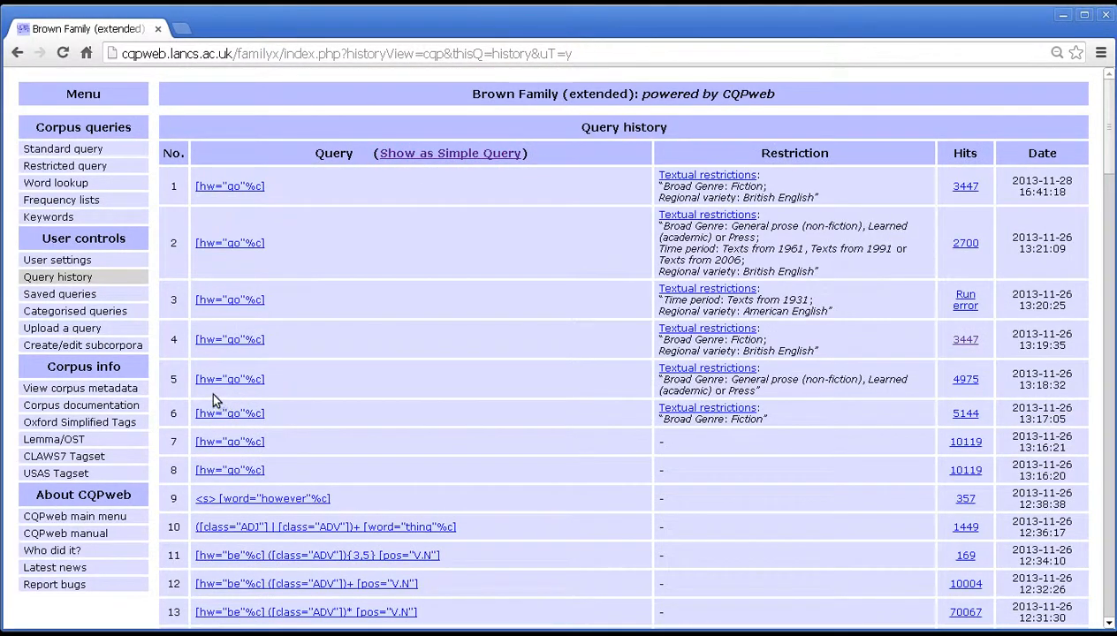
double_click(230, 379)
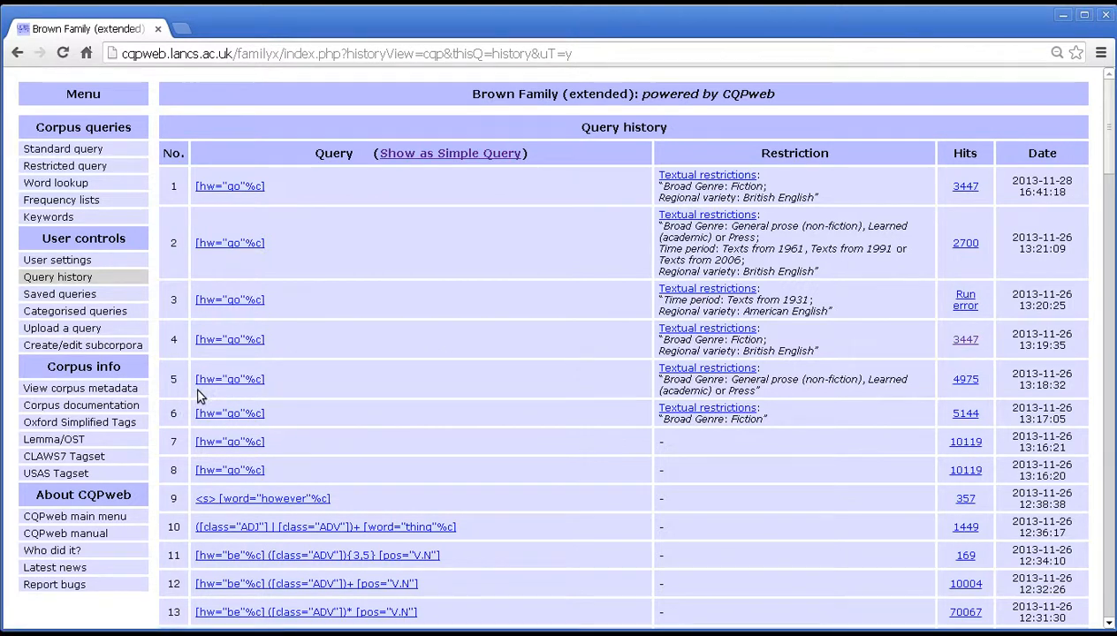
mouse_move(230, 378)
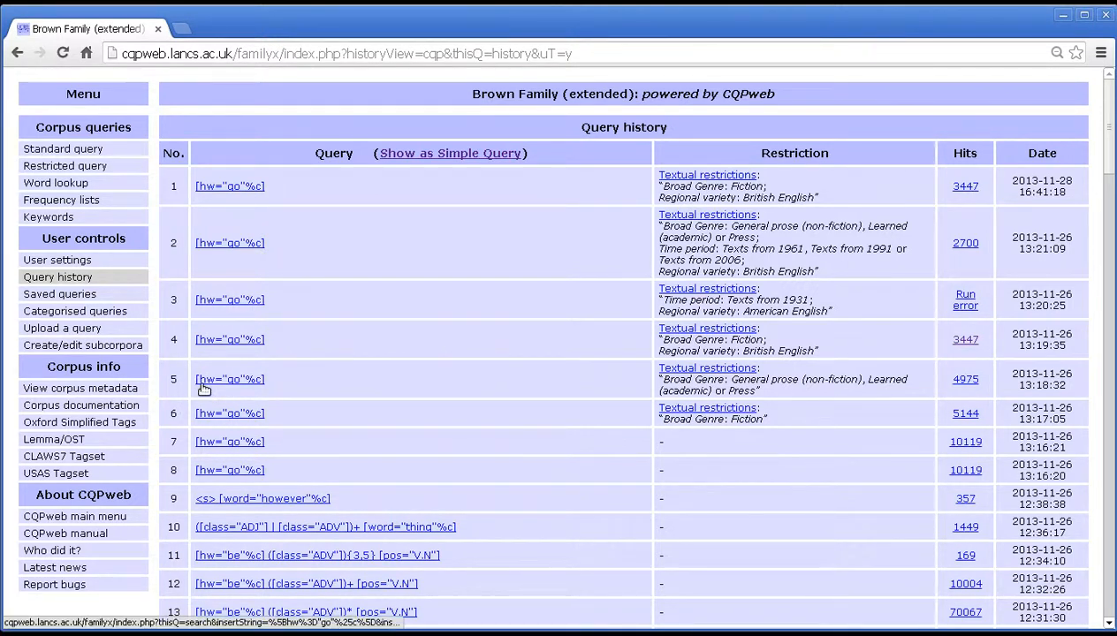
mouse_move(220, 396)
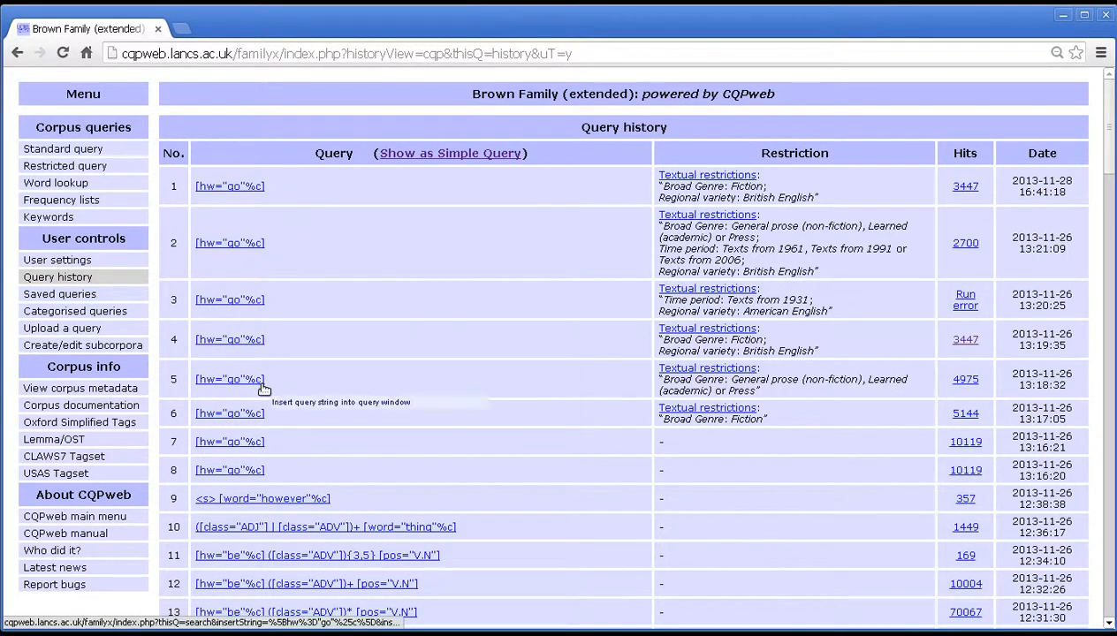
mouse_move(258, 389)
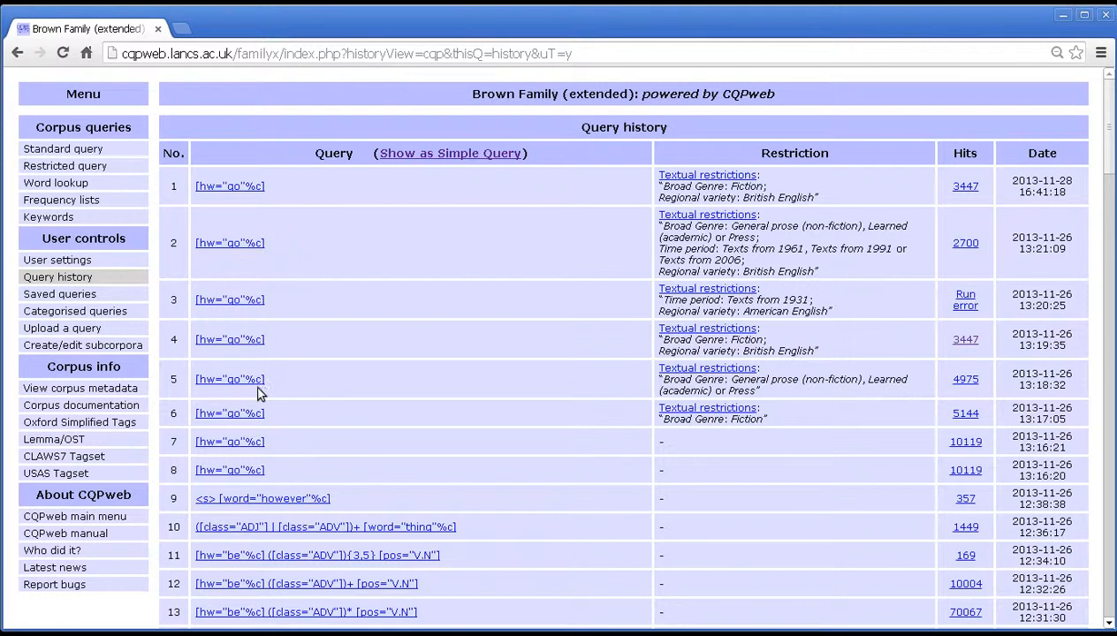
mouse_move(368, 371)
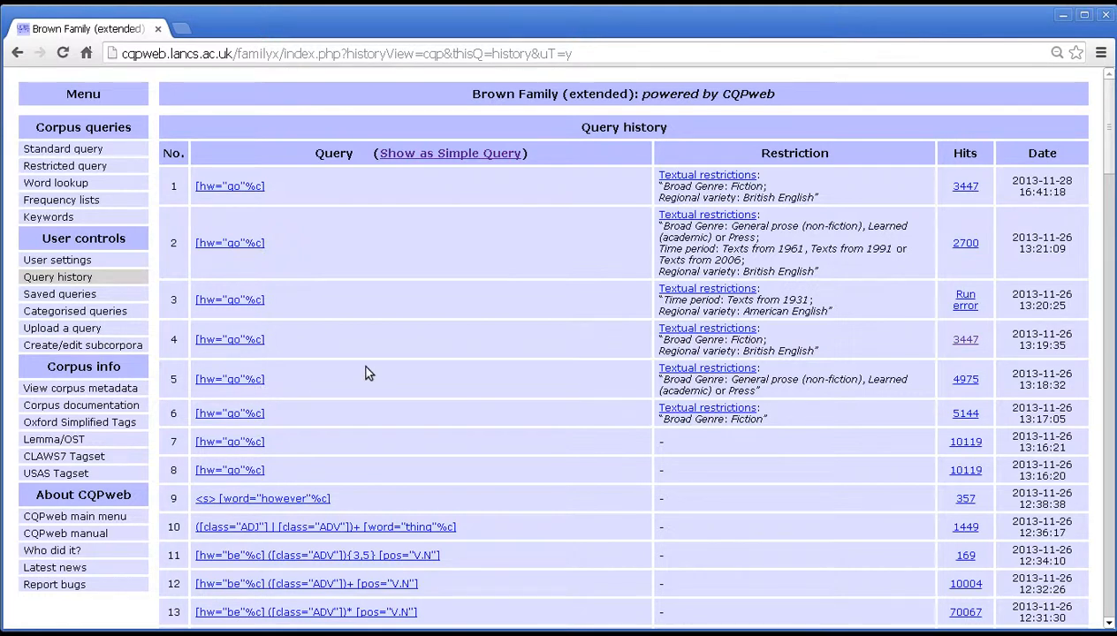
mouse_move(229, 242)
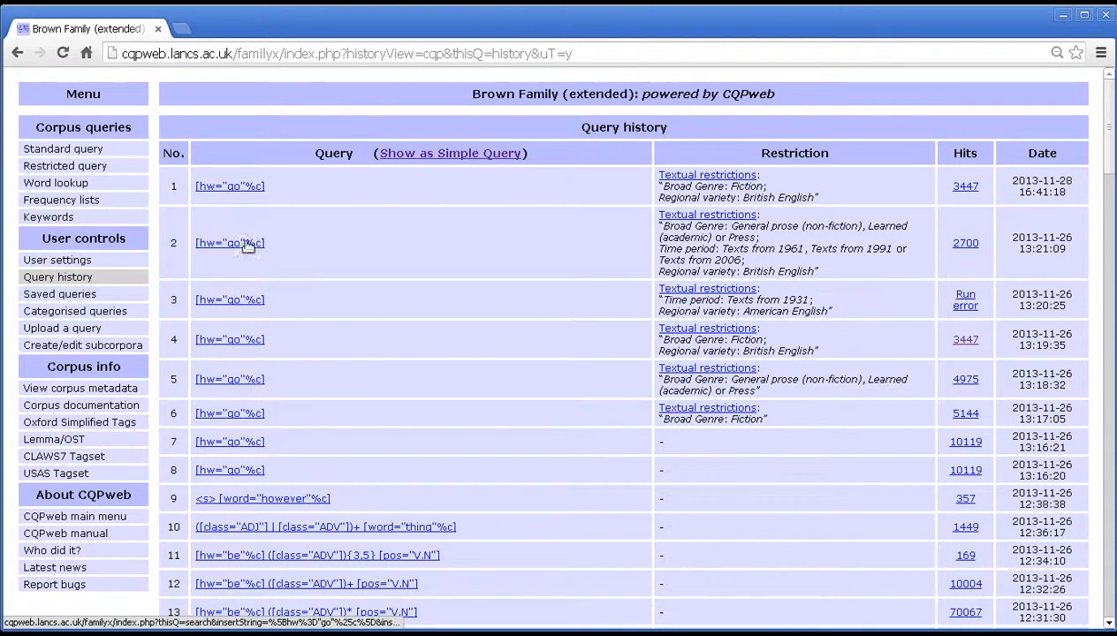
mouse_move(361, 330)
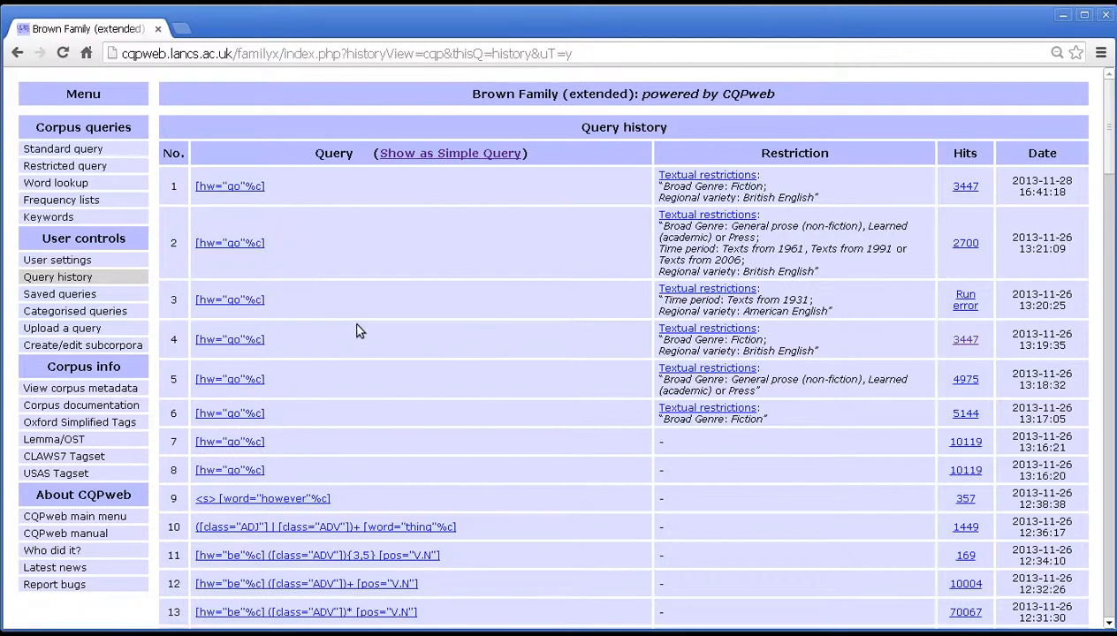
scroll(down, 3)
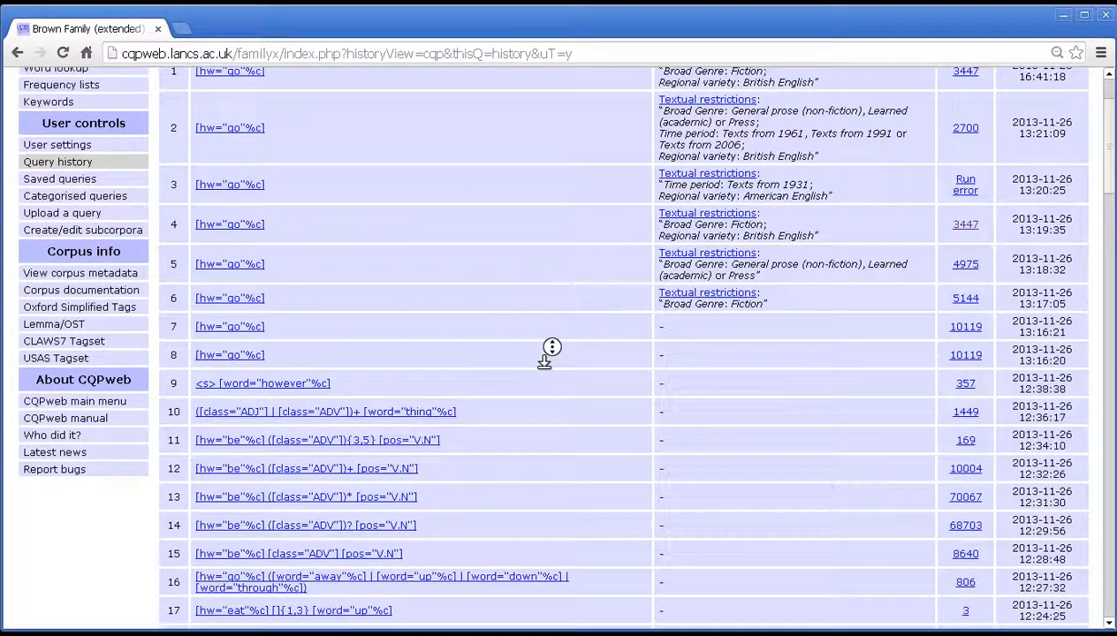
scroll(down, 3)
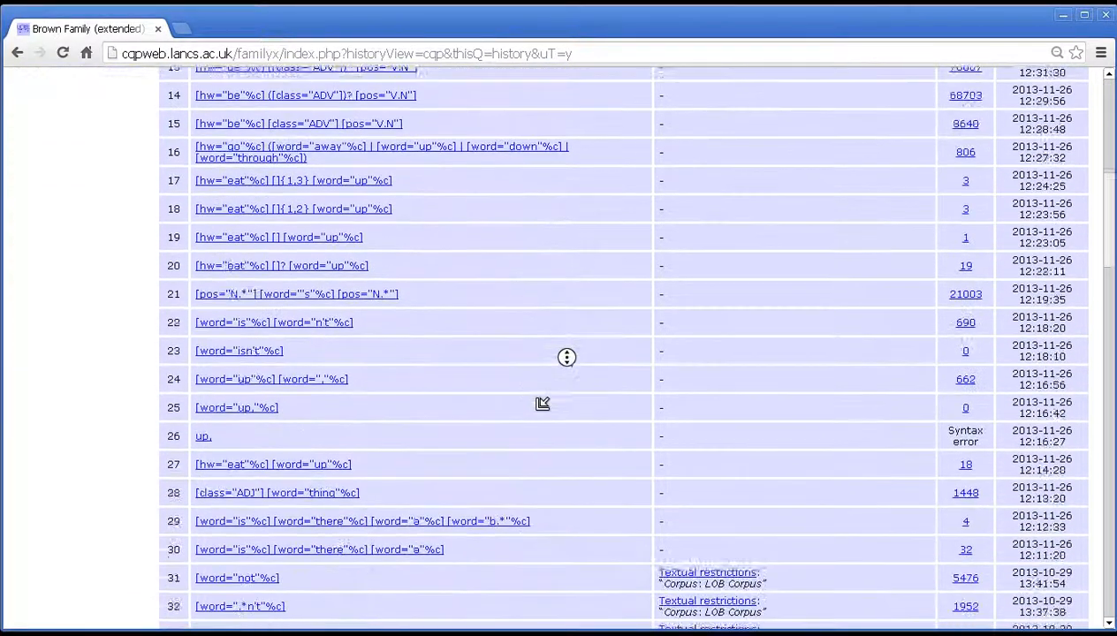
scroll(down, 3)
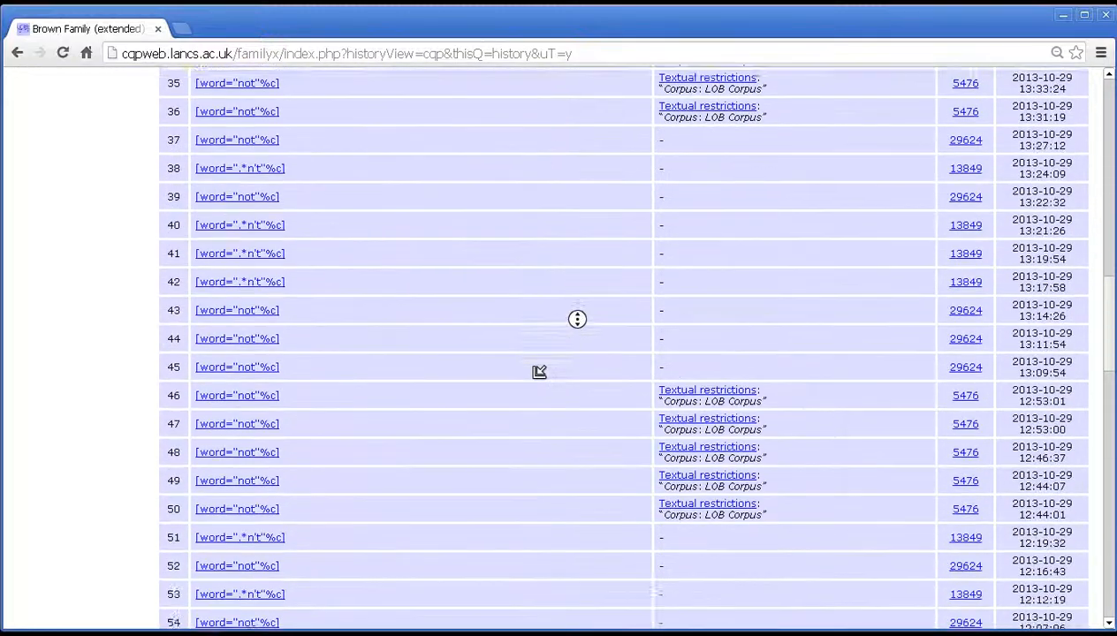
scroll(down, 3)
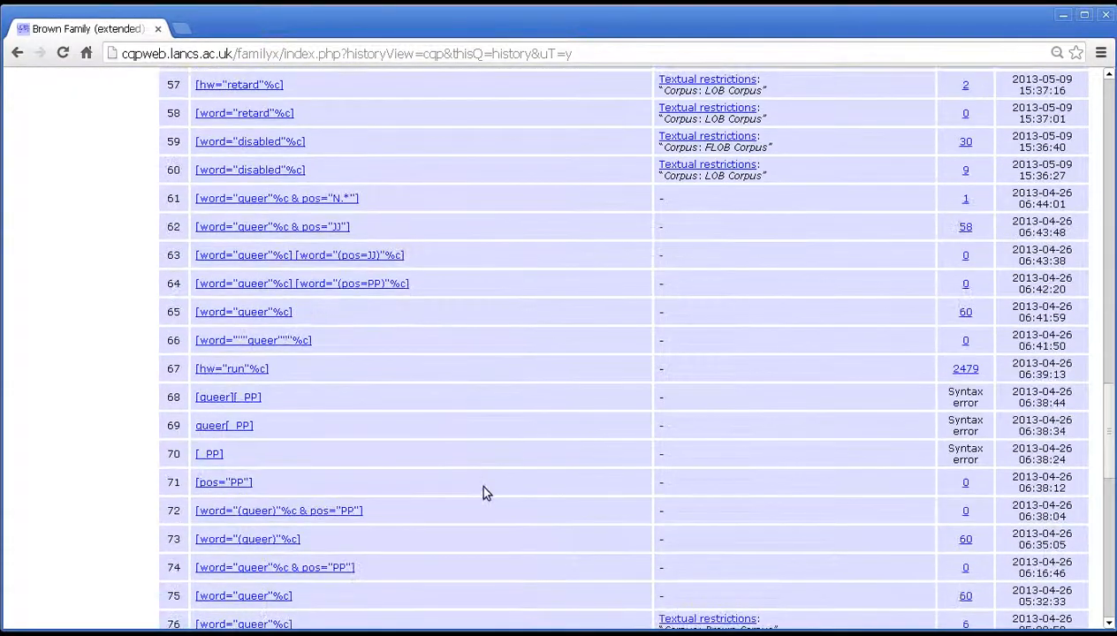
scroll(up, 3)
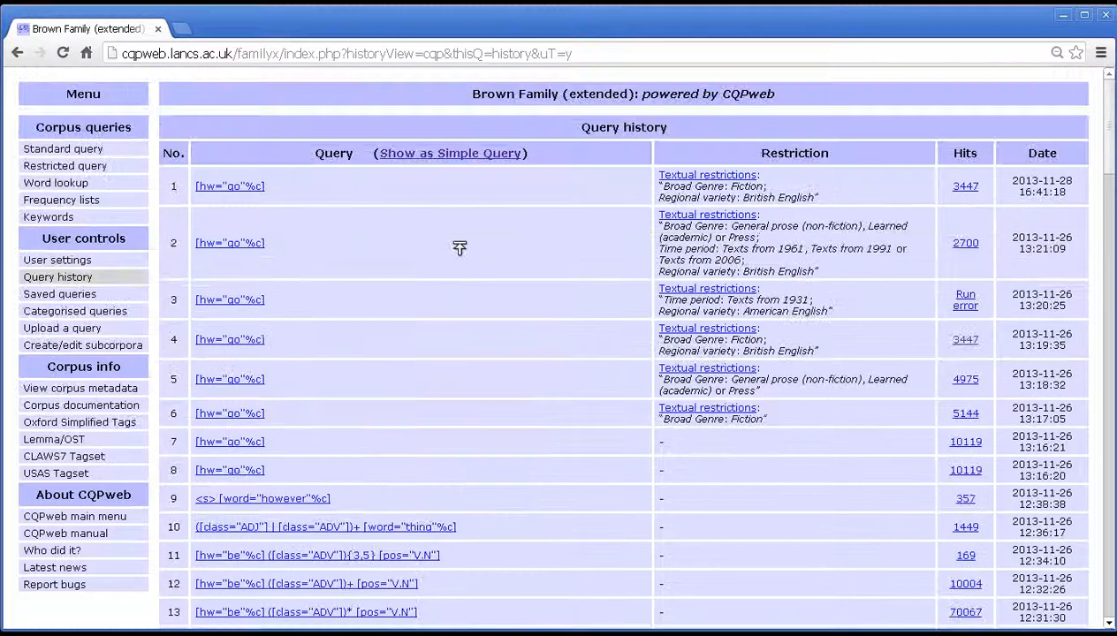
mouse_move(451, 203)
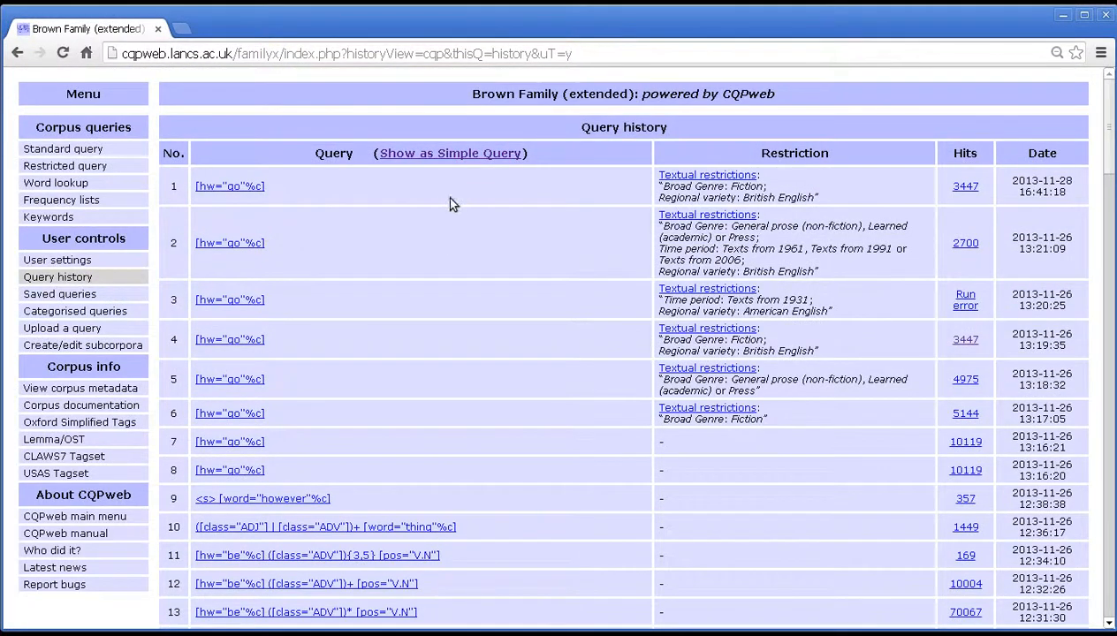
mouse_move(452, 219)
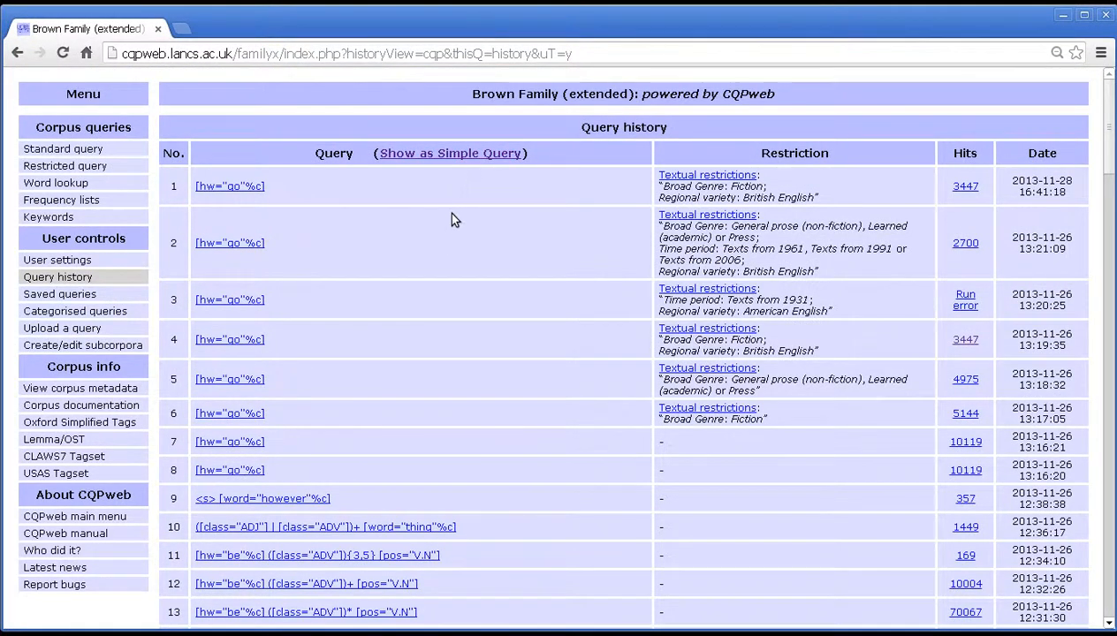
mouse_move(481, 215)
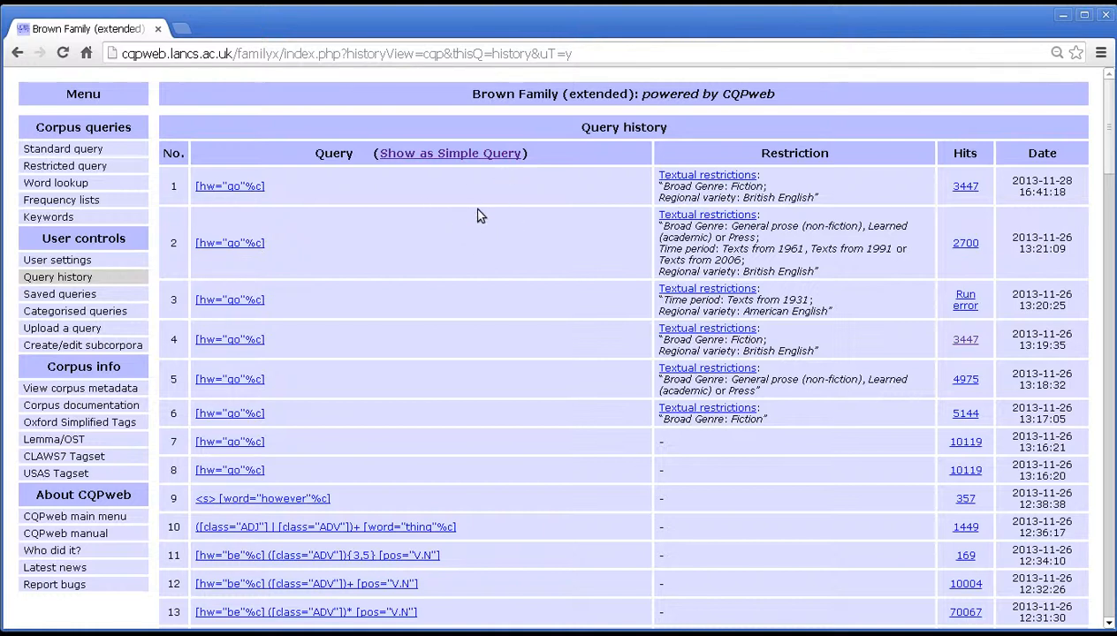
mouse_move(199, 209)
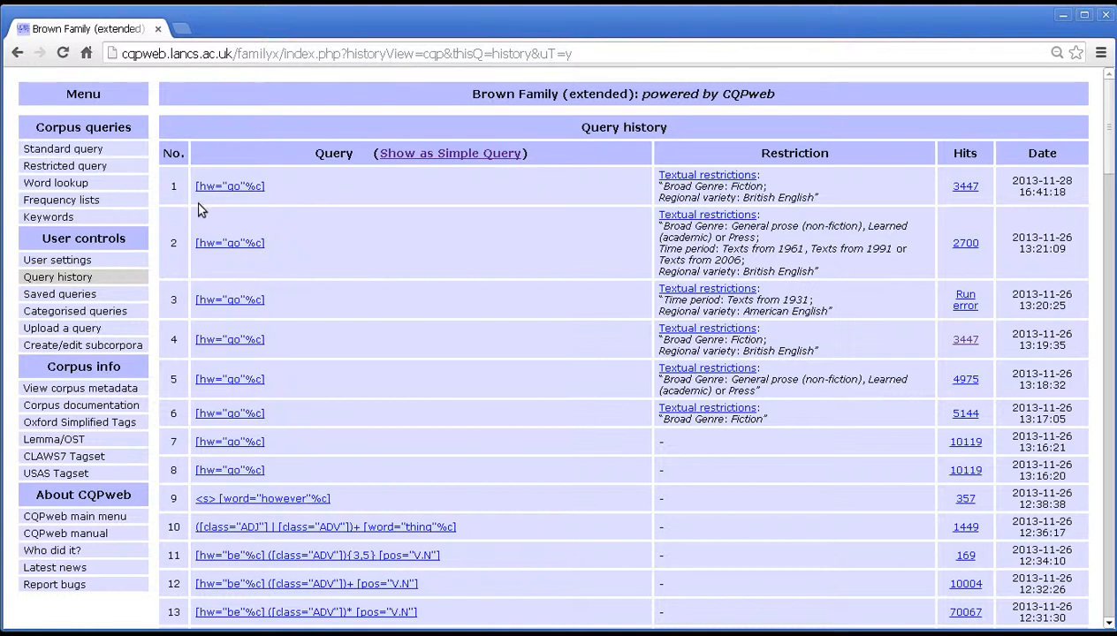
mouse_move(410, 233)
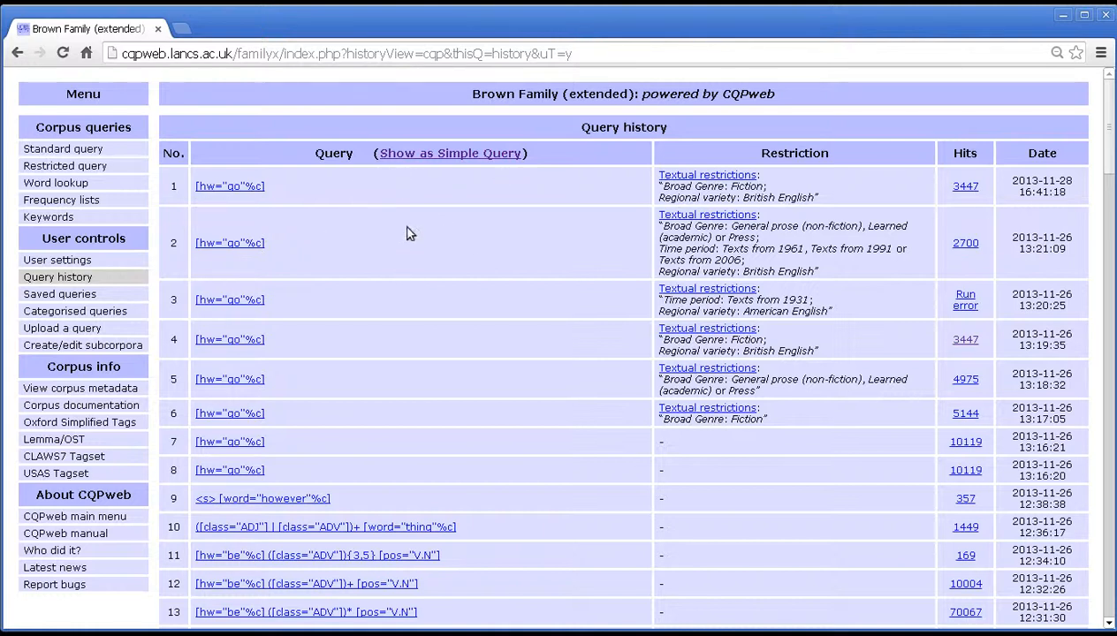
mouse_move(415, 248)
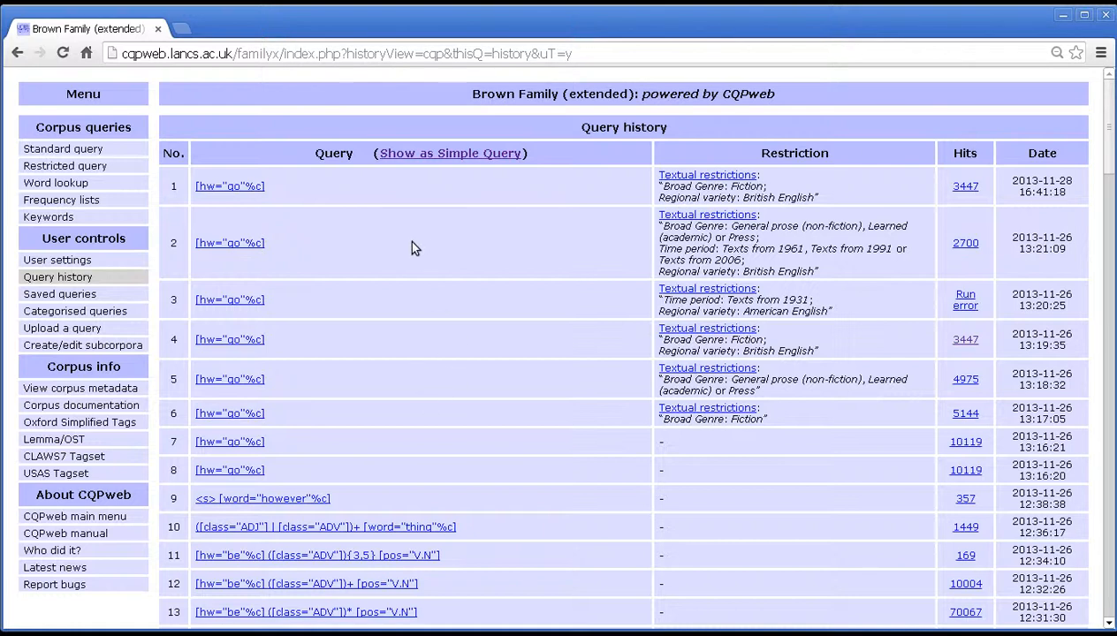
mouse_move(433, 183)
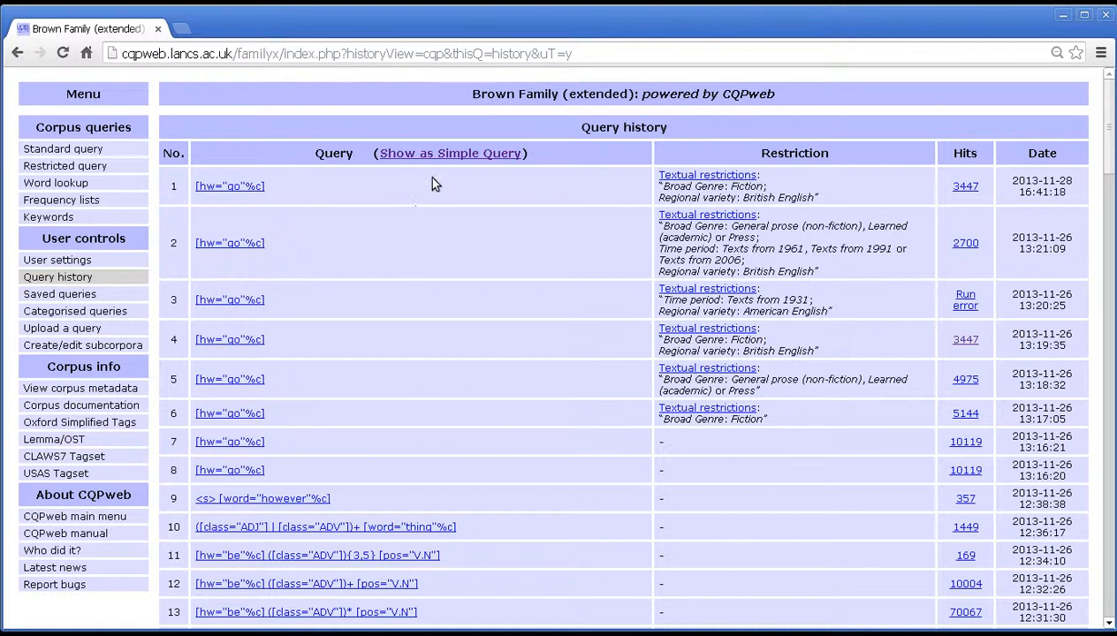
mouse_move(442, 173)
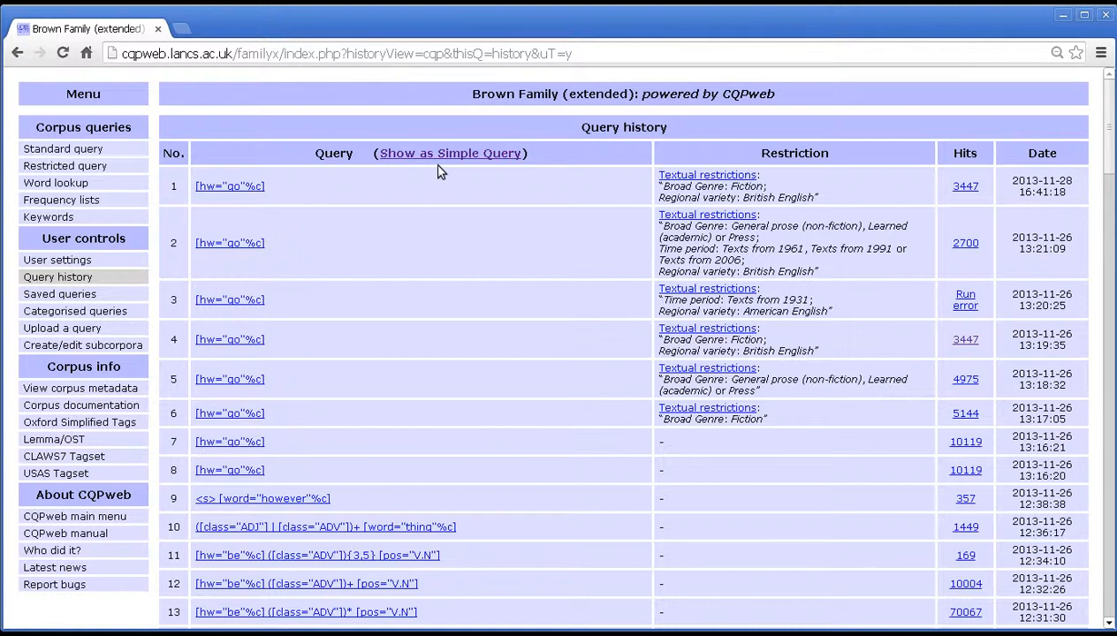
mouse_move(447, 152)
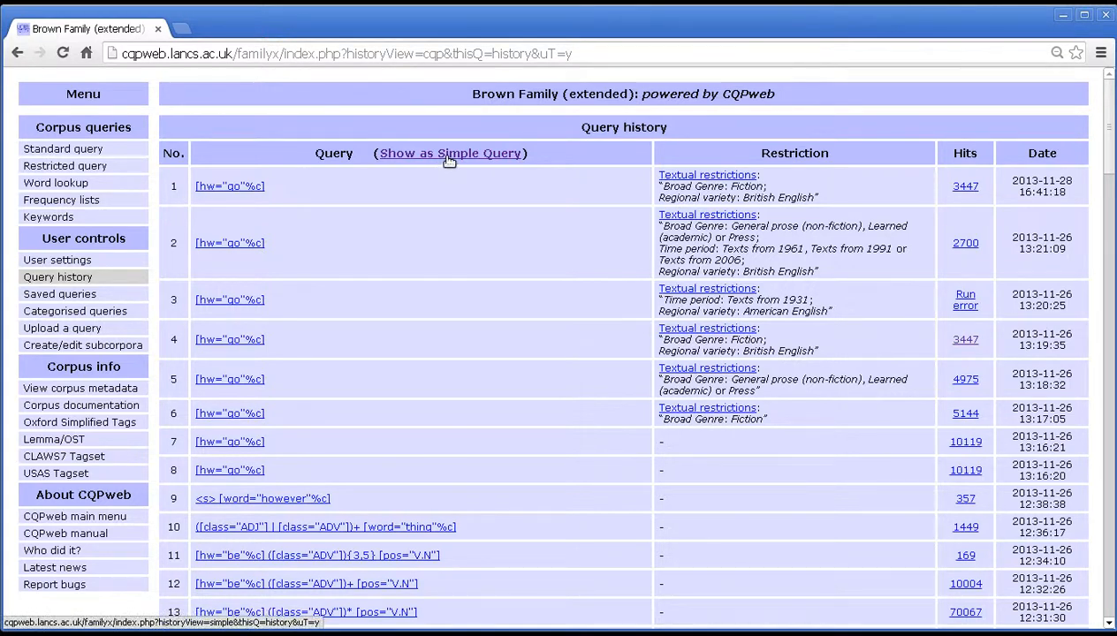
click(449, 152)
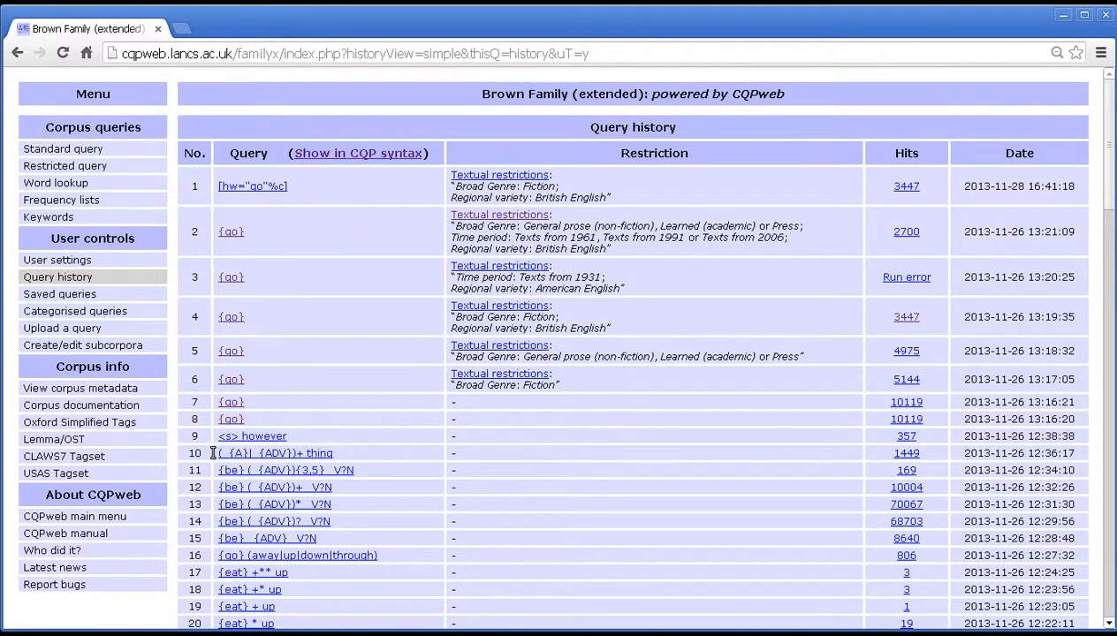
mouse_move(272, 453)
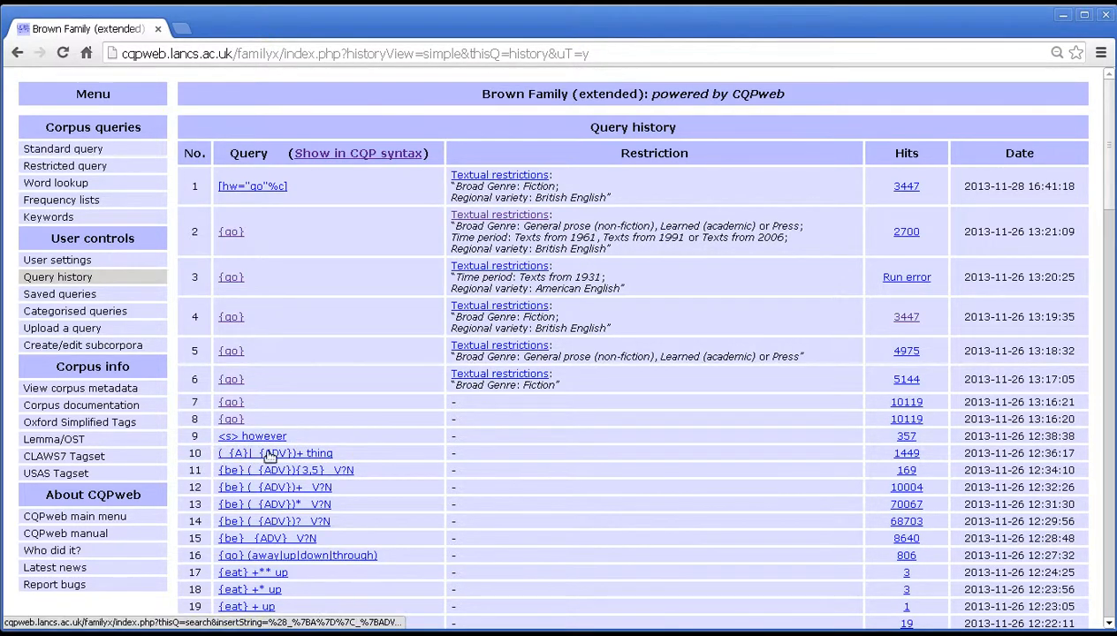
mouse_move(292, 458)
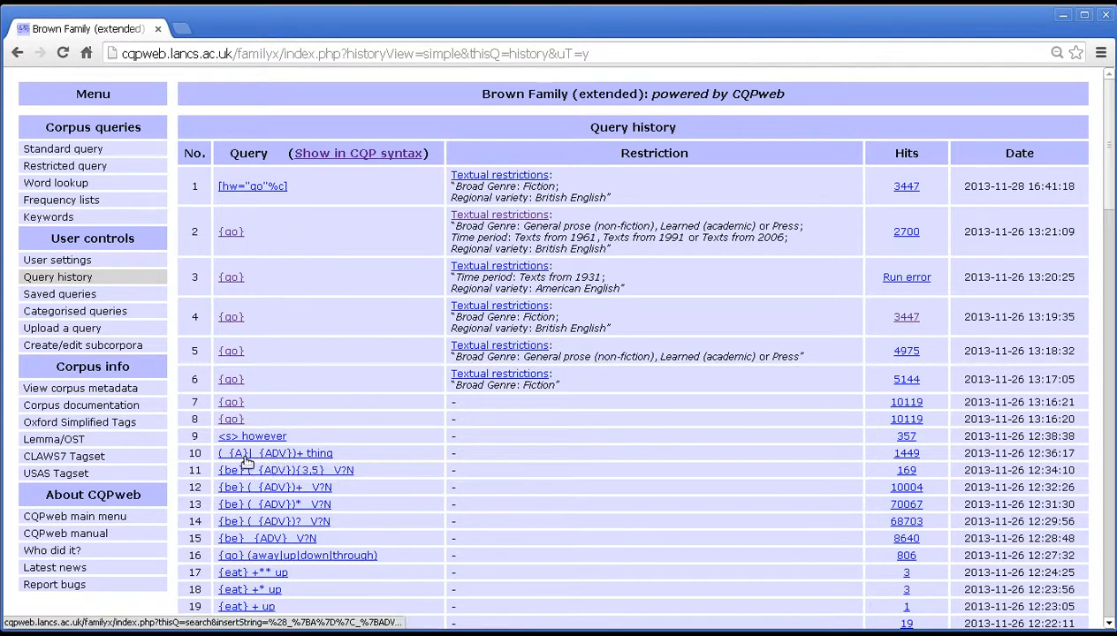
mouse_move(332, 453)
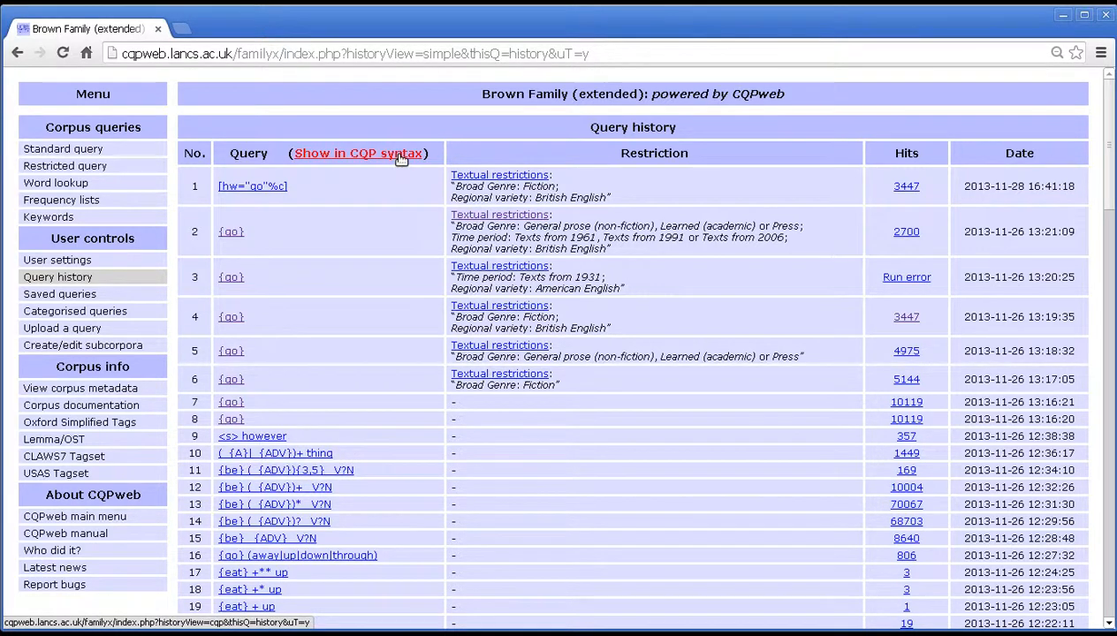
click(357, 152)
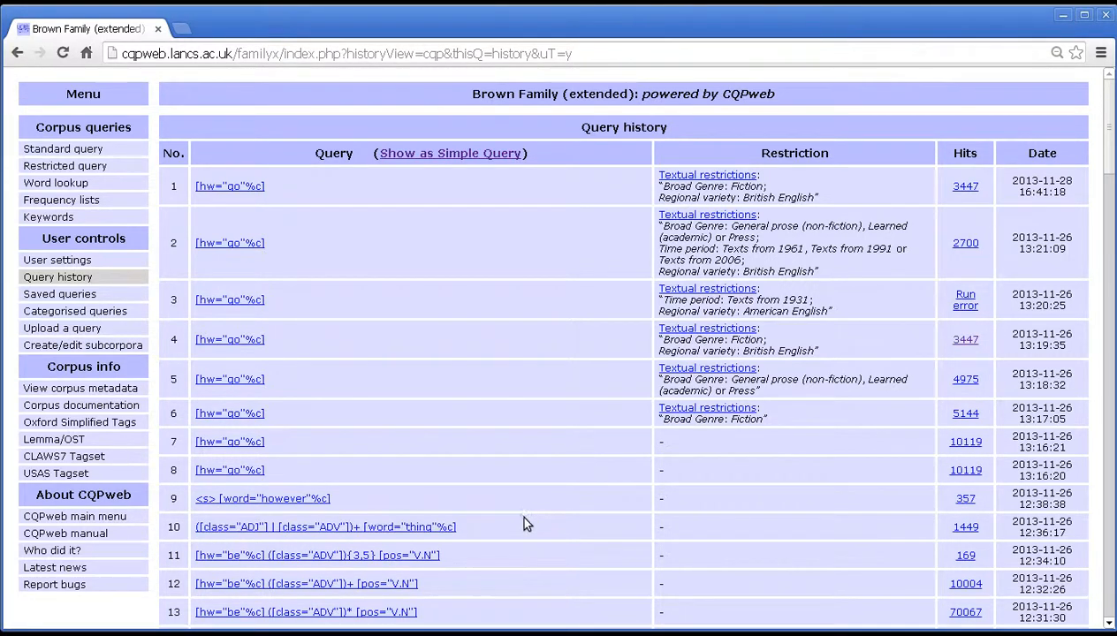
mouse_move(476, 514)
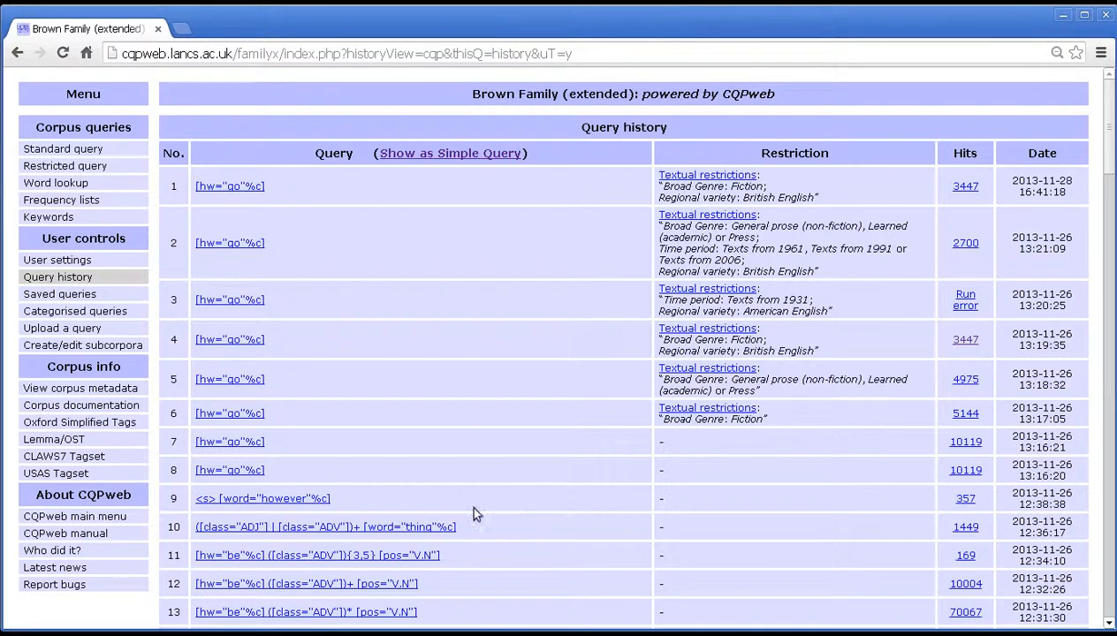
mouse_move(285, 534)
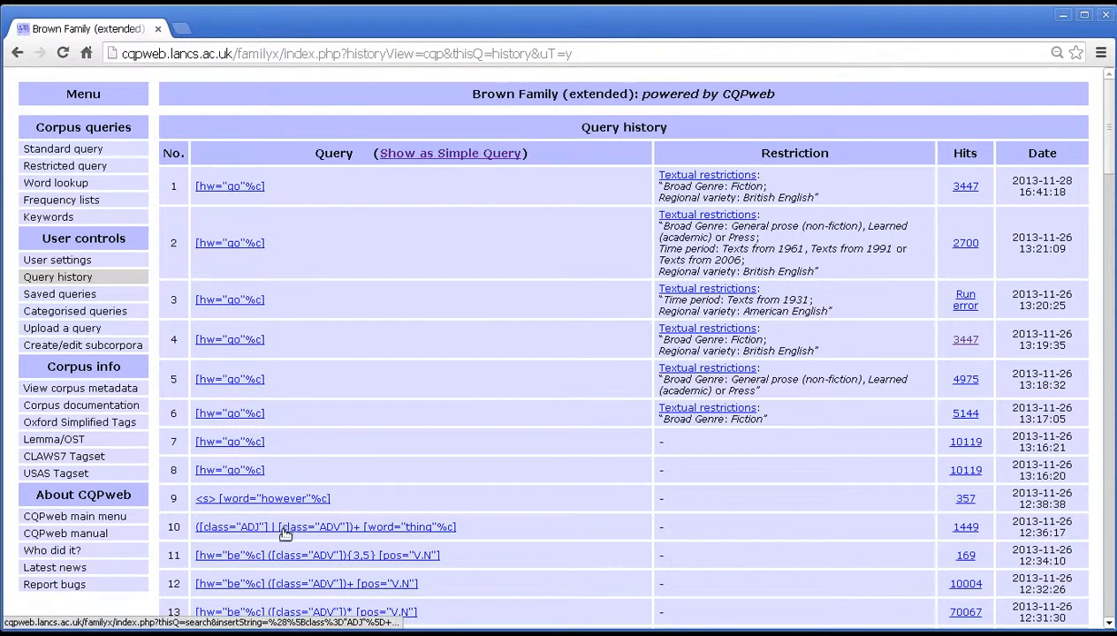
Load query 10 (ADJ or ADV plus thing) into Standard Query in CQP syntax mode, then return to history.
click(325, 527)
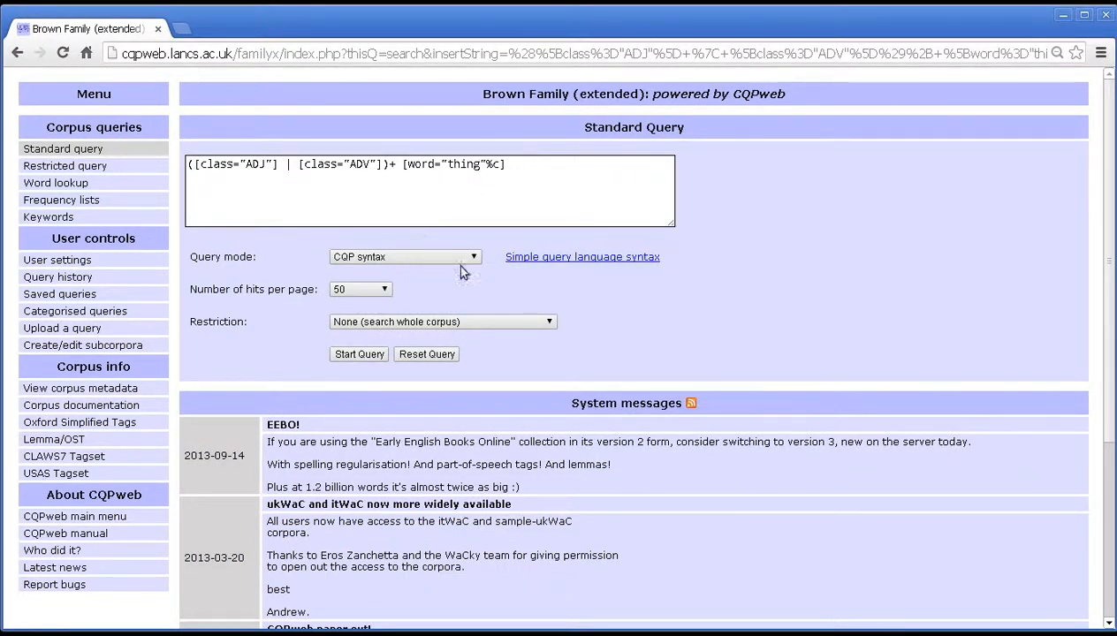
double_click(222, 256)
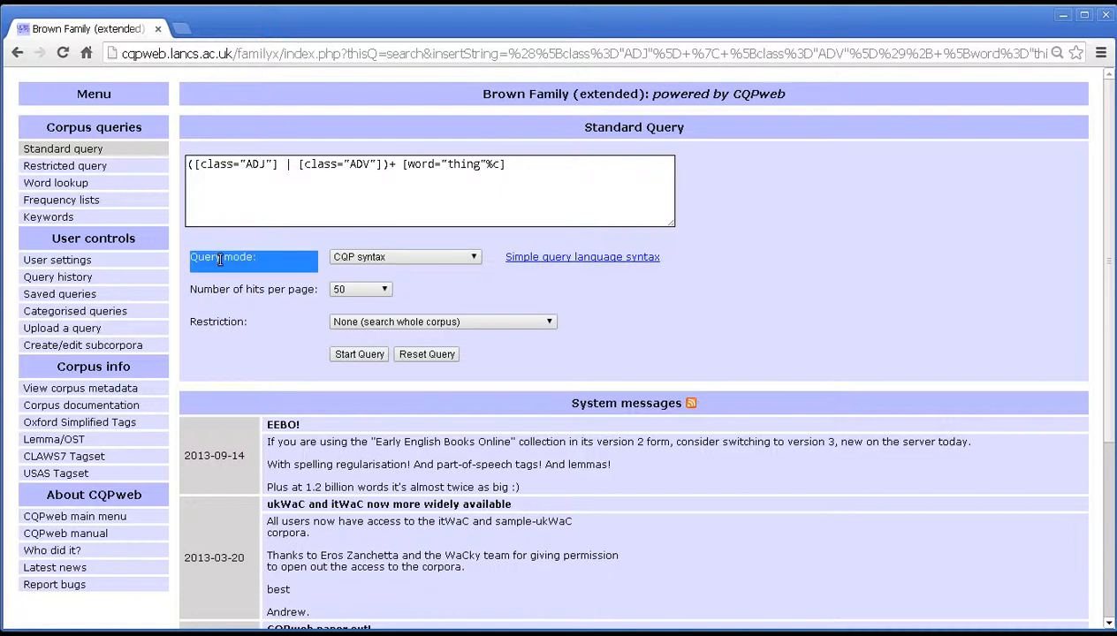
mouse_move(371, 265)
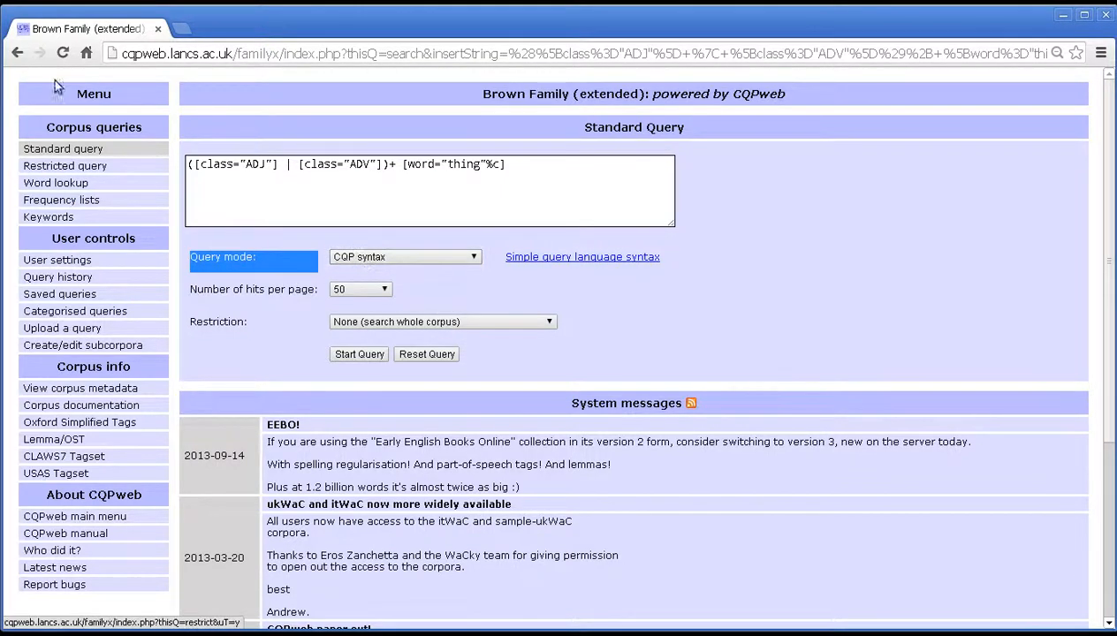
click(18, 53)
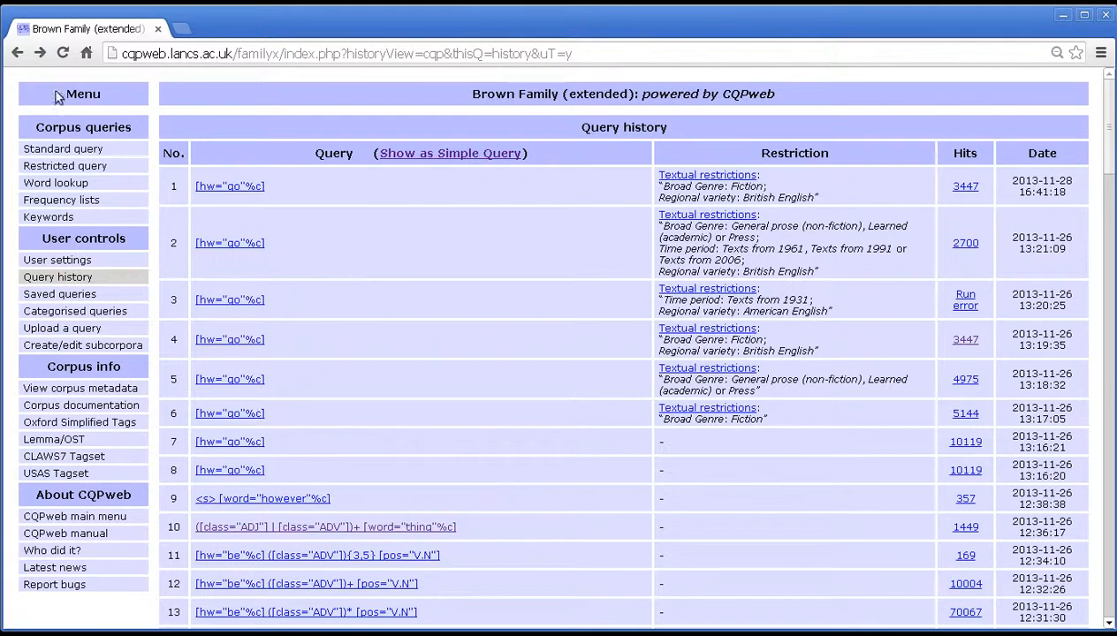
Switch the query history back to simple query syntax, e.g. {go} and (be) (ADV) V?N.
click(451, 152)
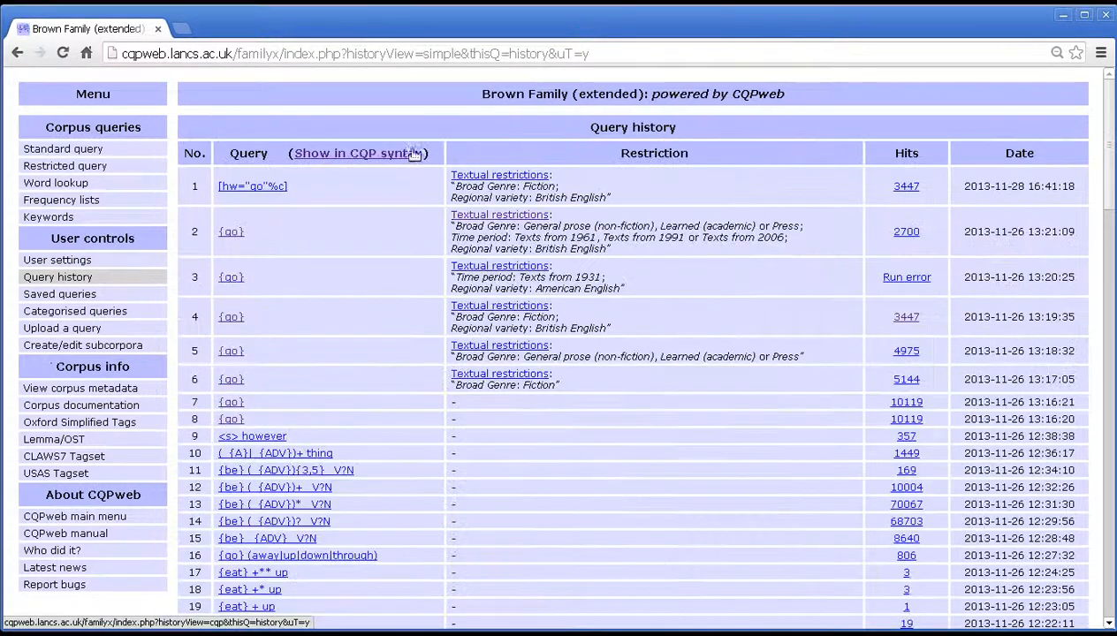
mouse_move(410, 304)
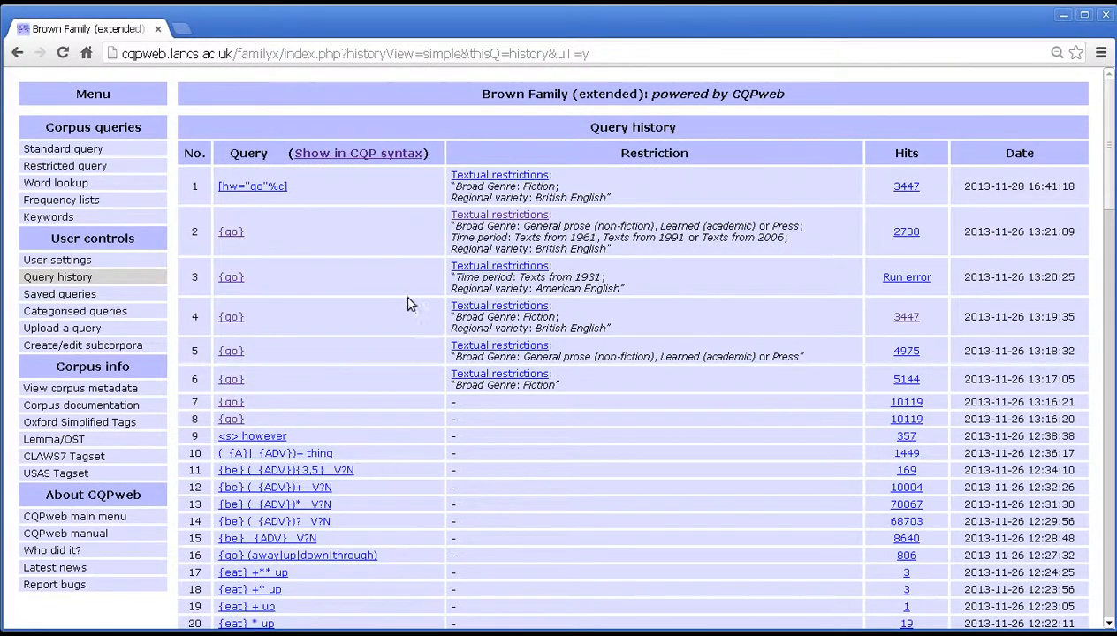
mouse_move(398, 279)
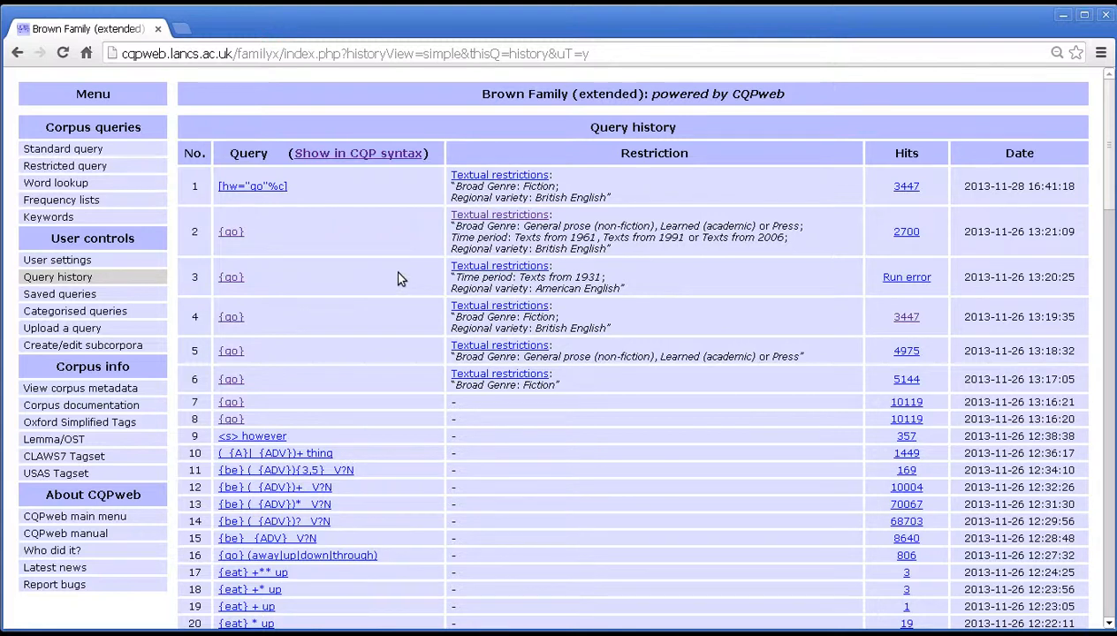